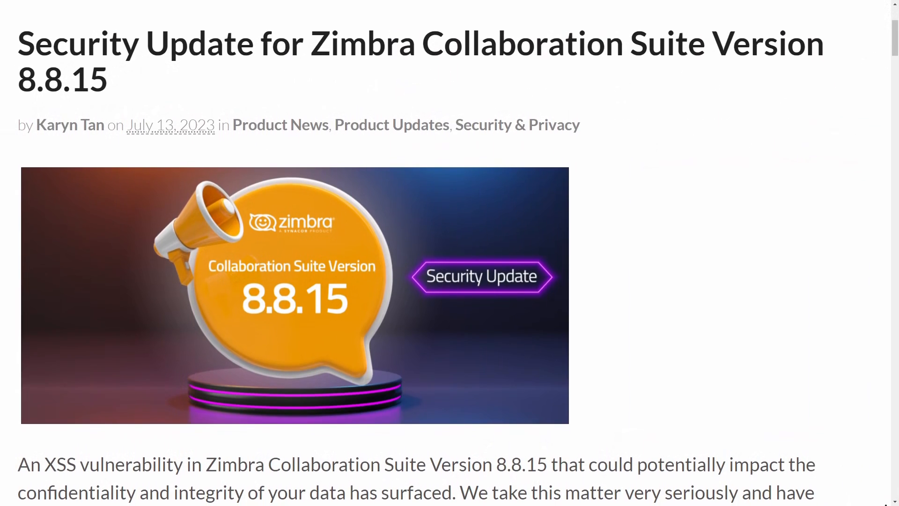
# Scroll down through the BleepingComputer article on the Zimbra zero-day
pyautogui.scroll(-3)
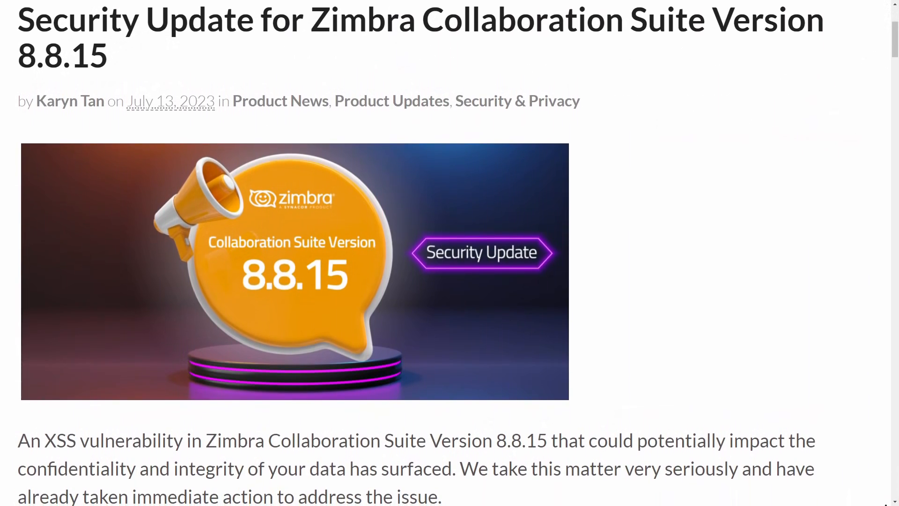
pyautogui.scroll(-3)
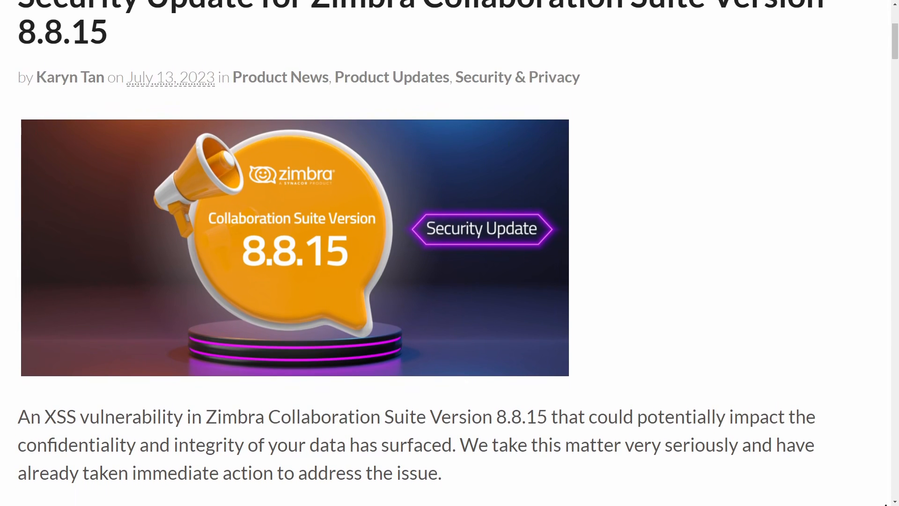
pyautogui.scroll(-3)
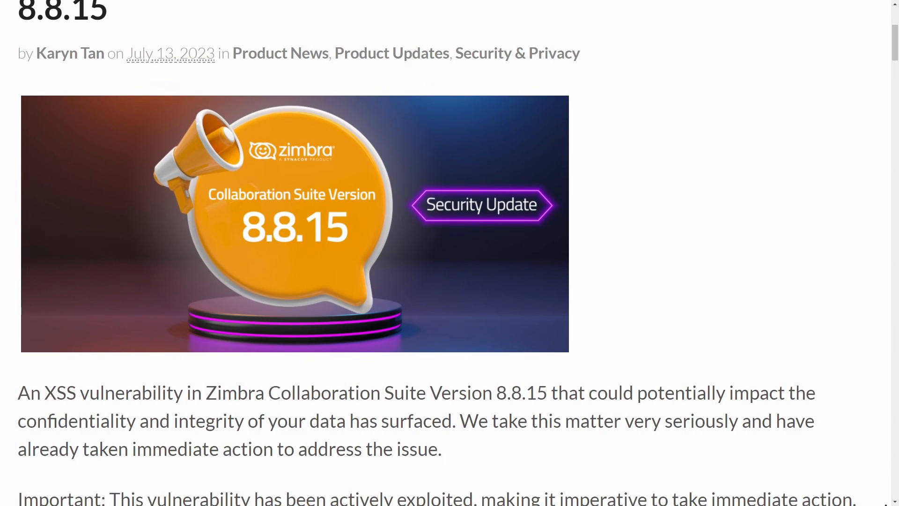
pyautogui.scroll(-3)
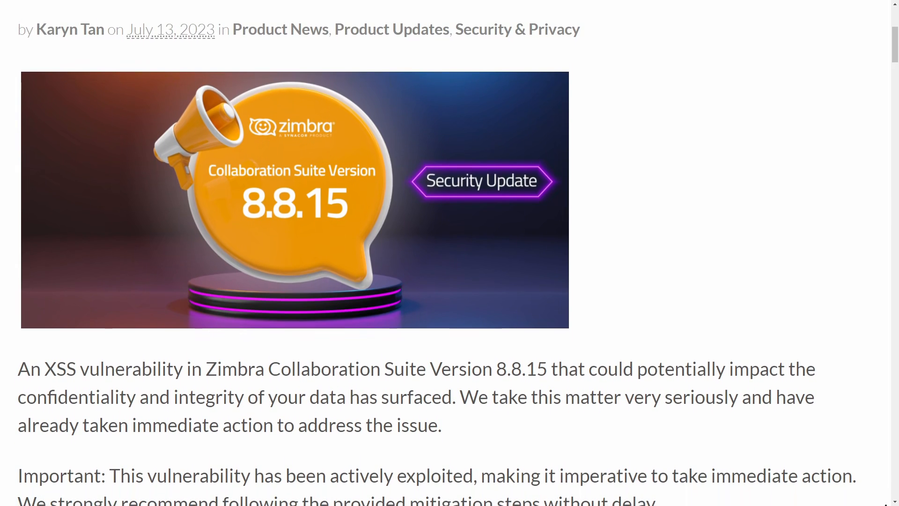
pyautogui.scroll(-3)
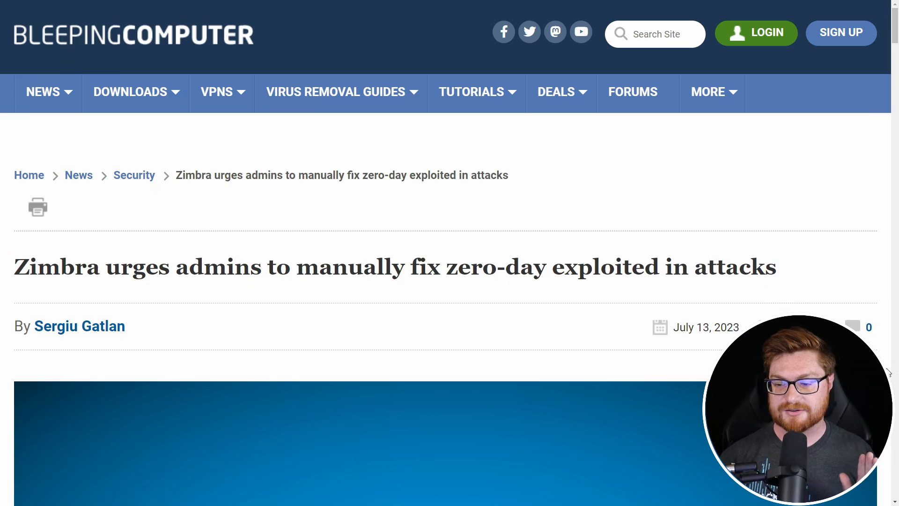
pyautogui.scroll(-3)
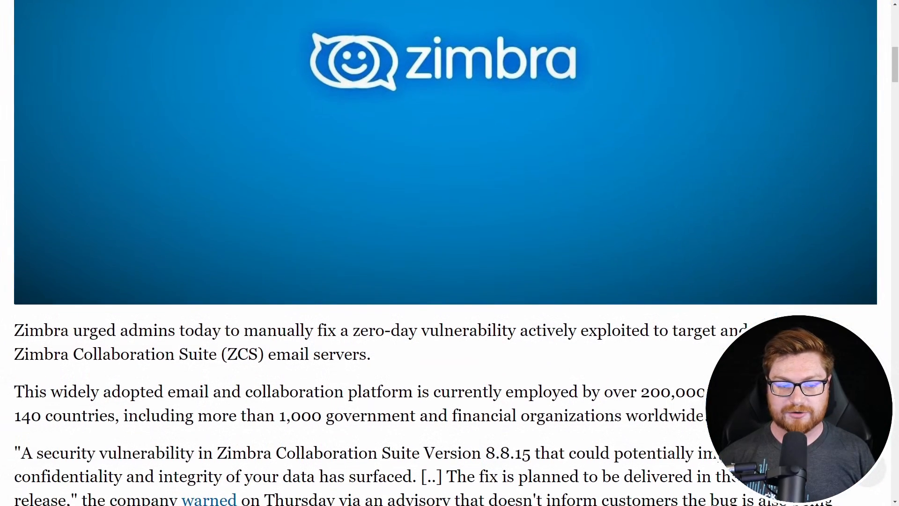
pyautogui.scroll(-3)
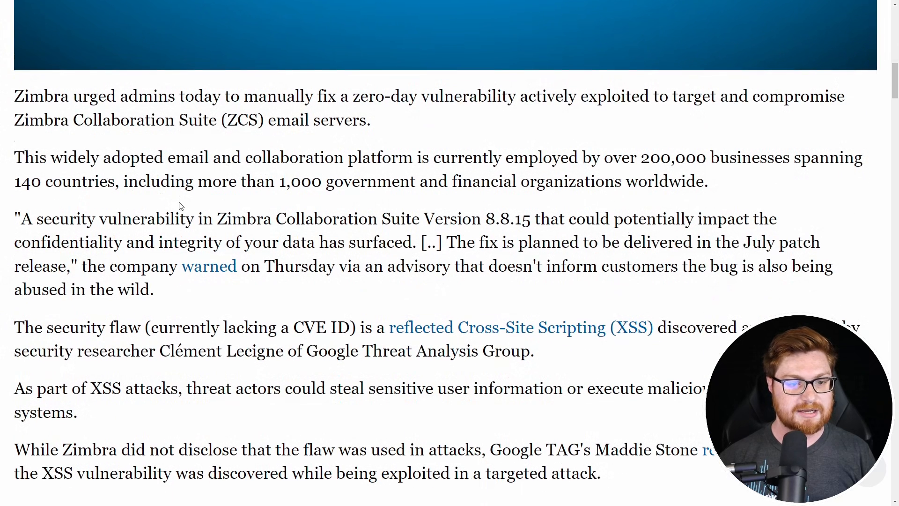
pyautogui.click(340, 96)
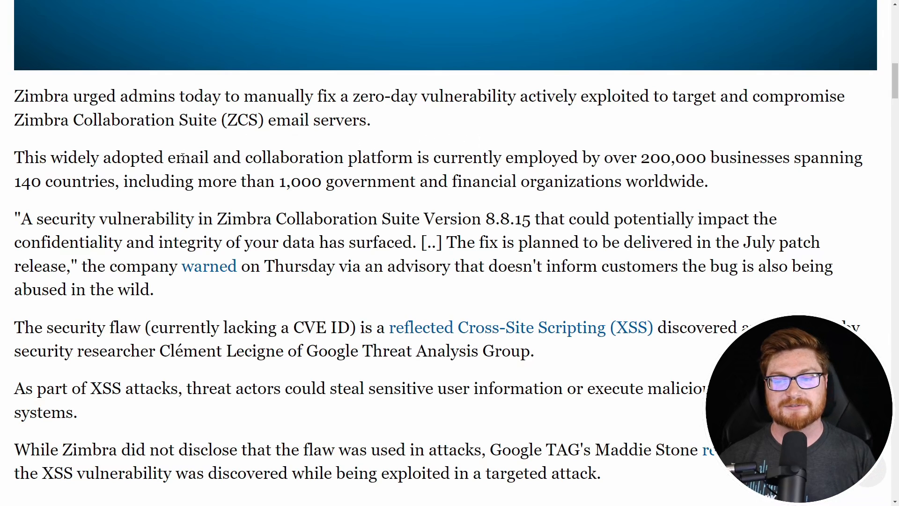
# Highlight 'email servers' and the number 140, then clear the highlighted XSS phrase
pyautogui.doubleClick(69, 119)
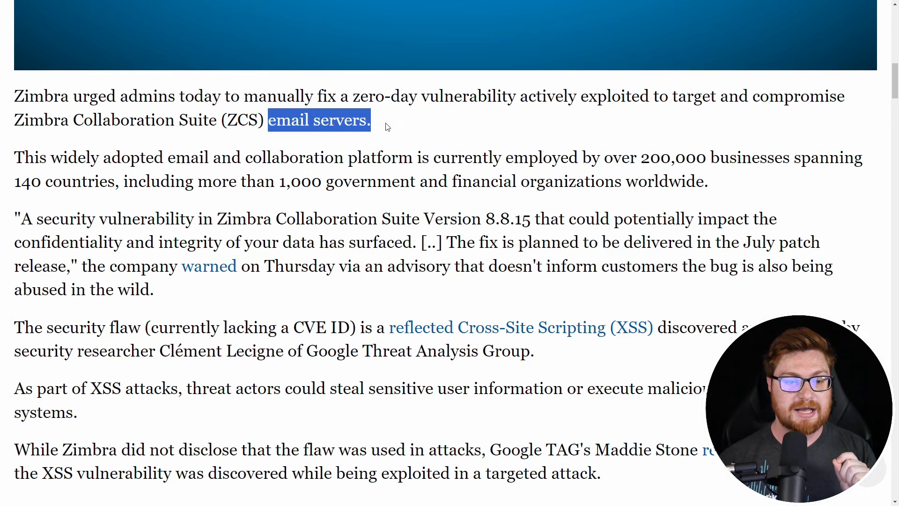
pyautogui.scroll(-3)
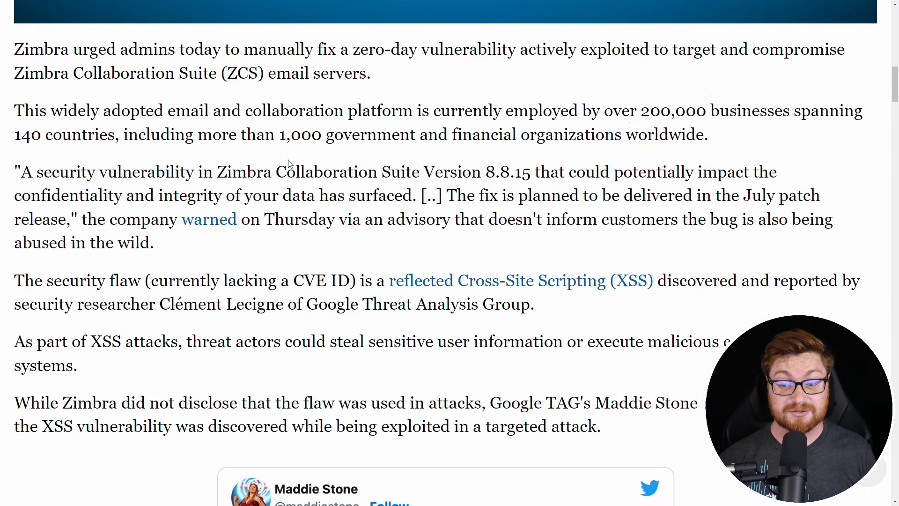
pyautogui.doubleClick(27, 134)
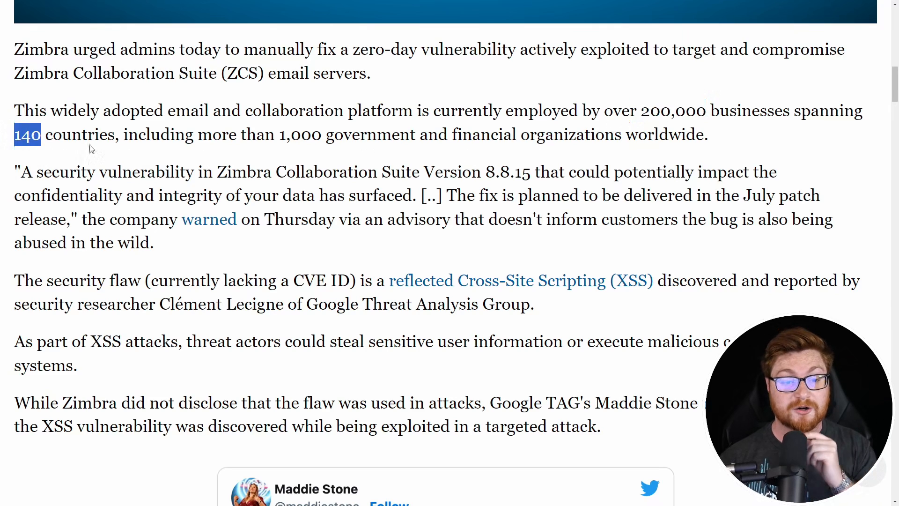
pyautogui.scroll(-3)
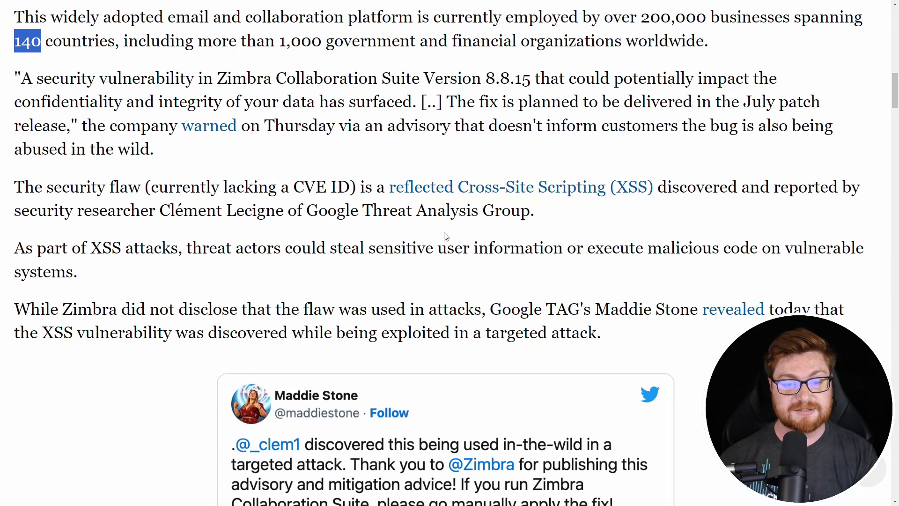
pyautogui.scroll(-3)
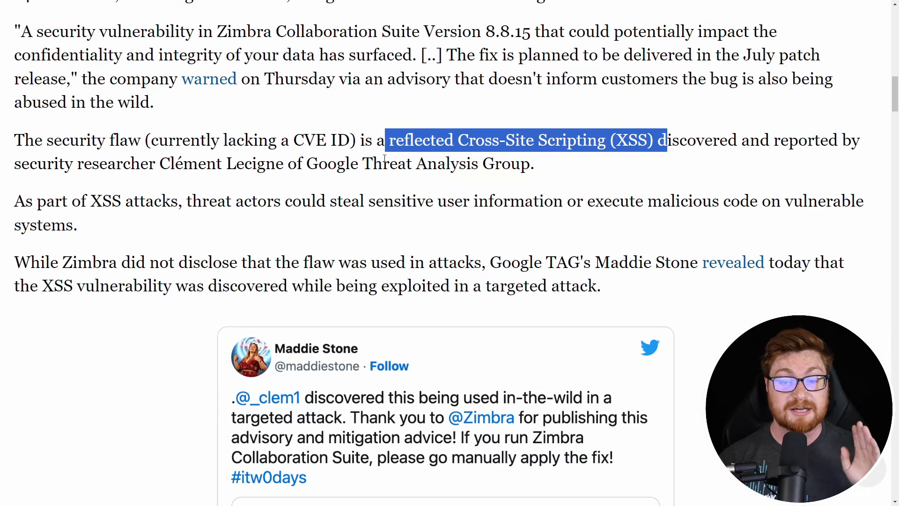
pyautogui.click(644, 183)
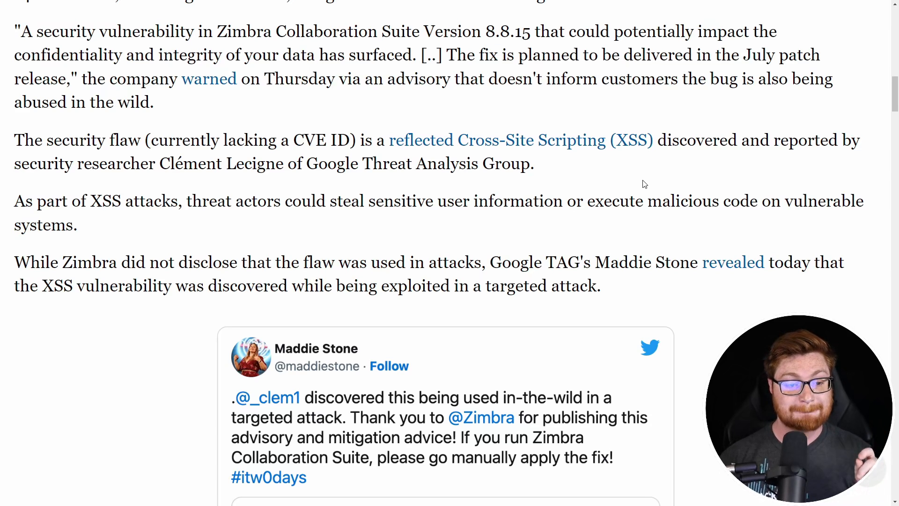
pyautogui.moveTo(622, 187)
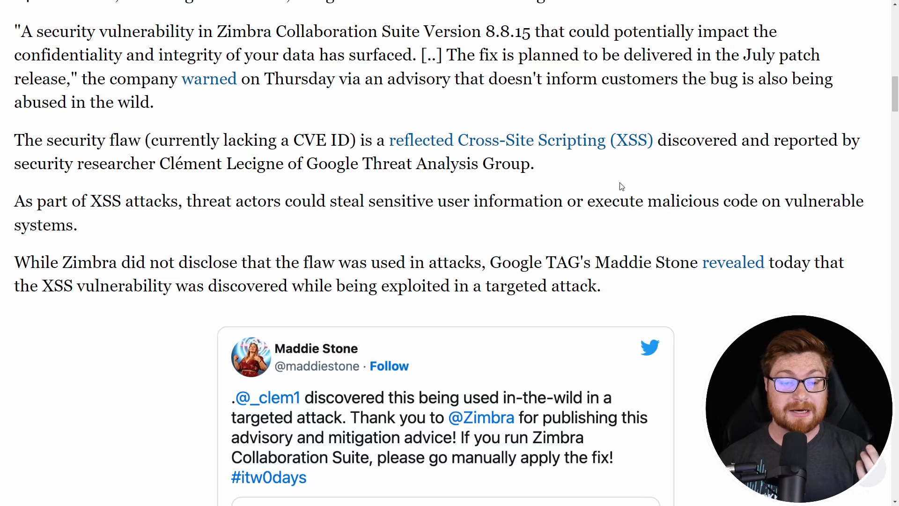
# Scroll further down the article and back up to the advisory link
pyautogui.scroll(-3)
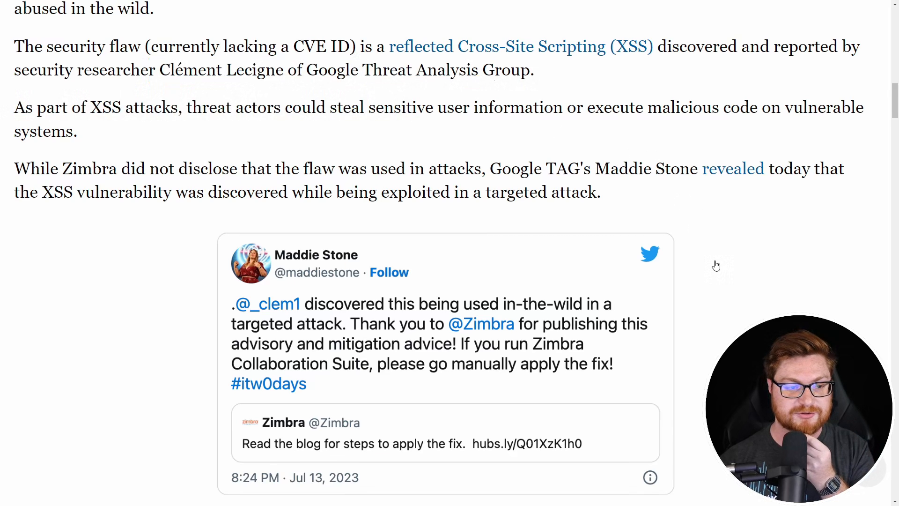
pyautogui.scroll(-3)
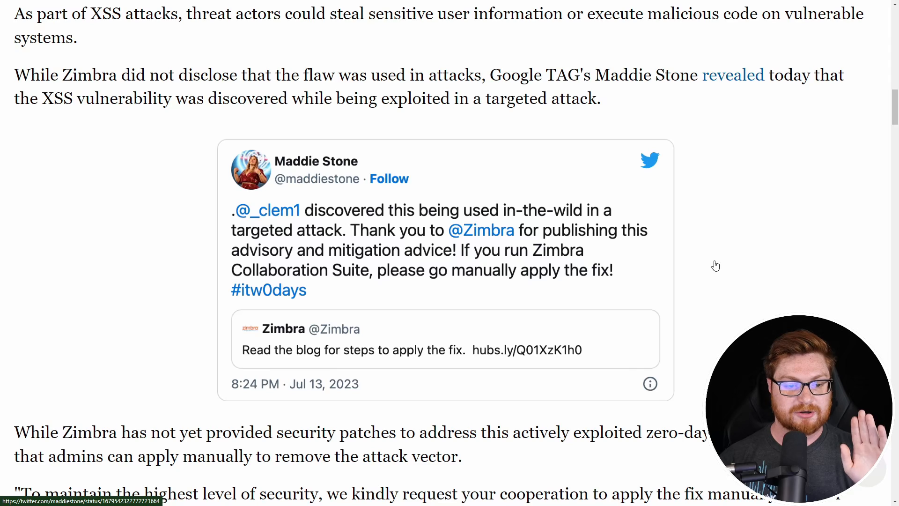
pyautogui.moveTo(274, 223)
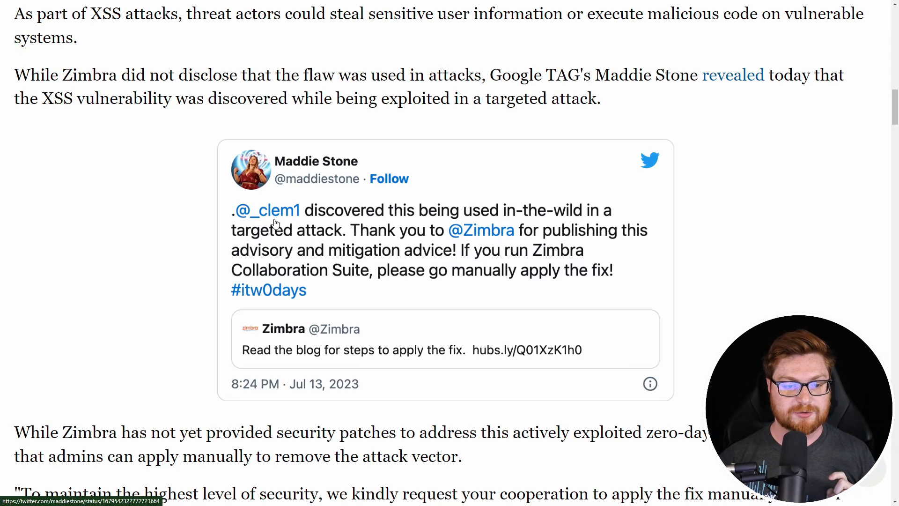
pyautogui.moveTo(753, 310)
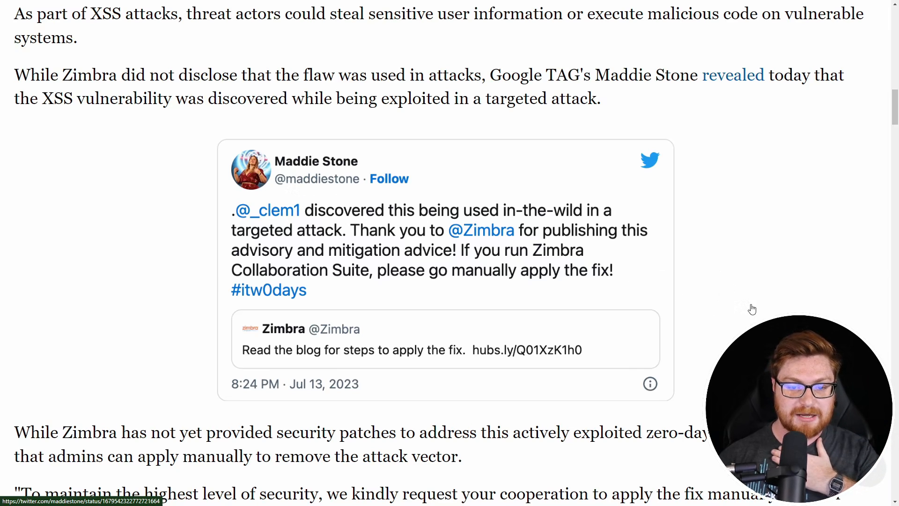
pyautogui.scroll(-3)
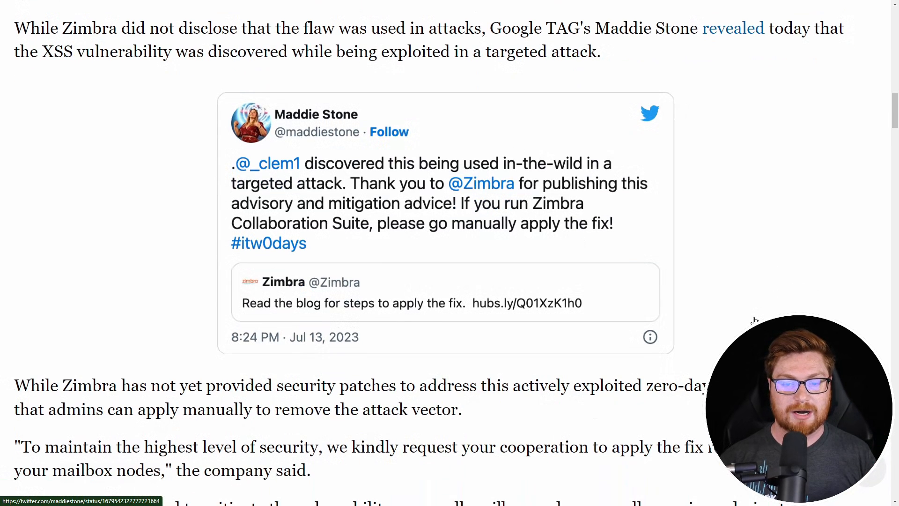
pyautogui.scroll(-3)
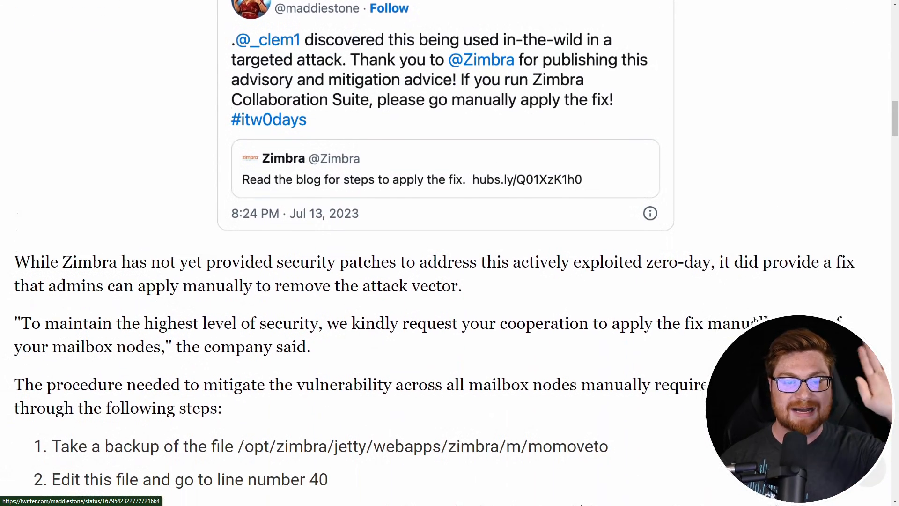
pyautogui.scroll(-3)
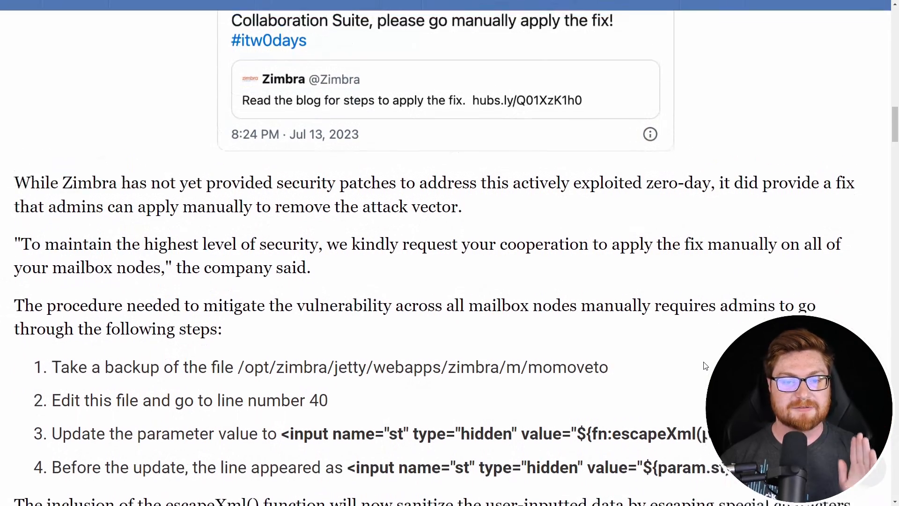
pyautogui.scroll(3)
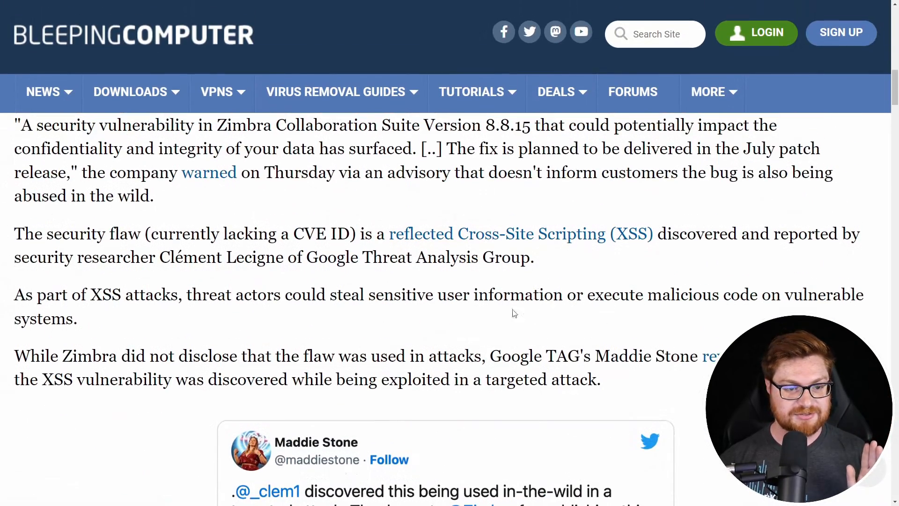
pyautogui.moveTo(209, 173)
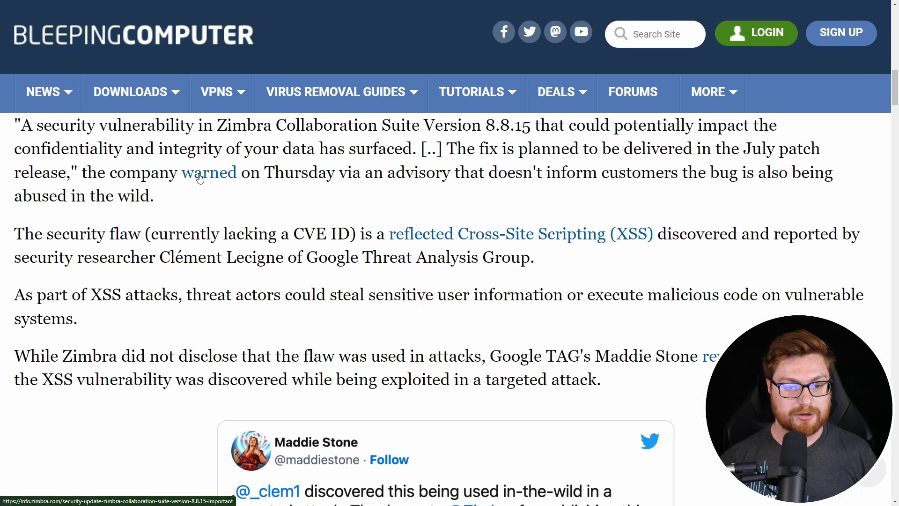
pyautogui.scroll(3)
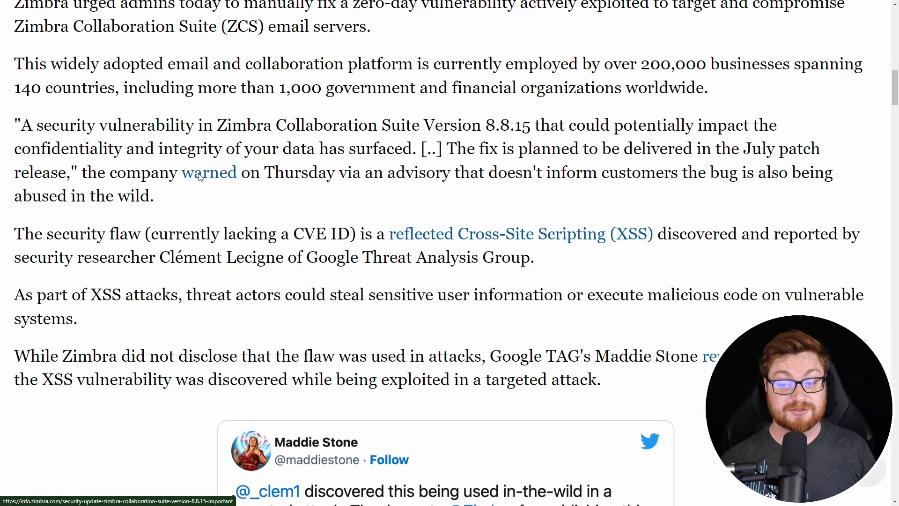
# Open the linked Zimbra security advisory and scroll into its content
pyautogui.click(209, 172)
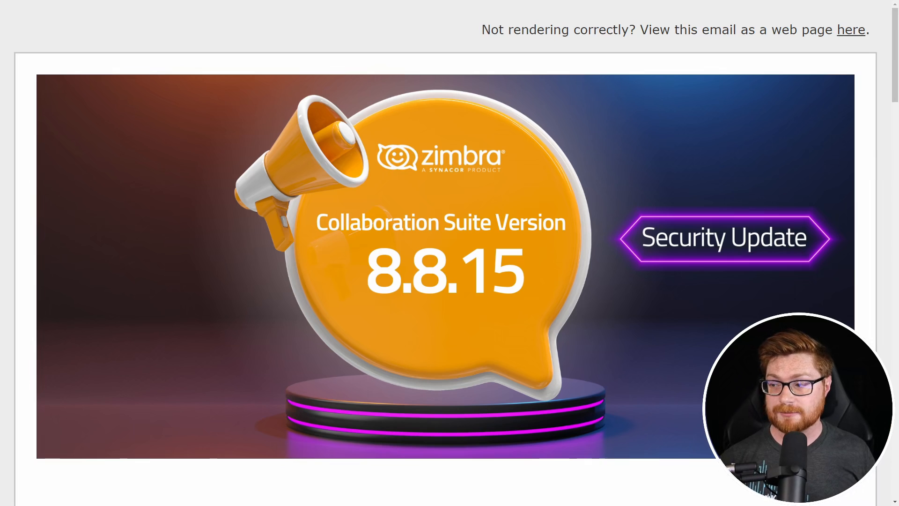
pyautogui.scroll(-3)
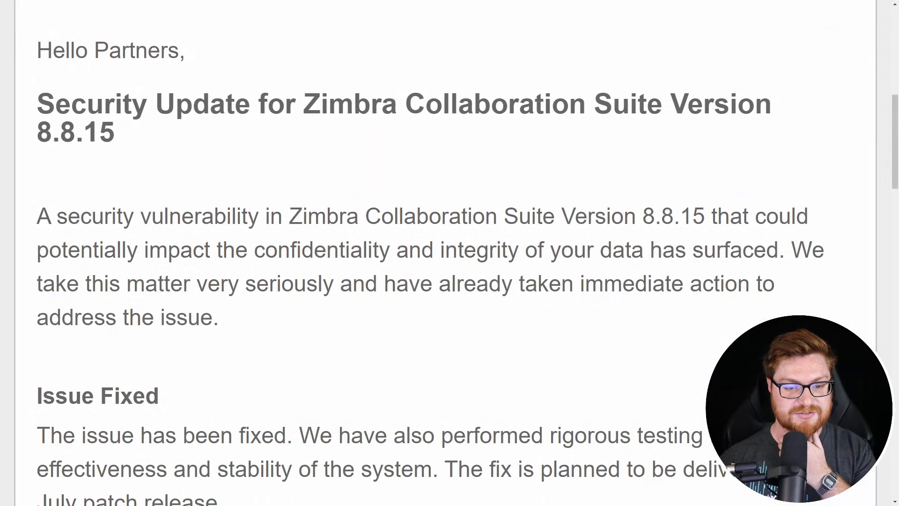
pyautogui.scroll(-3)
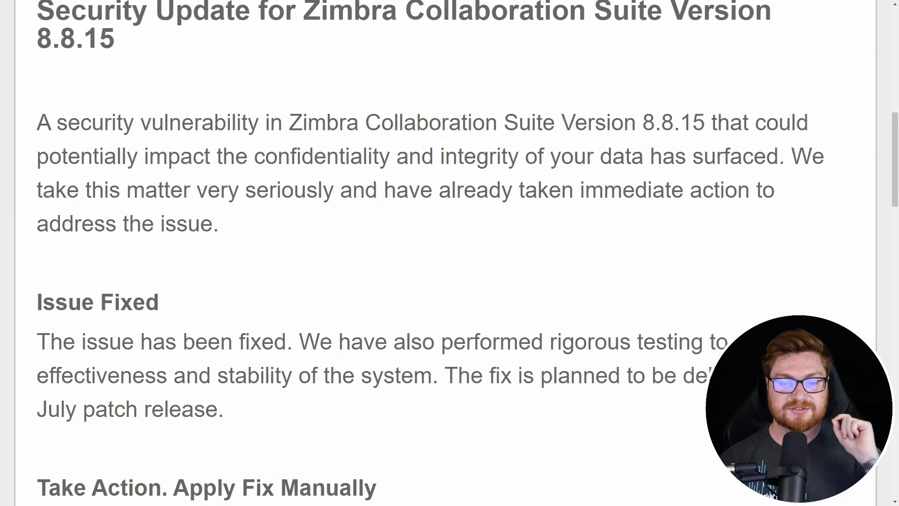
pyautogui.scroll(-3)
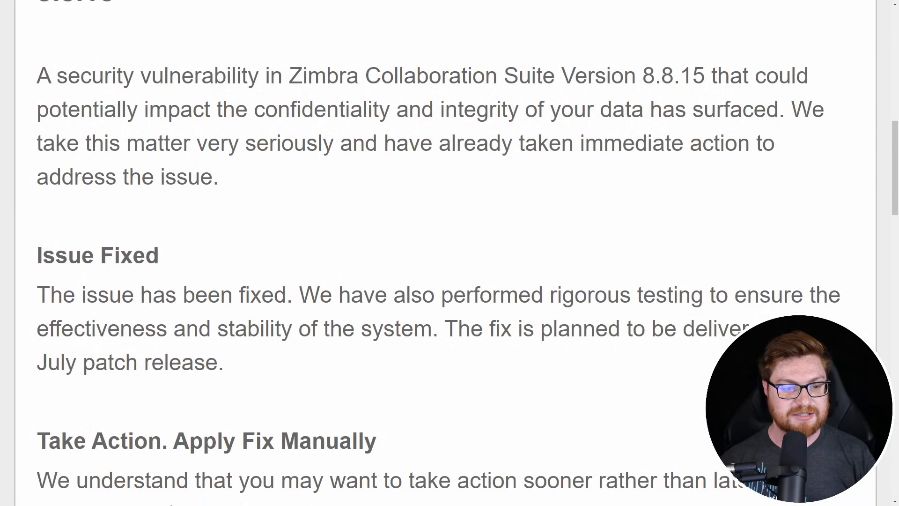
pyautogui.scroll(-3)
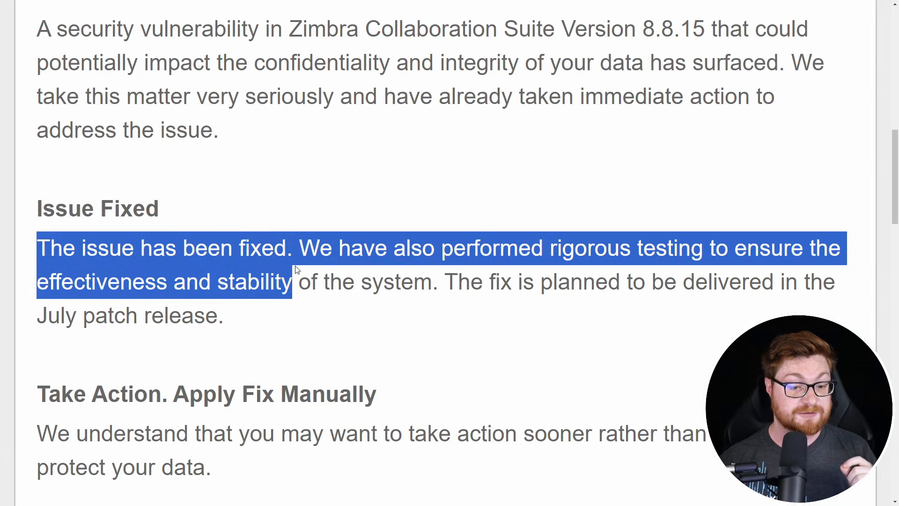
# Clear the highlighted fix sentence, July patch release text and momoveto file path
pyautogui.click(296, 270)
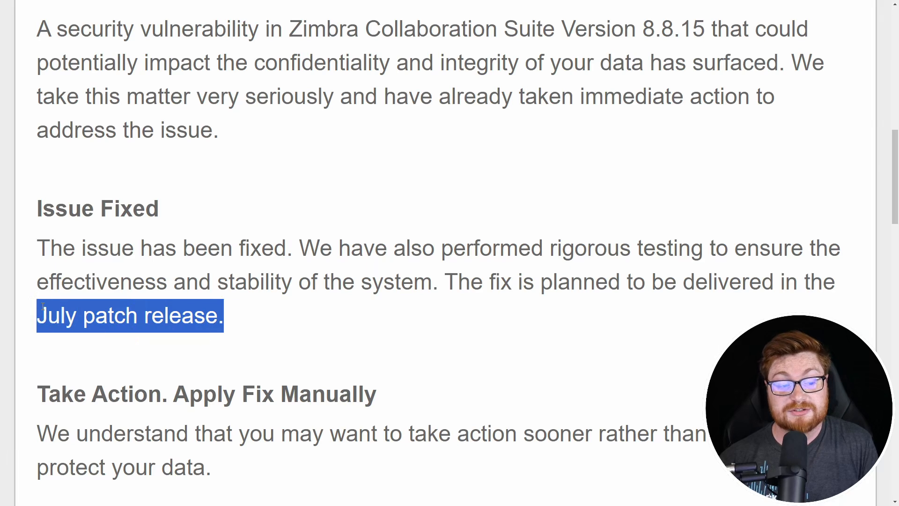
pyautogui.click(375, 326)
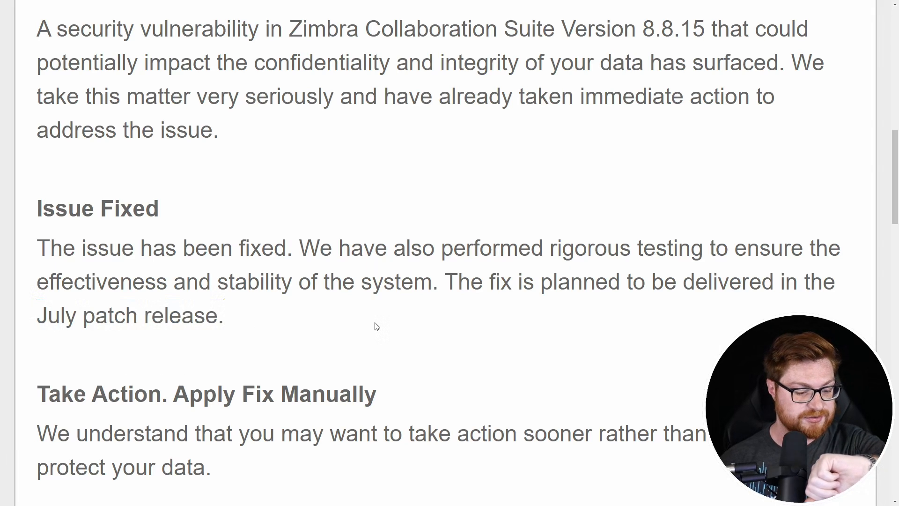
pyautogui.scroll(-3)
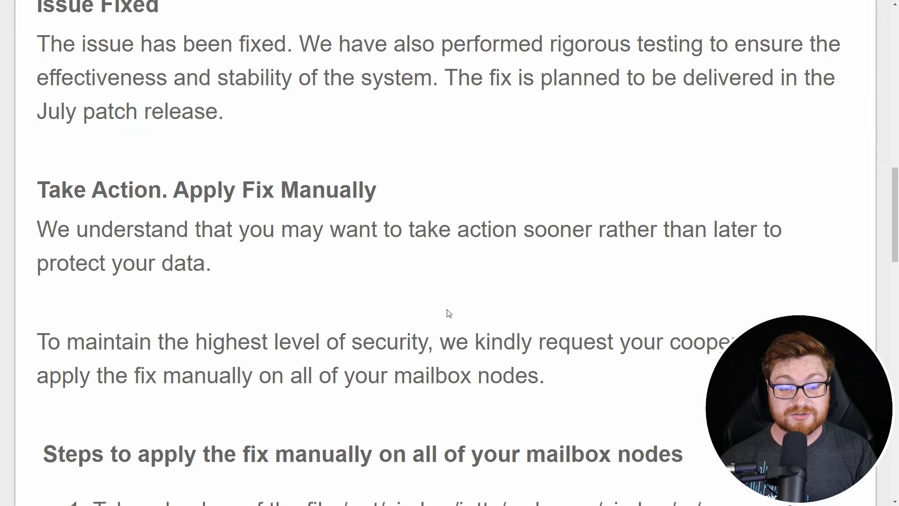
pyautogui.scroll(-3)
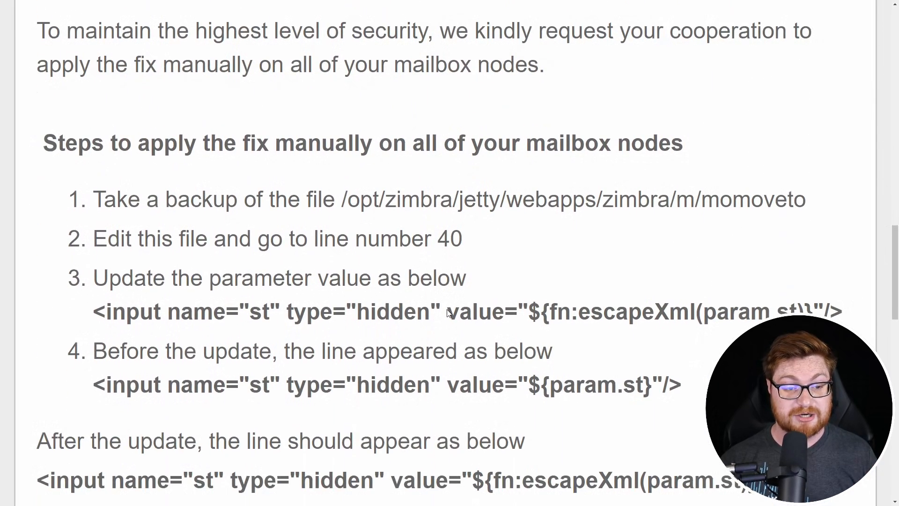
pyautogui.scroll(-3)
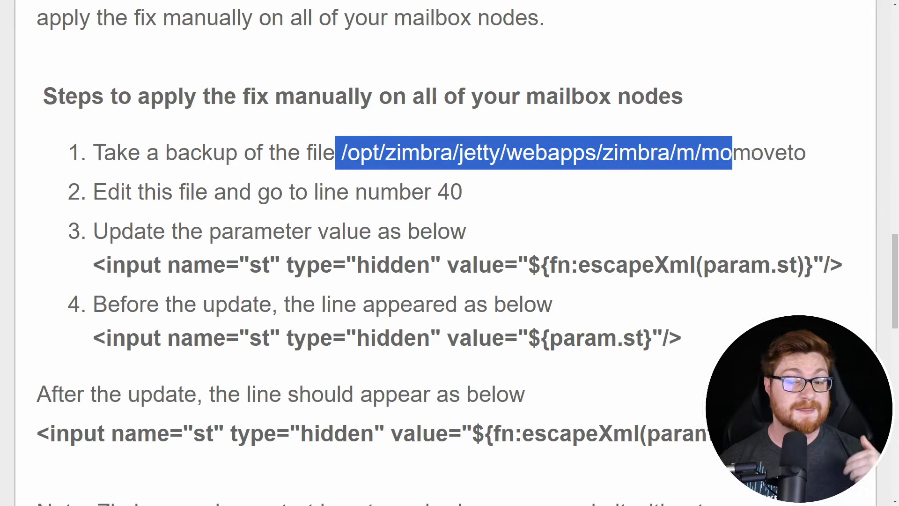
pyautogui.click(770, 197)
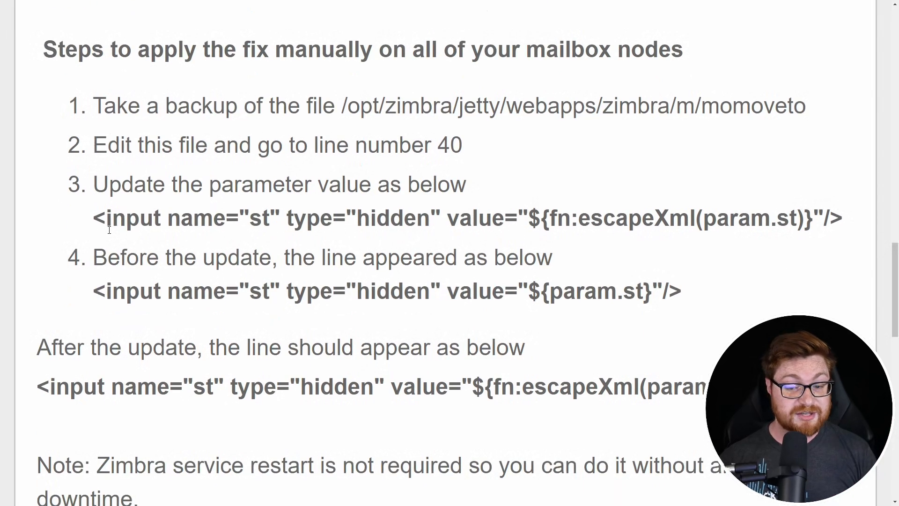
pyautogui.moveTo(148, 244)
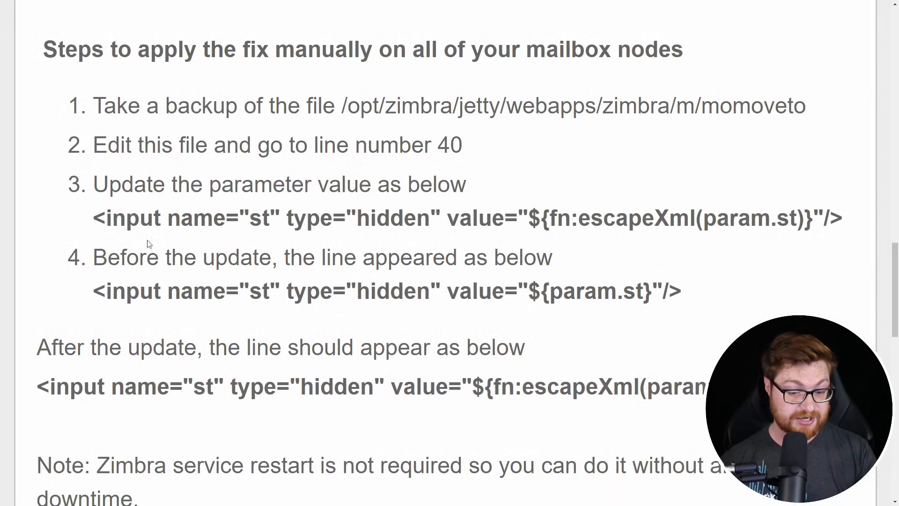
# Scroll down to the advisory's closing sign-off
pyautogui.scroll(-3)
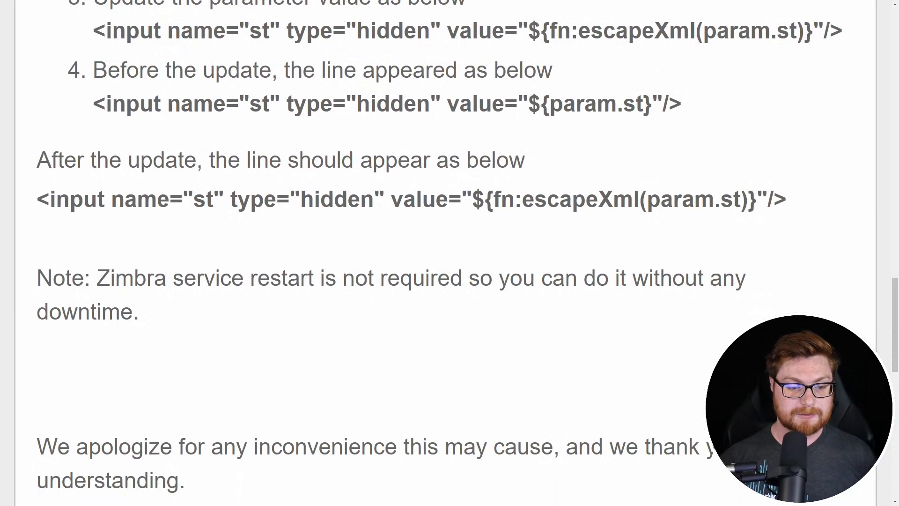
pyautogui.scroll(-3)
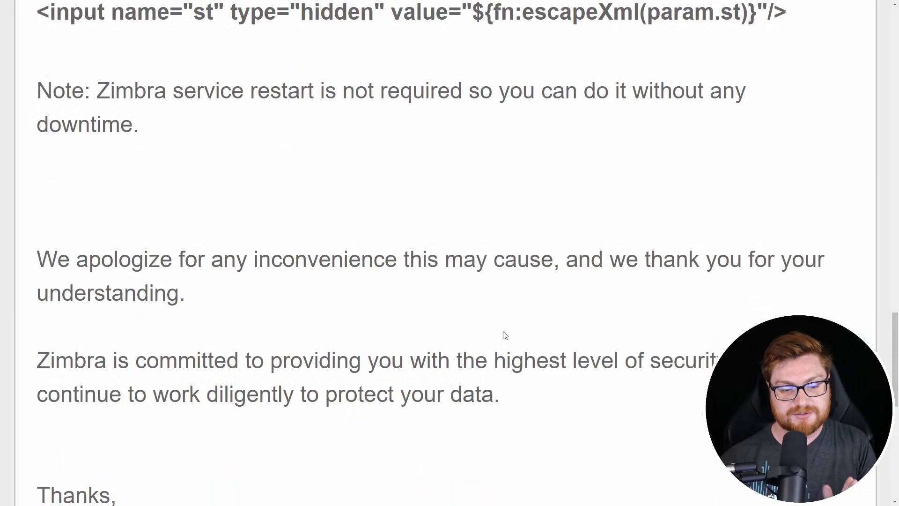
pyautogui.scroll(-3)
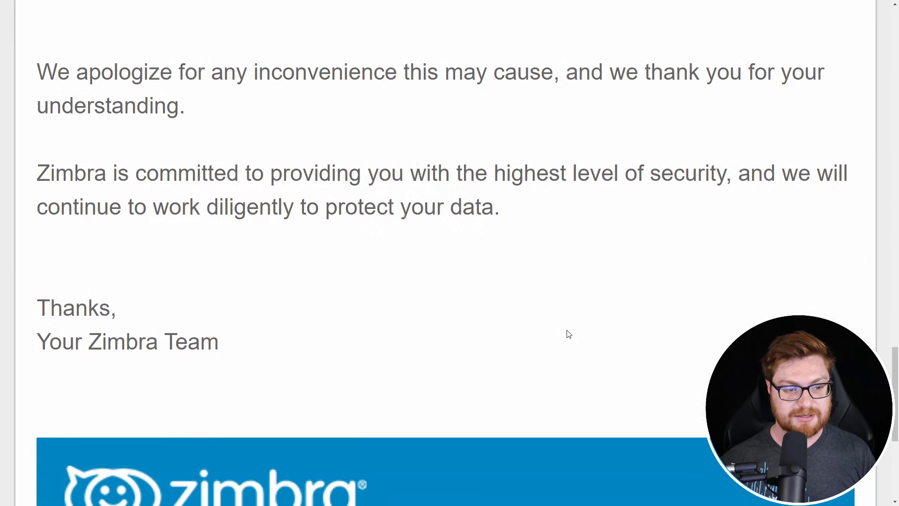
pyautogui.scroll(3)
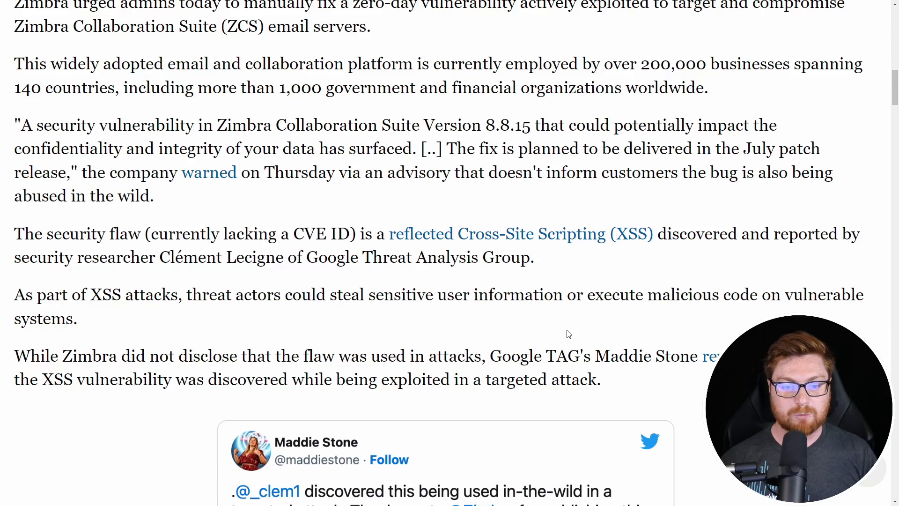
# Scroll the BleepingComputer article down to Related Articles, then back up to the embedded tweet
pyautogui.scroll(-3)
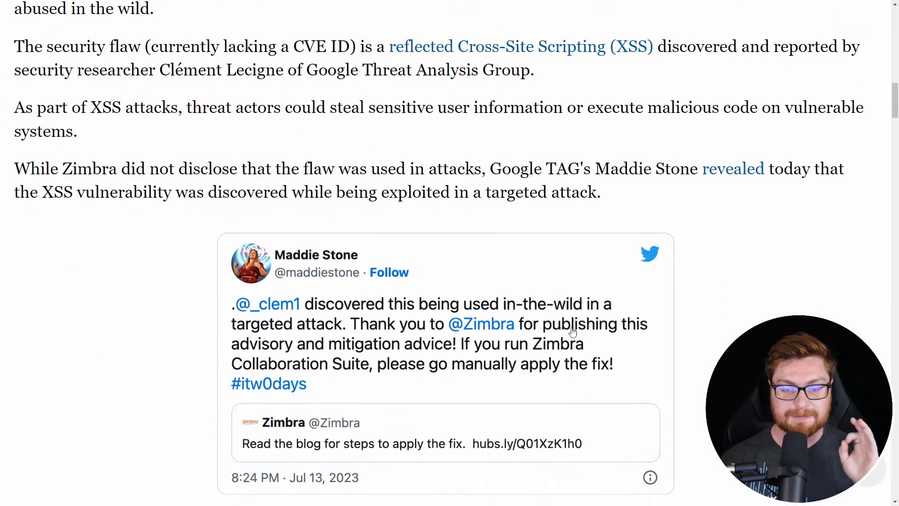
pyautogui.scroll(-3)
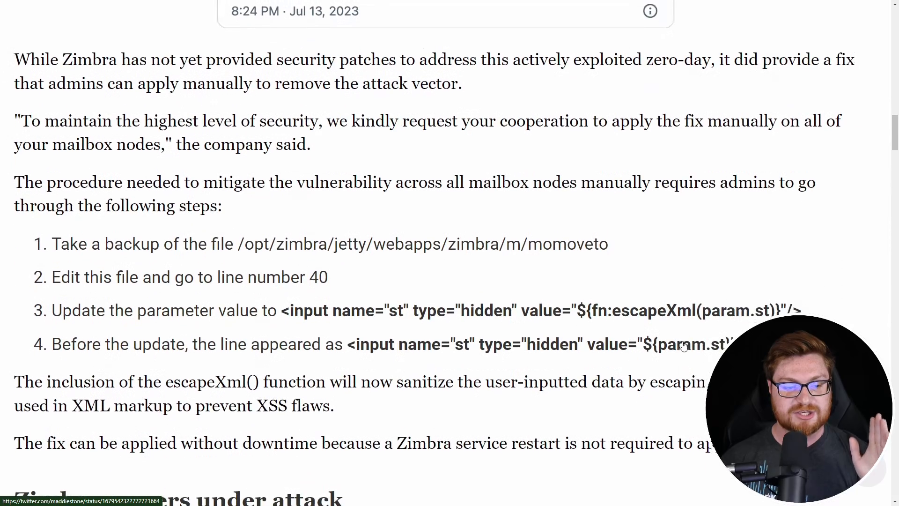
pyautogui.scroll(-3)
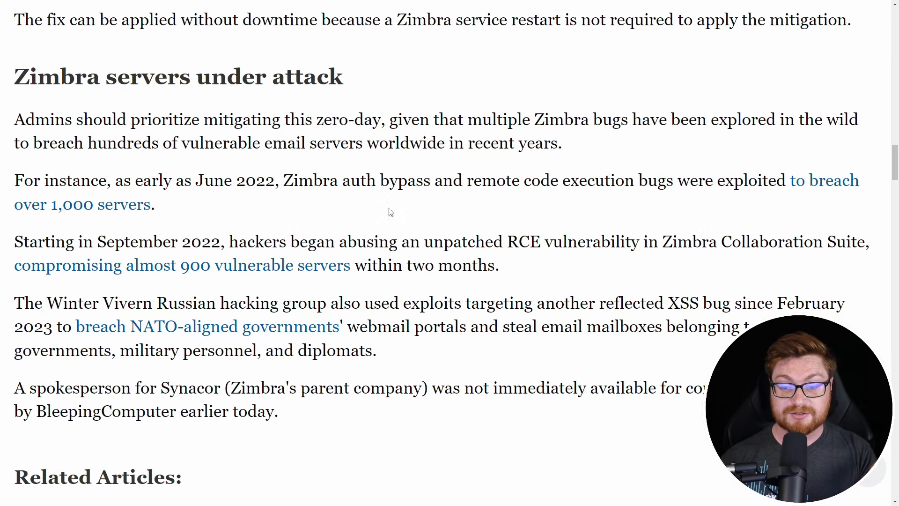
pyautogui.scroll(-3)
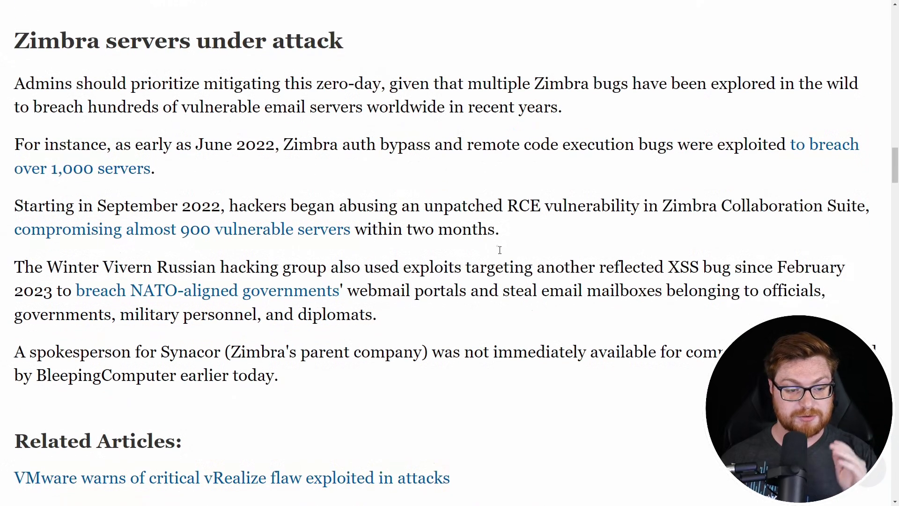
pyautogui.scroll(-3)
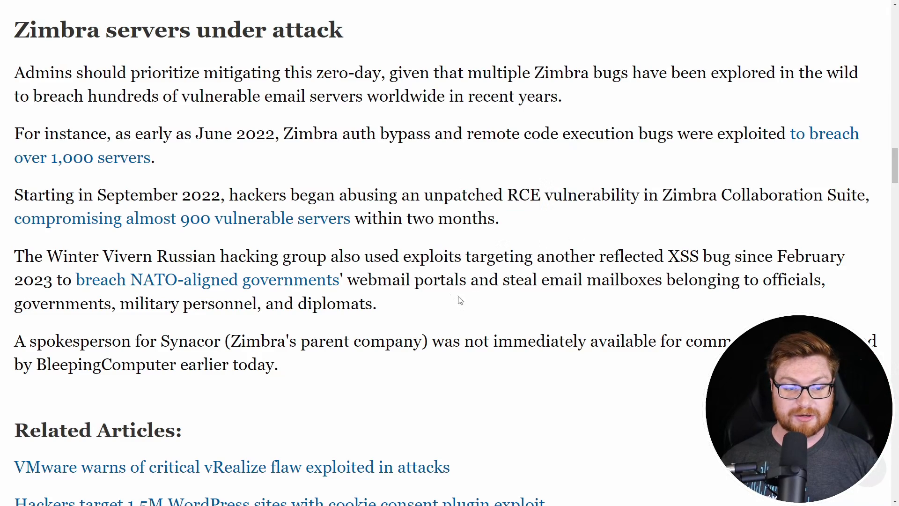
pyautogui.scroll(-3)
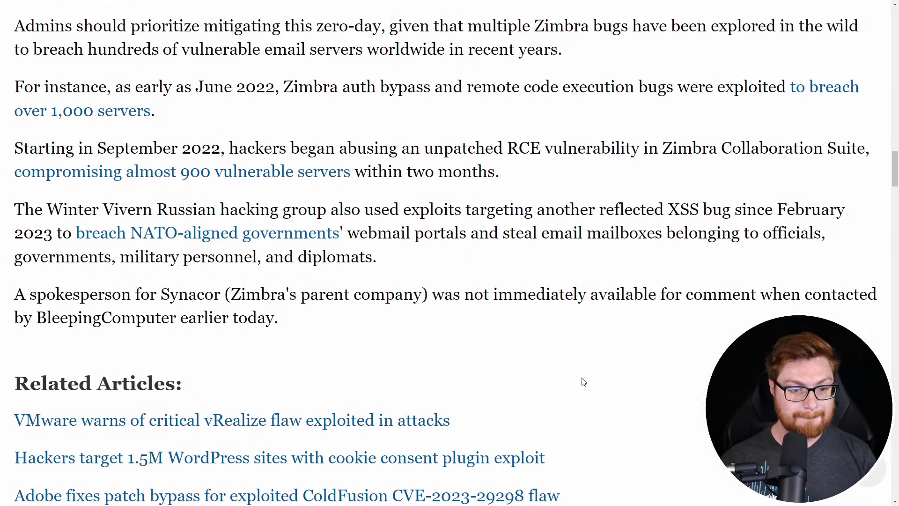
pyautogui.scroll(3)
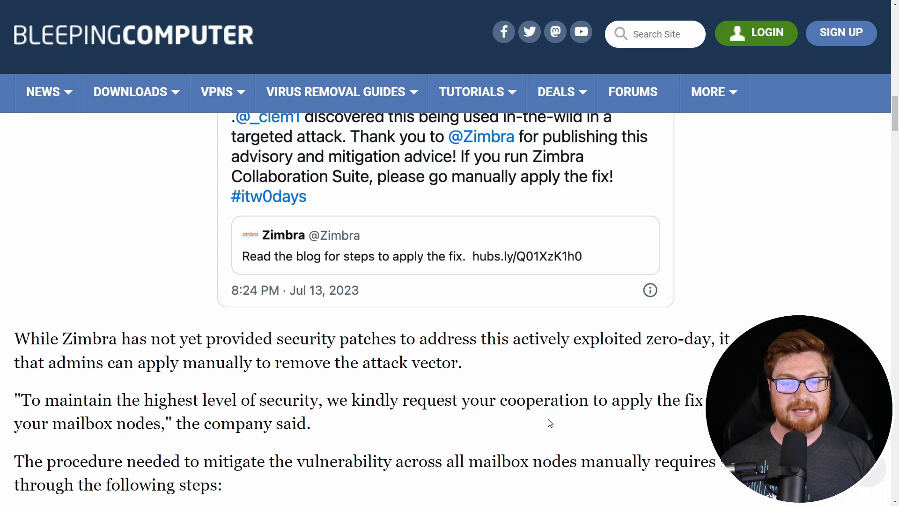
pyautogui.scroll(3)
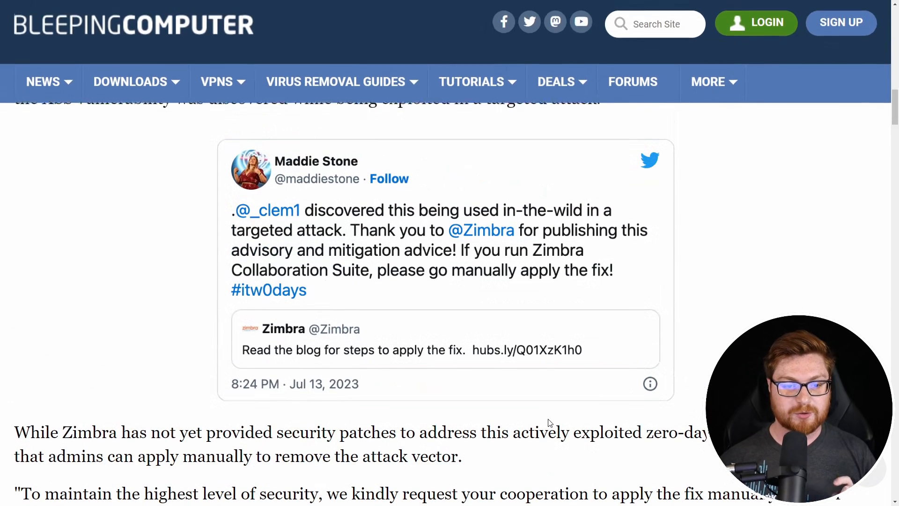
pyautogui.scroll(3)
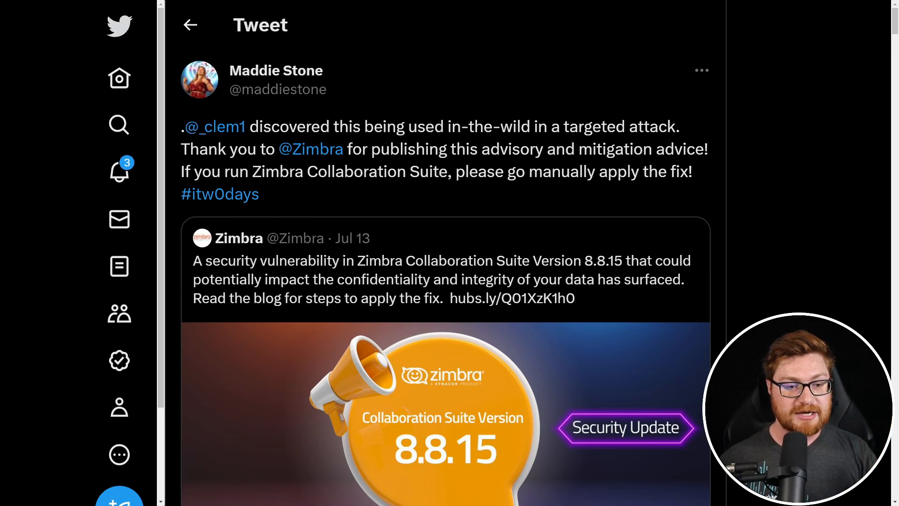
# Scroll down Maddie Stone's tweet to the quoted Zimbra 8.8.15 update post
pyautogui.scroll(-3)
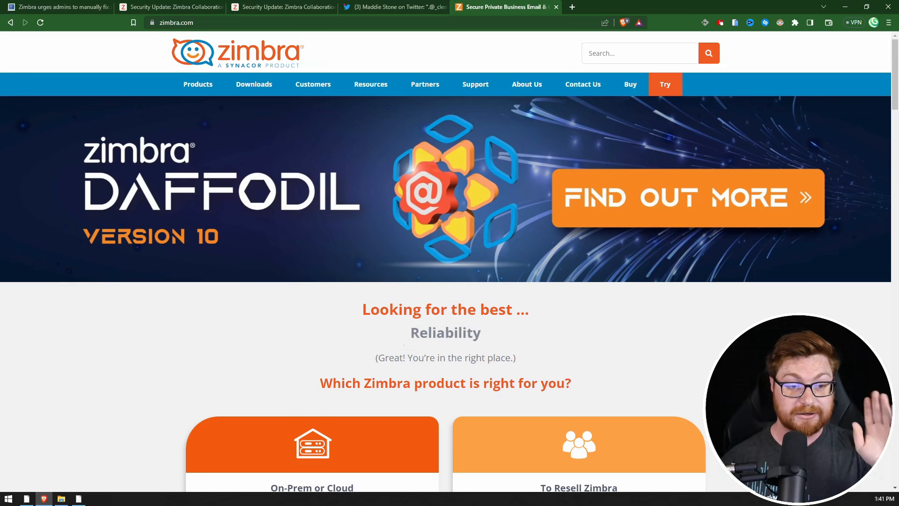
# View the Zimbra home page full screen, scroll through it, and go to Downloads
pyautogui.press('F11')
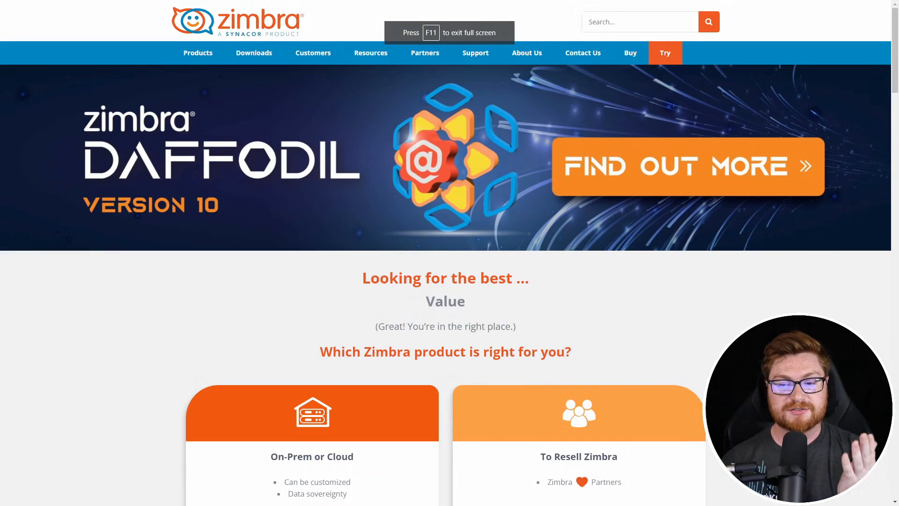
pyautogui.scroll(-3)
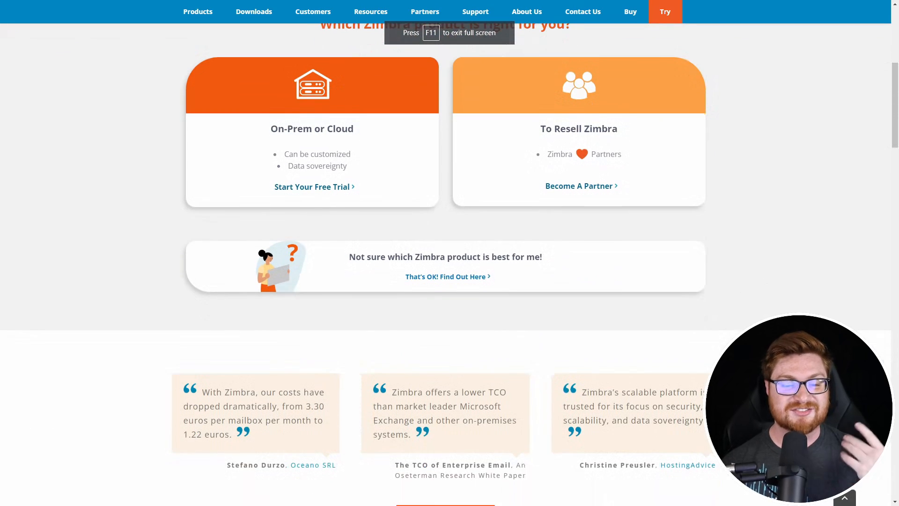
pyautogui.scroll(-3)
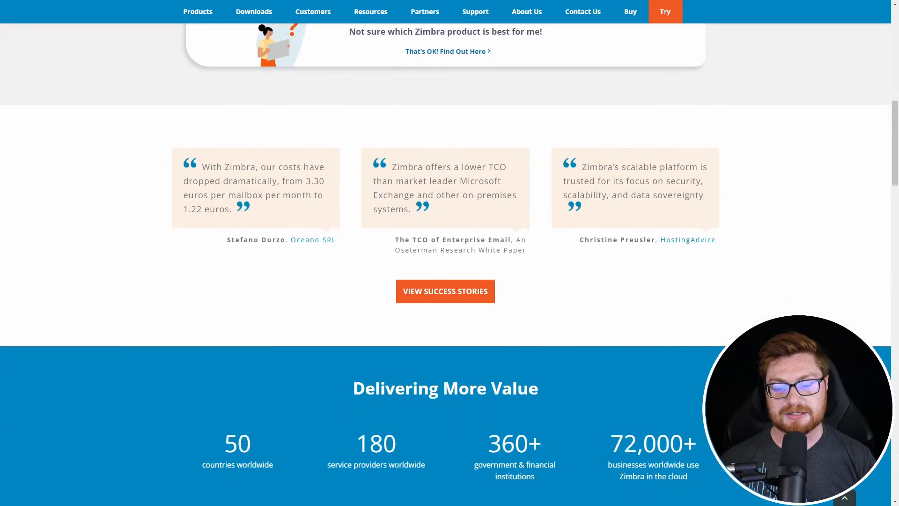
pyautogui.scroll(3)
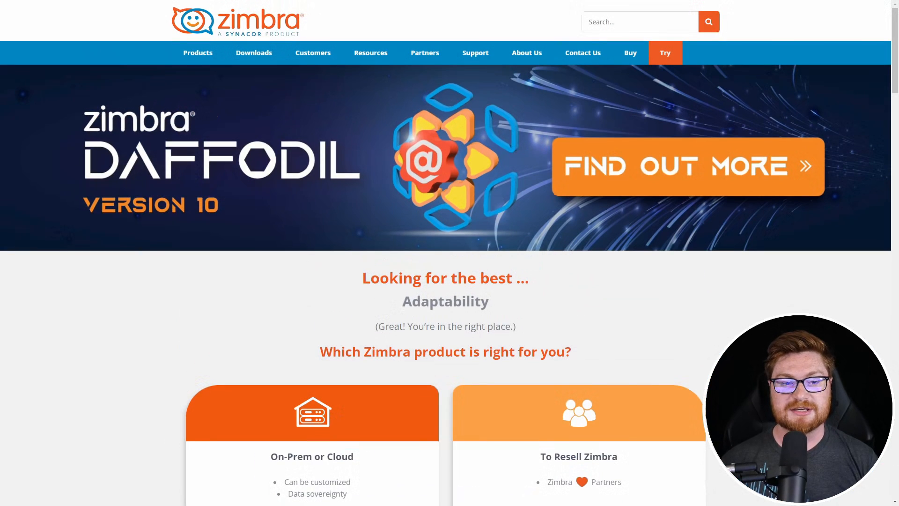
pyautogui.click(253, 53)
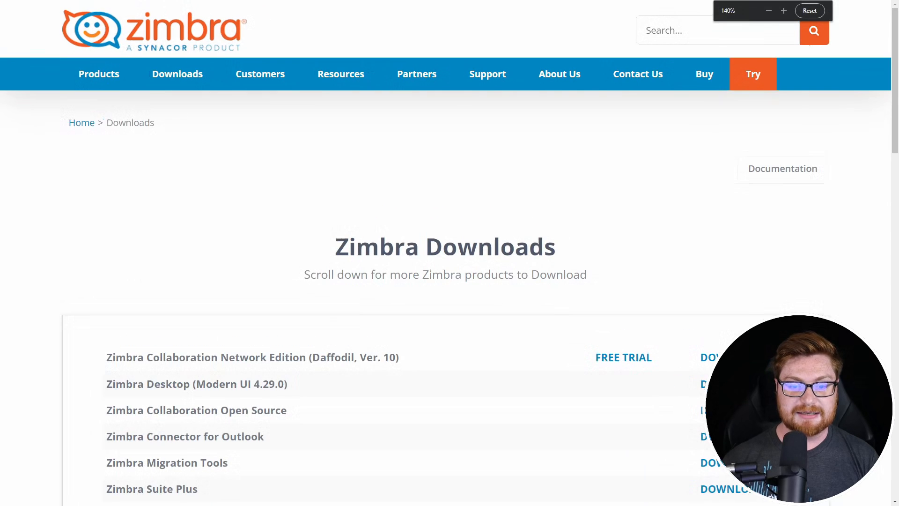
# Enlarge the Zimbra Downloads page content
pyautogui.click(783, 10)
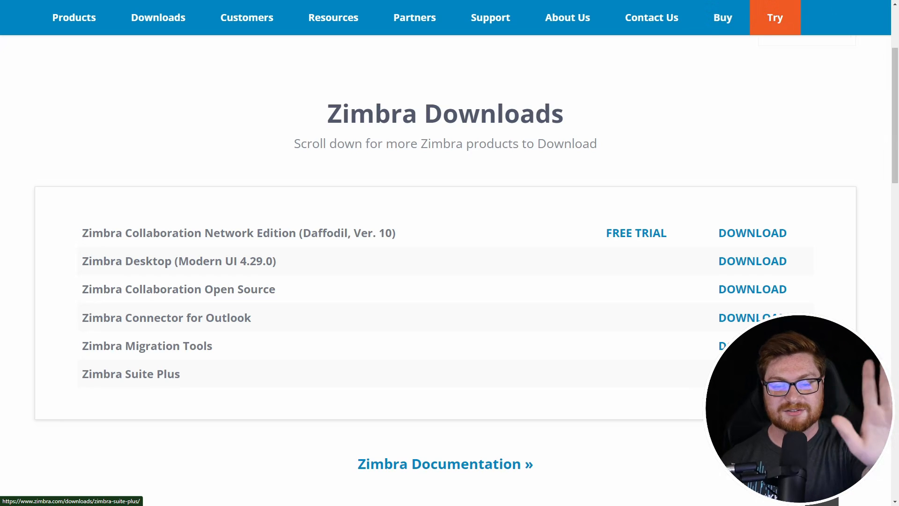
pyautogui.moveTo(657, 424)
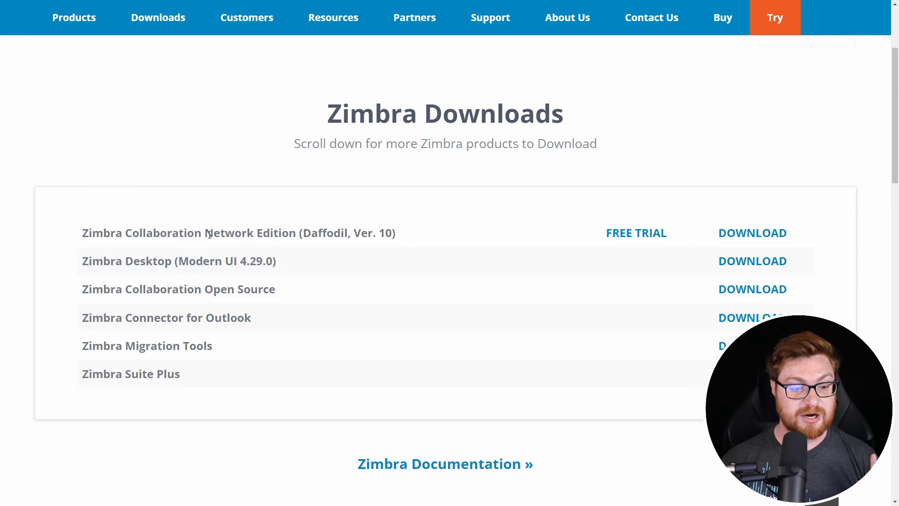
pyautogui.moveTo(636, 233)
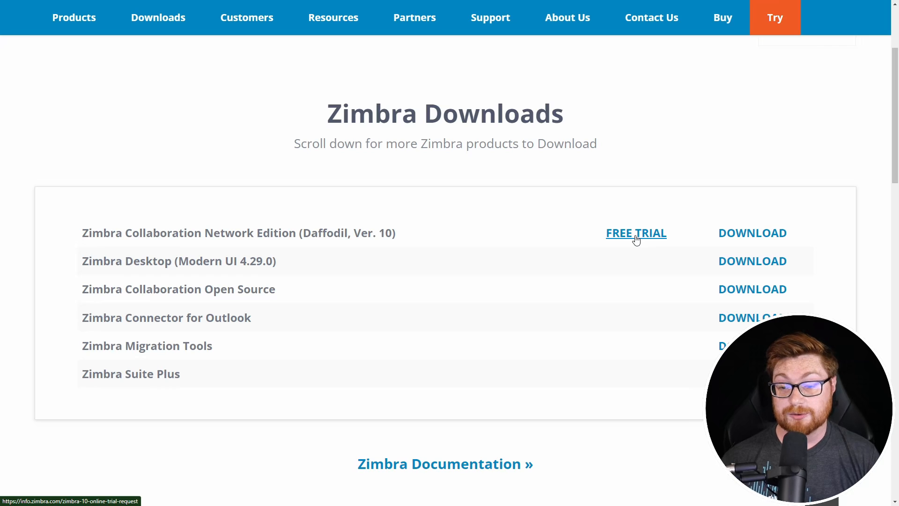
# Open the 7-Day Online Trial sign-up page and scroll the form to its consent text
pyautogui.click(635, 233)
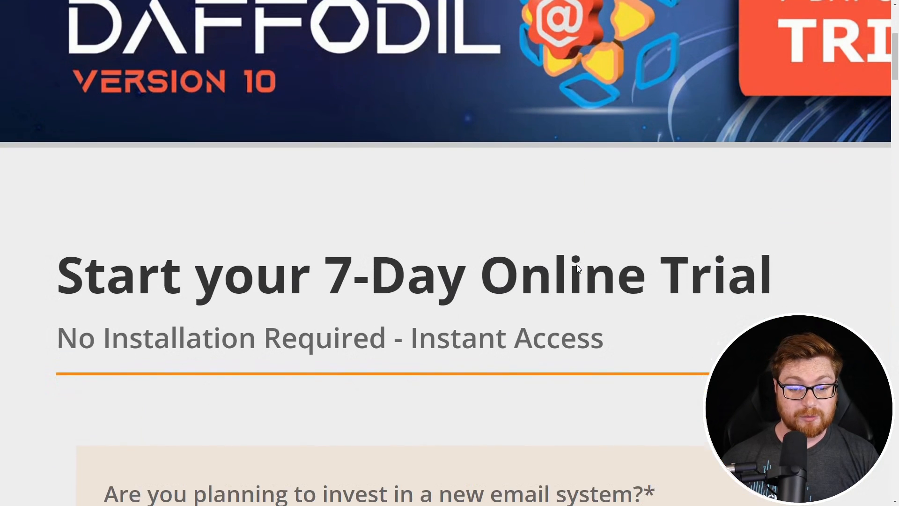
pyautogui.scroll(-3)
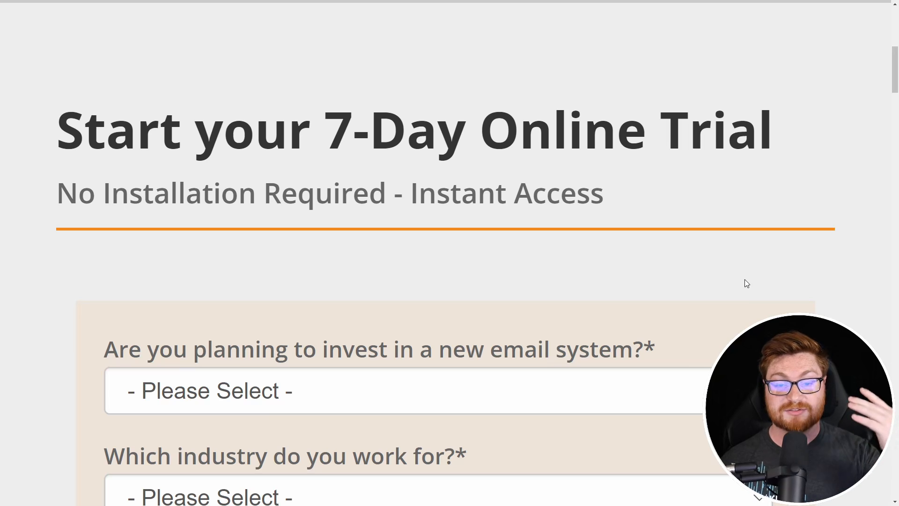
pyautogui.scroll(-3)
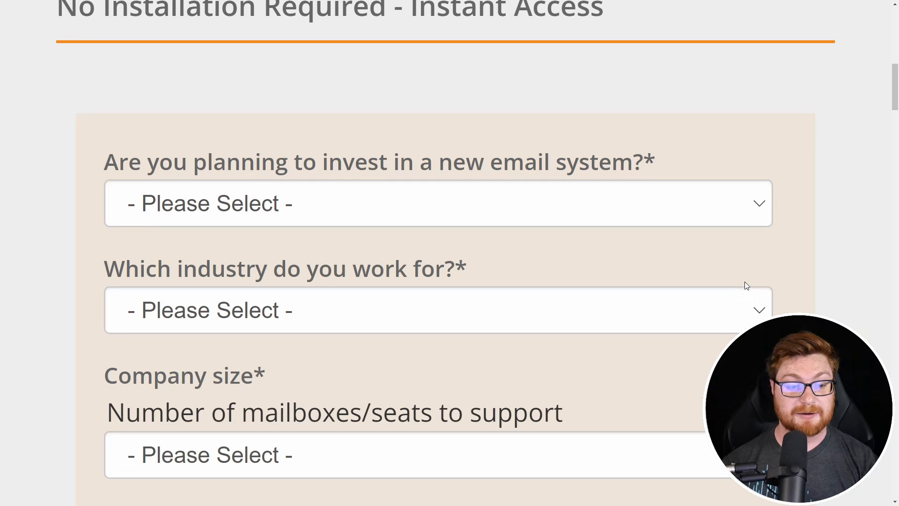
pyautogui.scroll(-3)
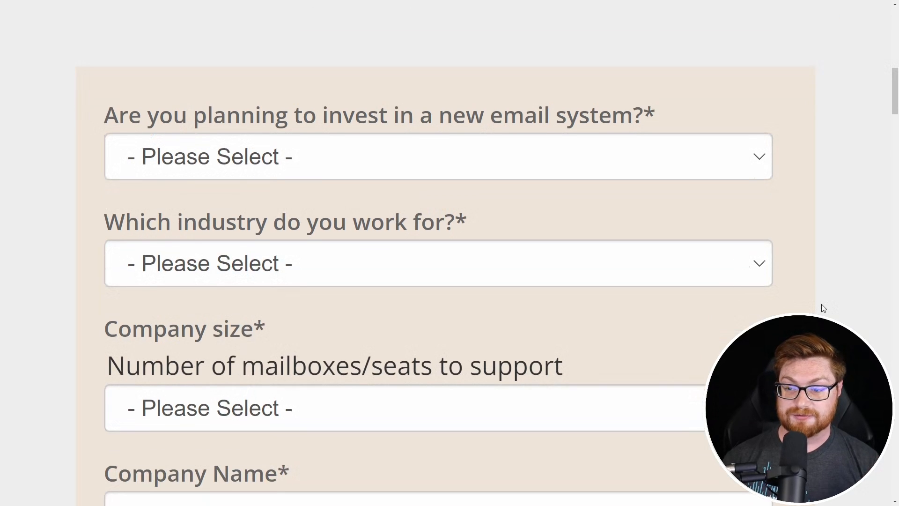
pyautogui.moveTo(228, 247)
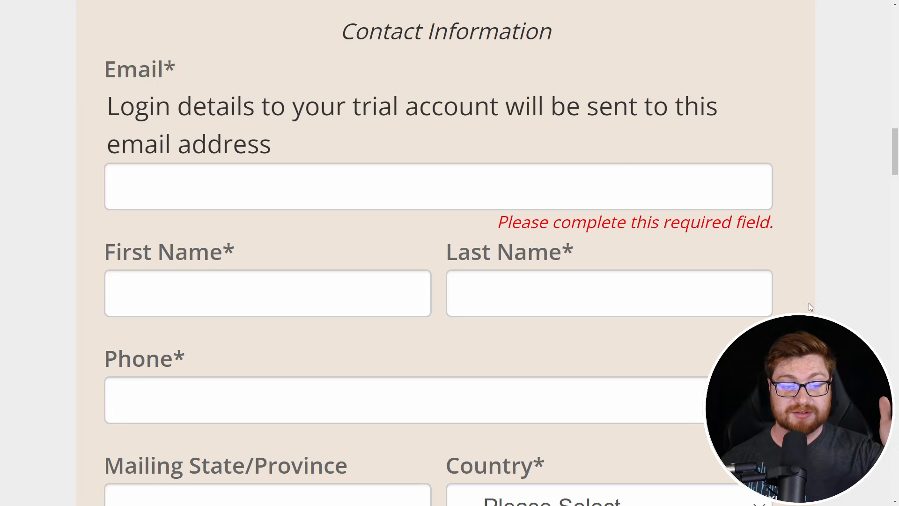
pyautogui.scroll(-3)
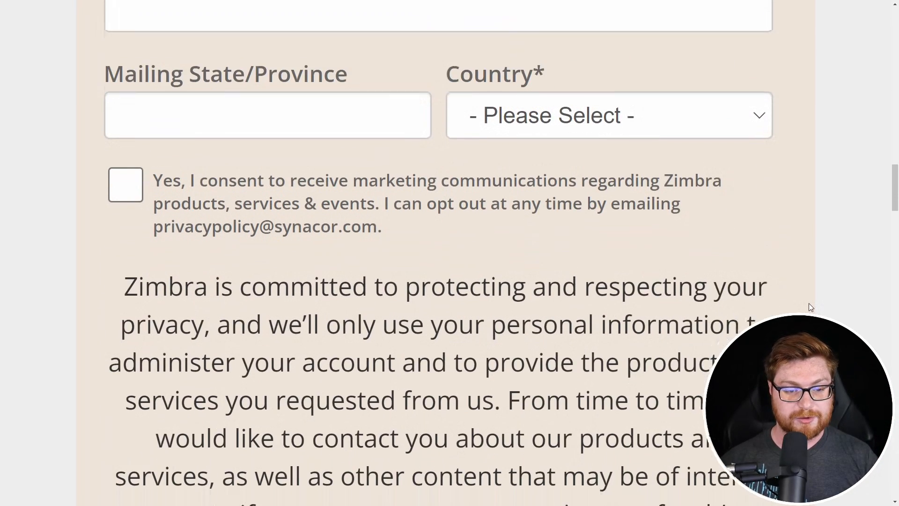
pyautogui.scroll(-3)
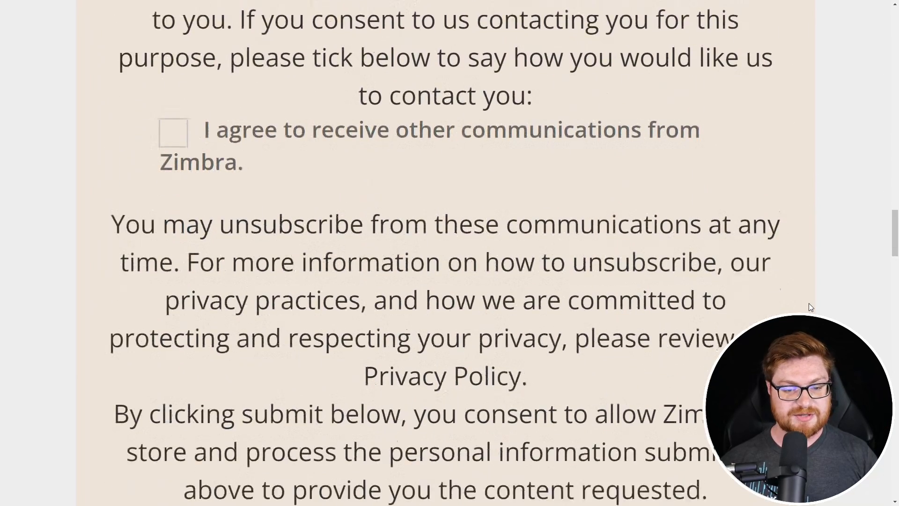
pyautogui.scroll(-3)
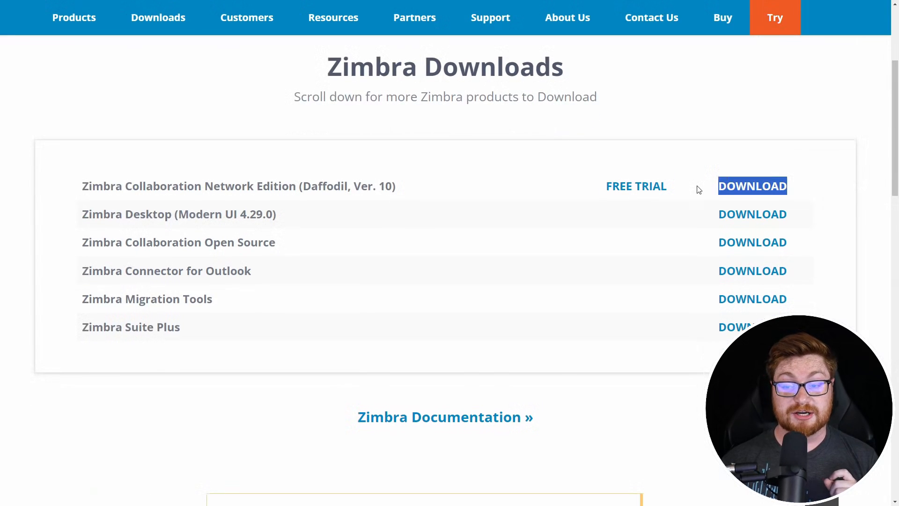
# Open the Network Edition download page, highlight 10.0.0 GA Release, and scroll to 9.0.0 platforms
pyautogui.click(751, 186)
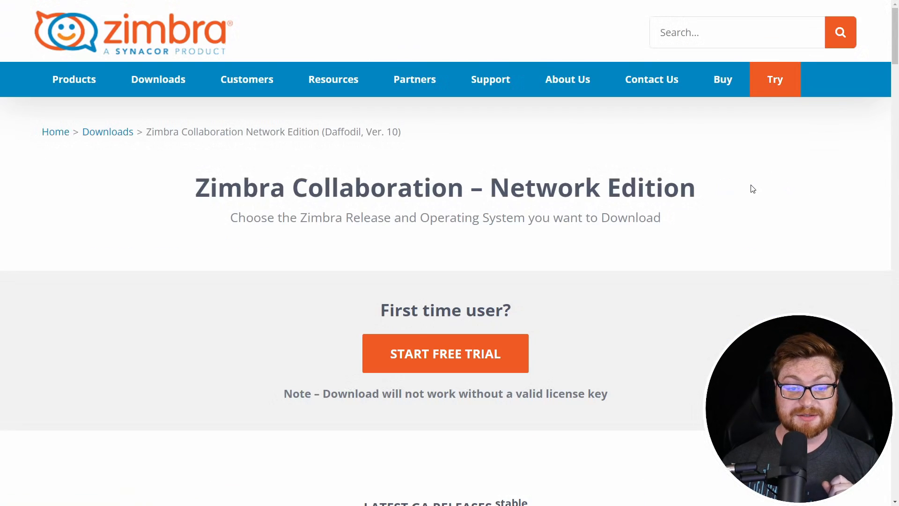
pyautogui.scroll(-3)
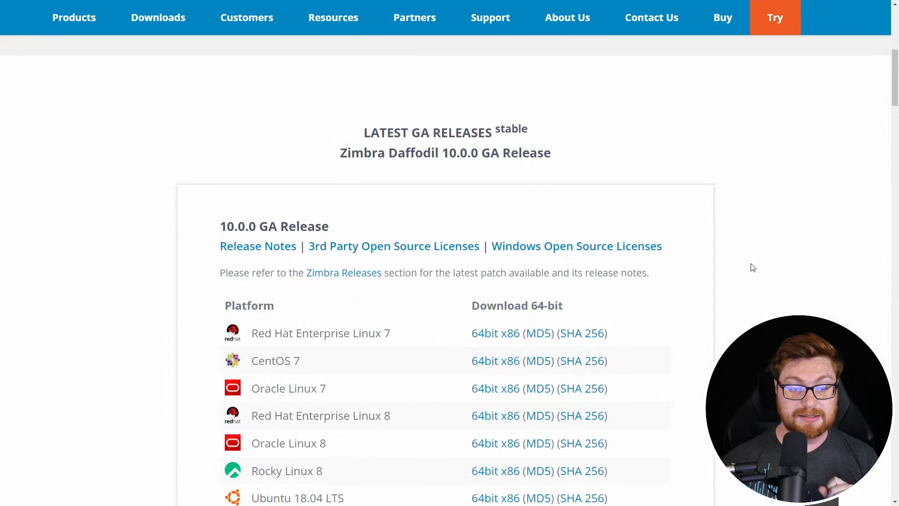
pyautogui.moveTo(255, 219)
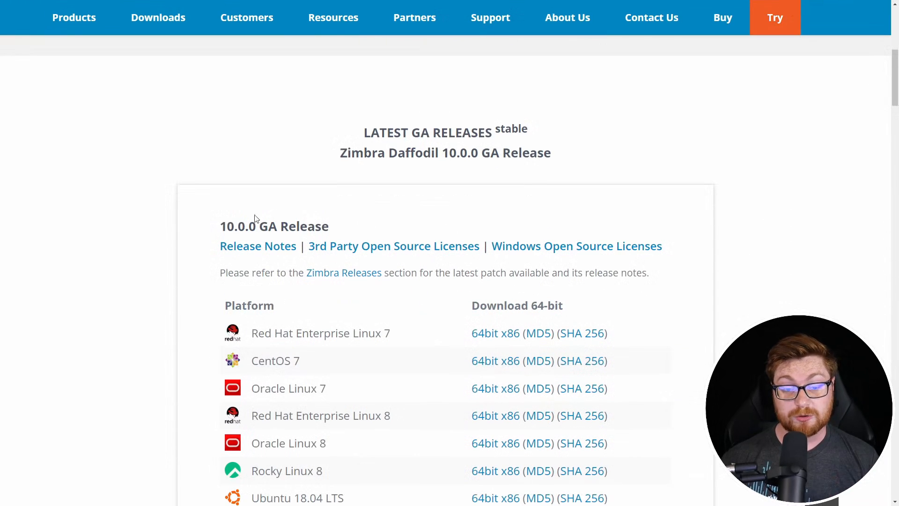
pyautogui.doubleClick(274, 225)
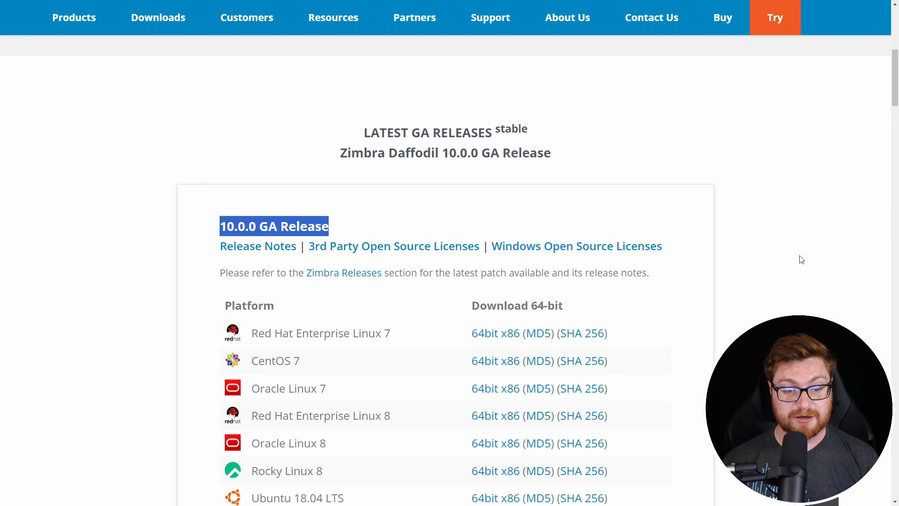
pyautogui.scroll(-3)
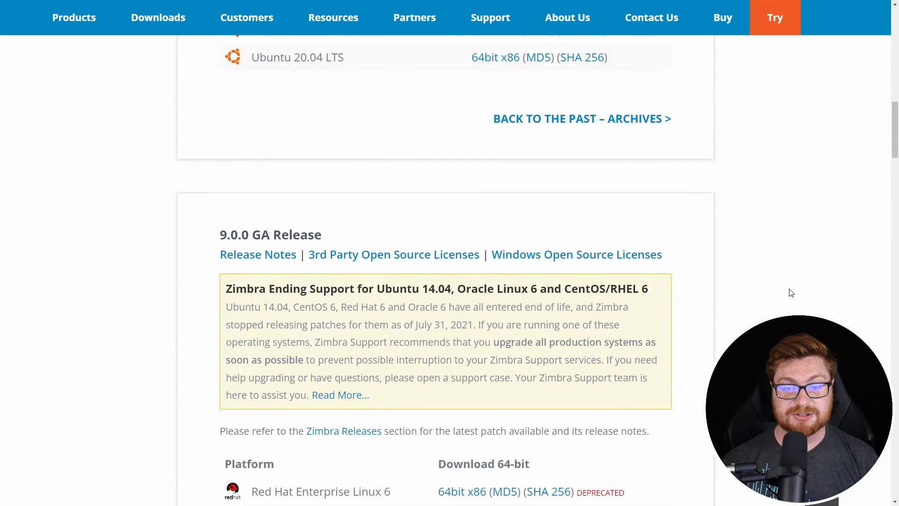
pyautogui.scroll(-3)
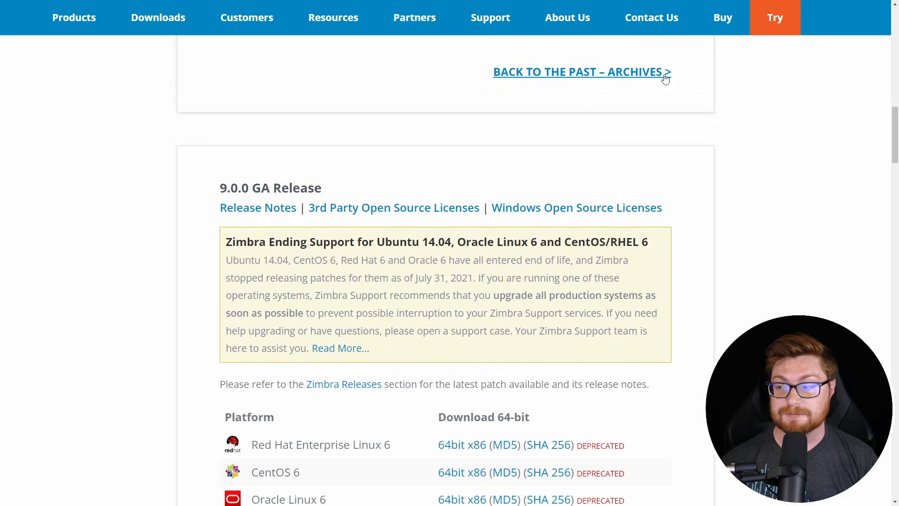
pyautogui.scroll(-3)
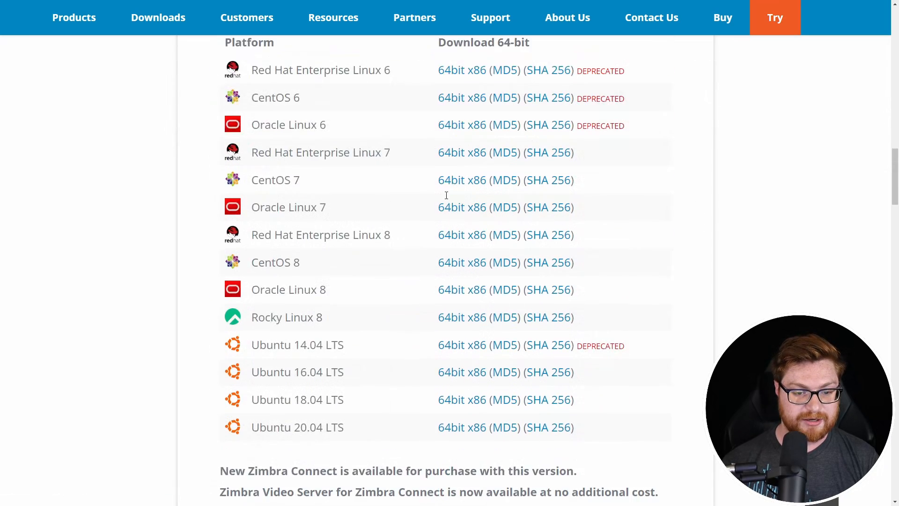
pyautogui.scroll(3)
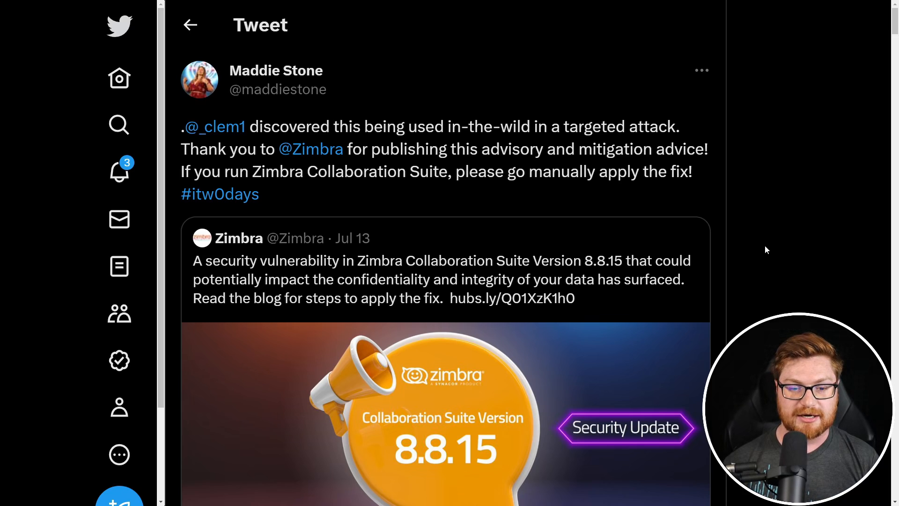
pyautogui.scroll(-3)
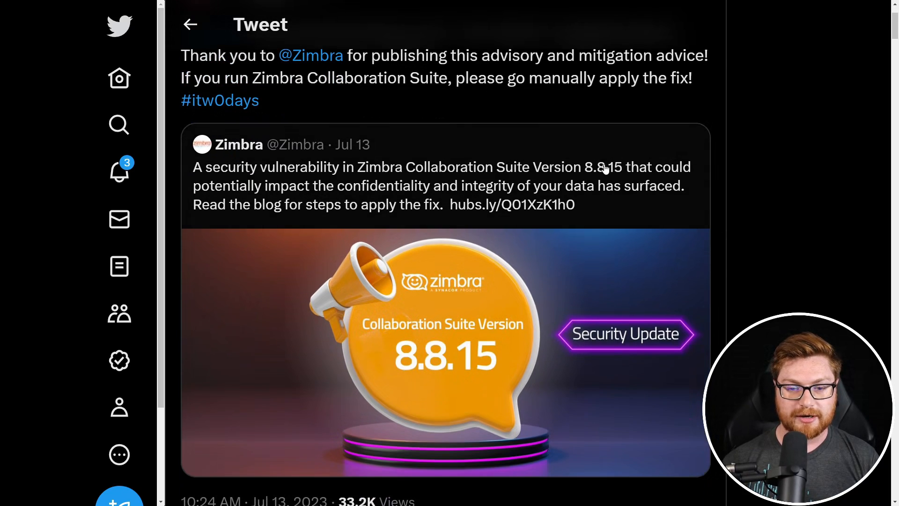
pyautogui.moveTo(639, 321)
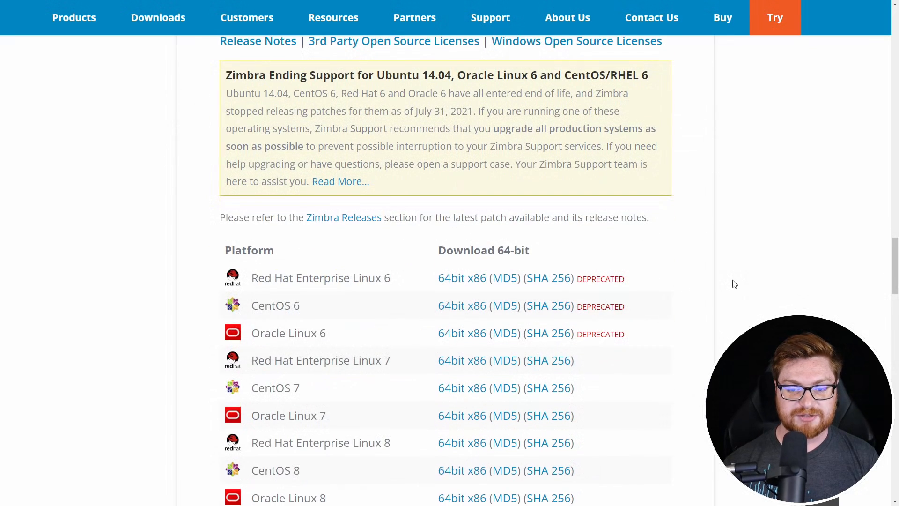
# Download and save the Zimbra 8.8.15 Ubuntu 20.04 LTS 64-bit x86 package
pyautogui.scroll(-3)
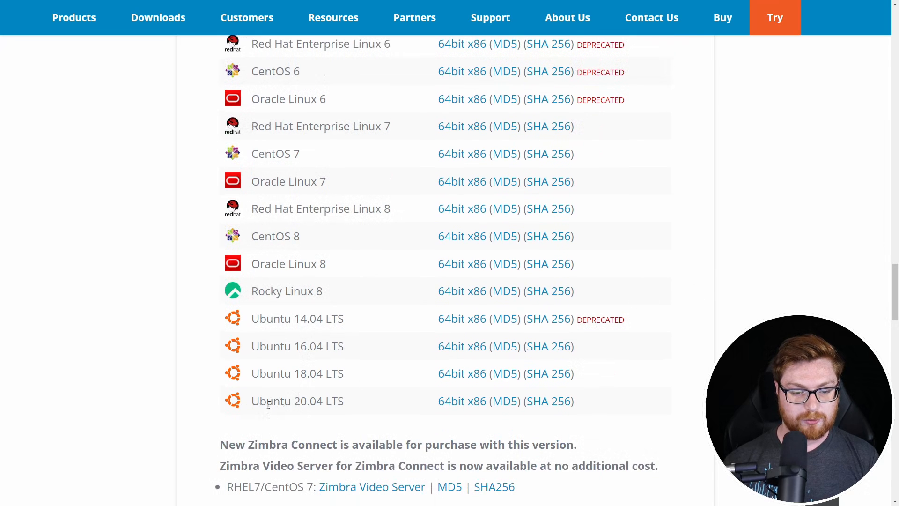
pyautogui.scroll(-3)
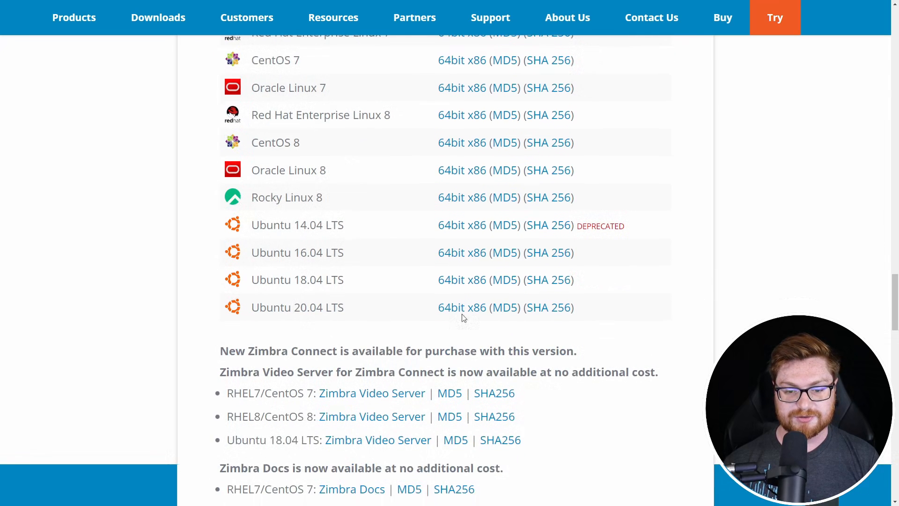
pyautogui.click(462, 307)
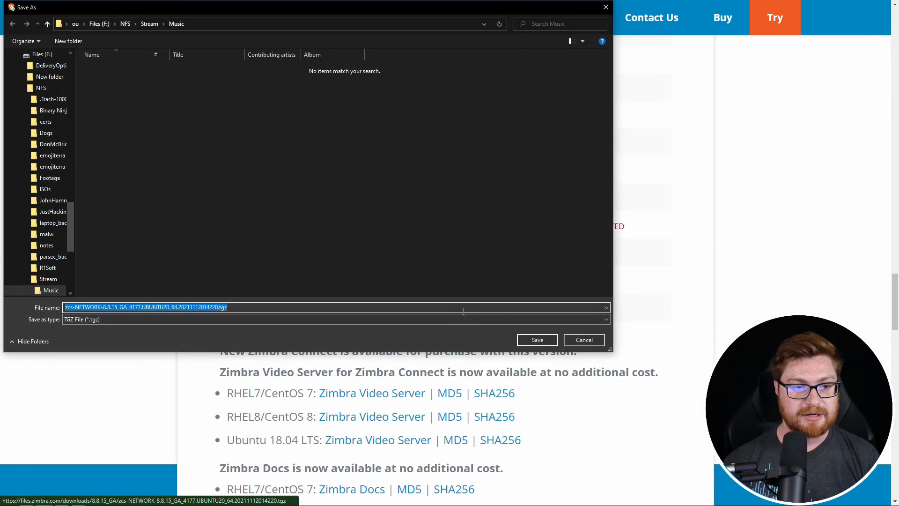
pyautogui.click(536, 340)
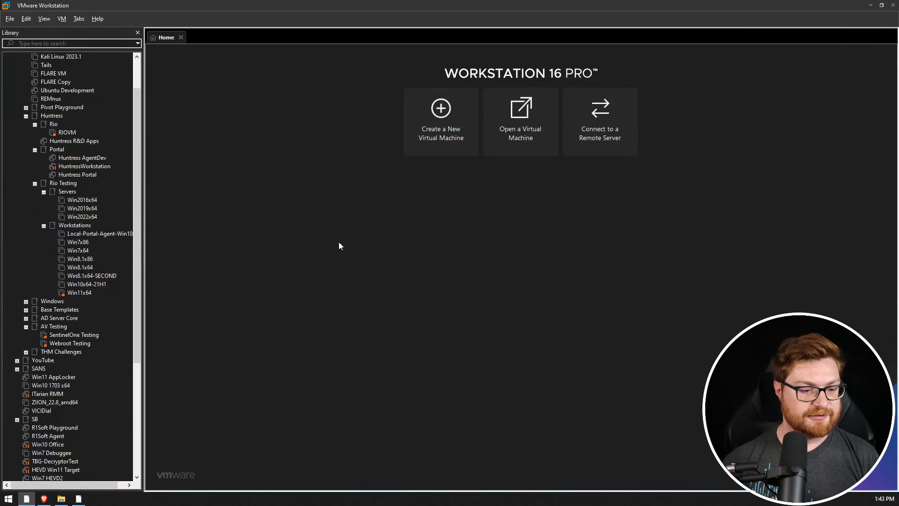
# Linked-clone Base Ubuntu 20.04 LTS as Zimbra ZCS and snapshot it as 'Fresh Clone'
pyautogui.scroll(-3)
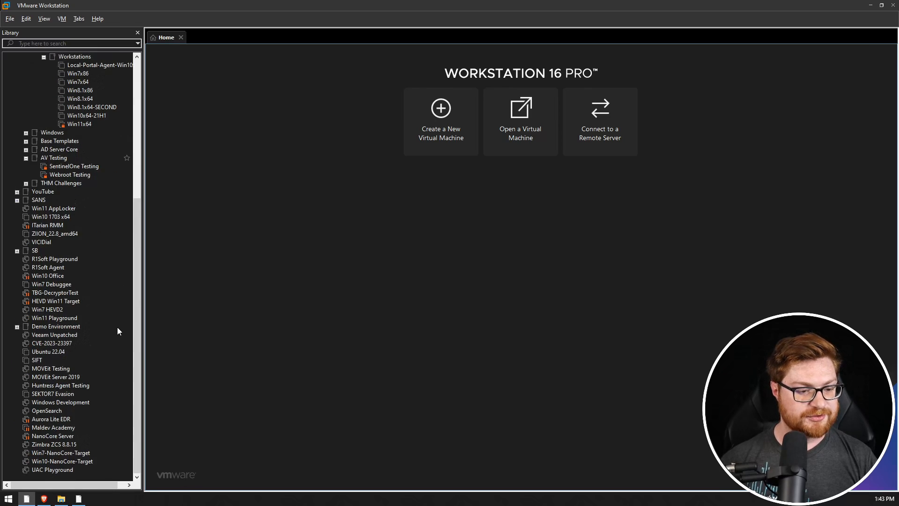
pyautogui.scroll(3)
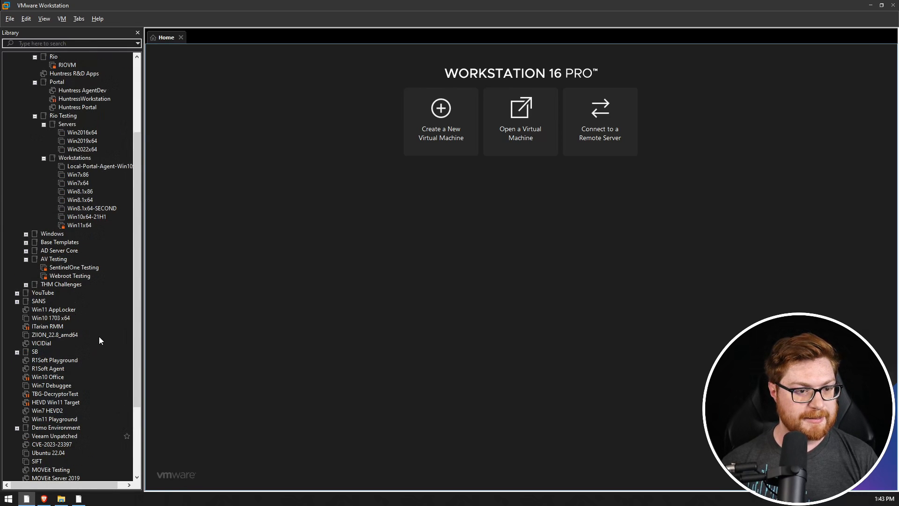
pyautogui.moveTo(26, 246)
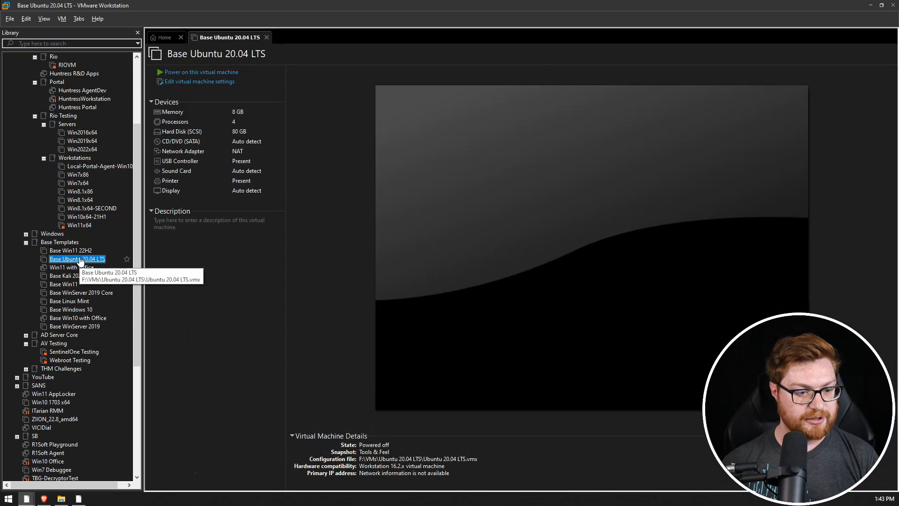
pyautogui.rightClick(75, 259)
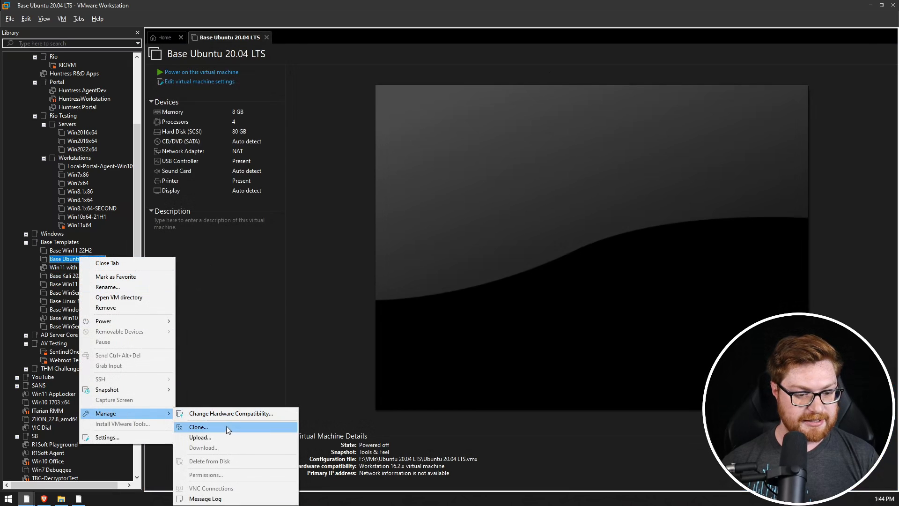
pyautogui.click(198, 426)
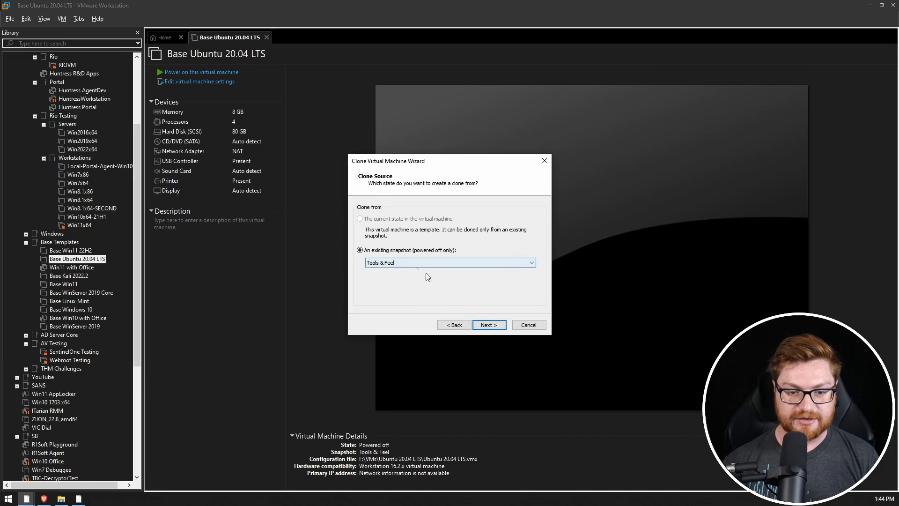
pyautogui.click(488, 324)
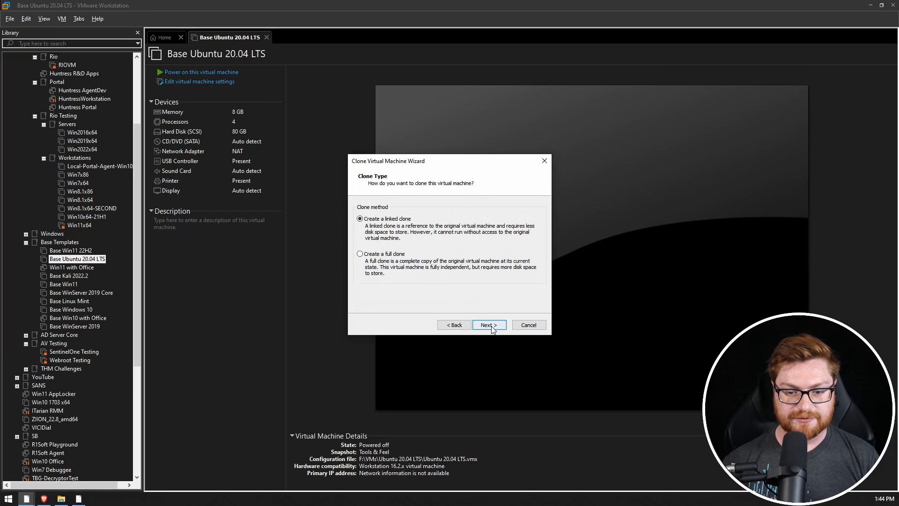
pyautogui.click(489, 325)
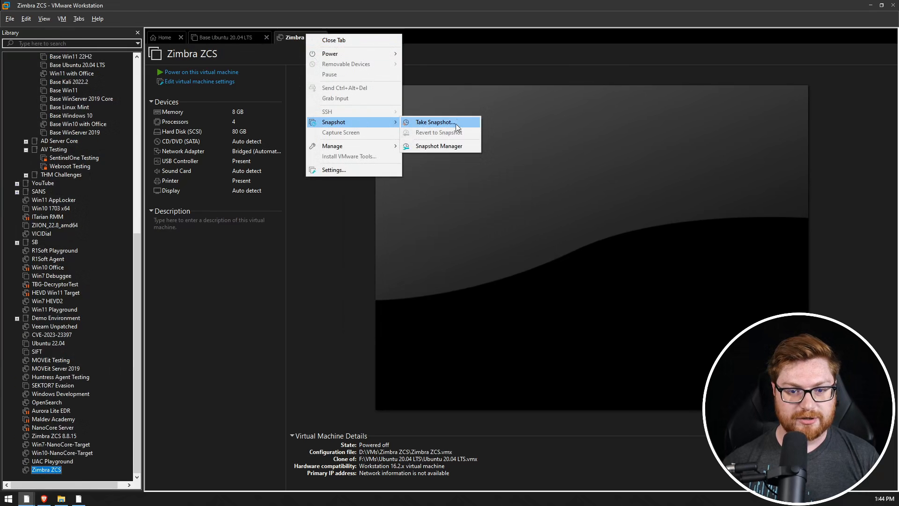
pyautogui.click(434, 122)
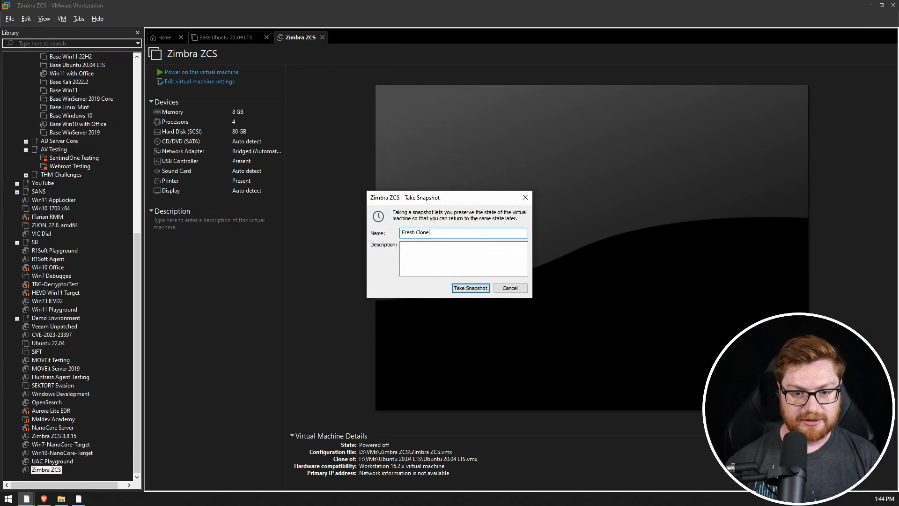
pyautogui.click(469, 288)
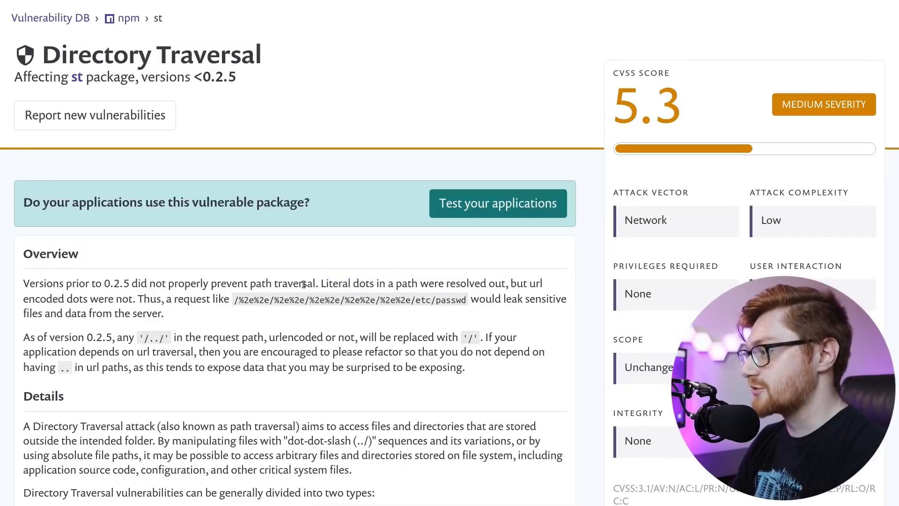
# Scroll through the Snyk vulnerability DB, SAST guide and CTF 101 workshop pages
pyautogui.scroll(-3)
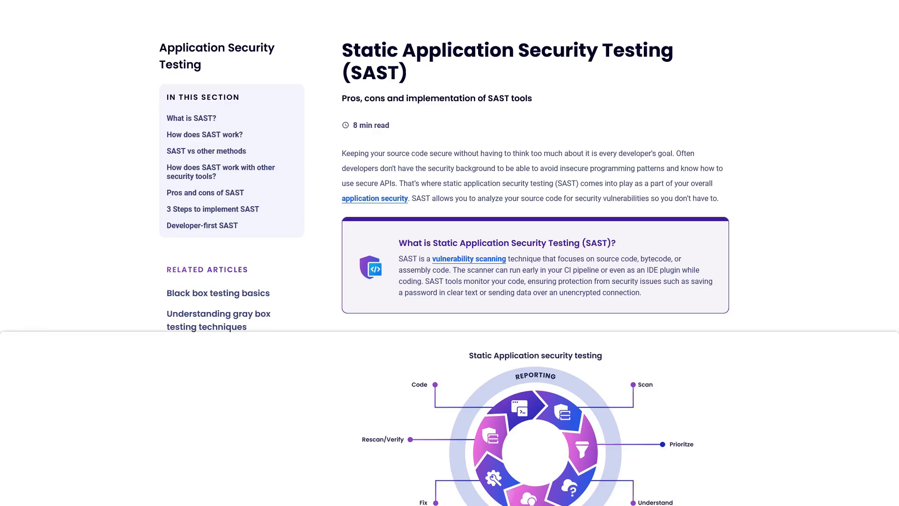
pyautogui.scroll(-3)
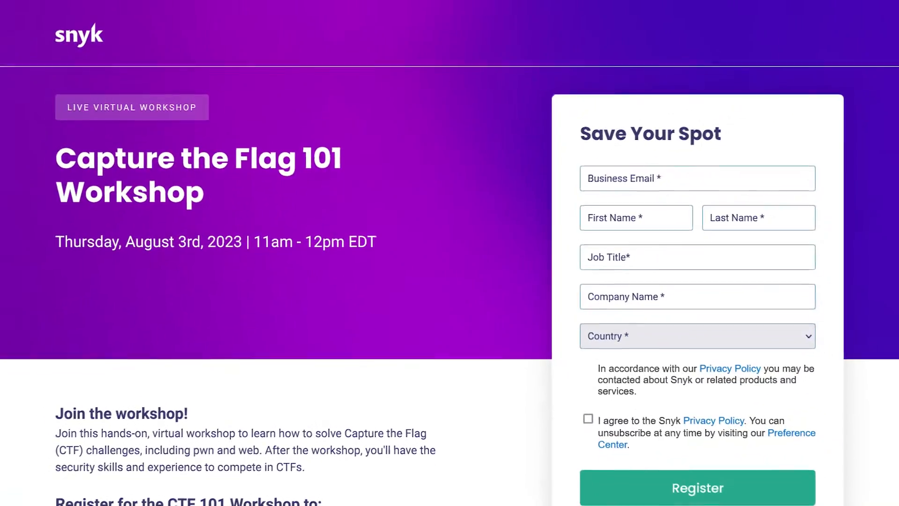
pyautogui.scroll(-3)
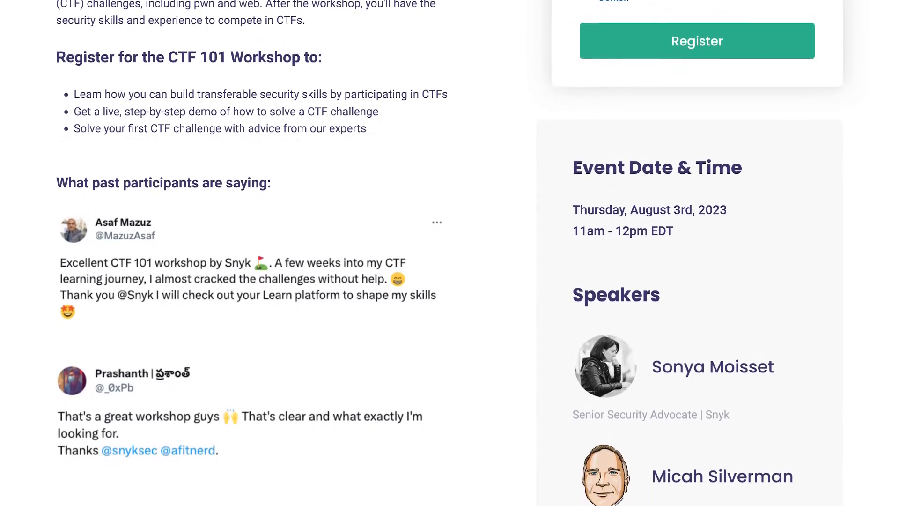
pyautogui.scroll(-3)
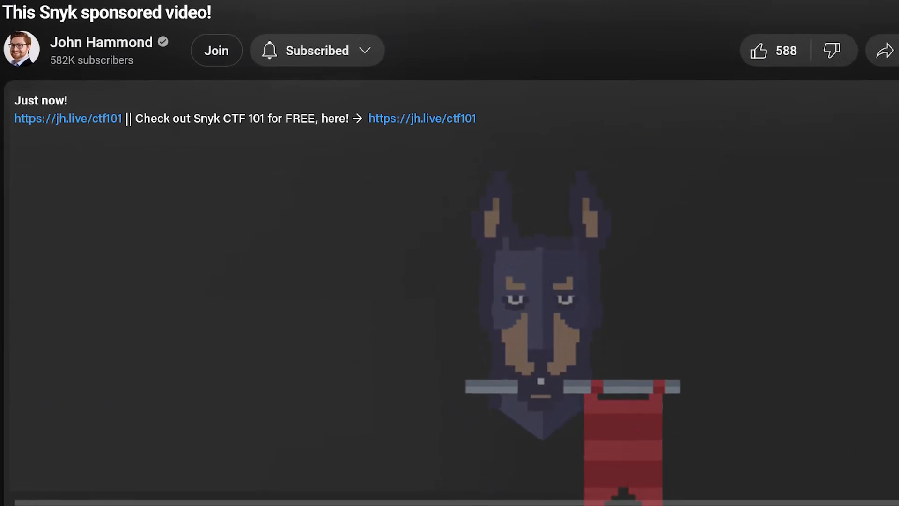
pyautogui.scroll(-3)
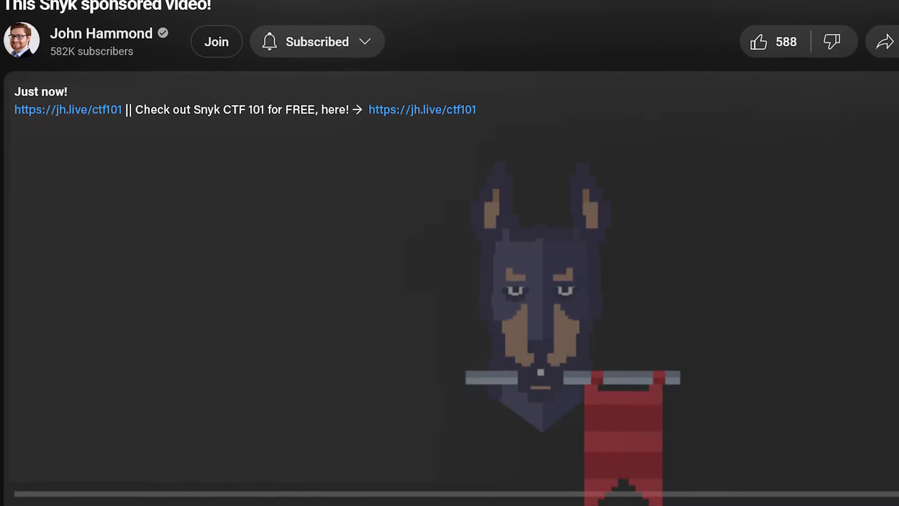
pyautogui.scroll(-3)
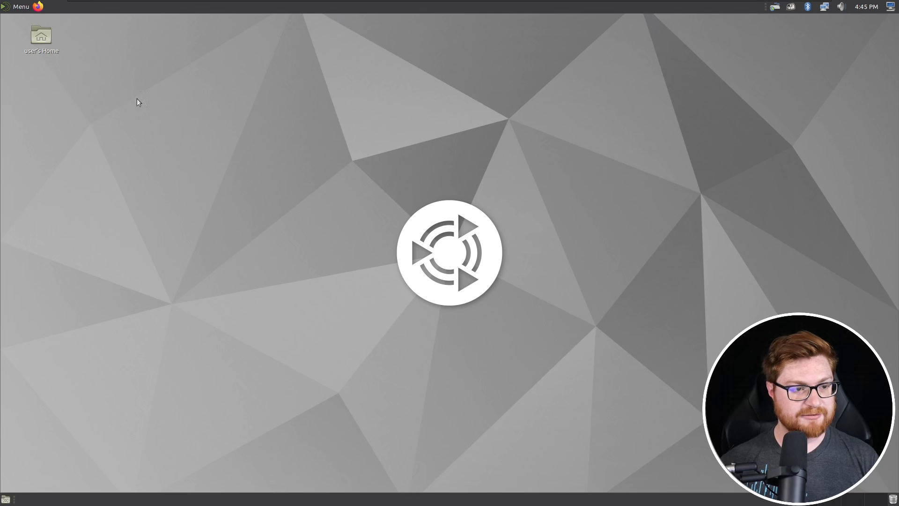
# Extract the Zimbra installer .tgz in the home folder using Archive Manager
pyautogui.doubleClick(41, 34)
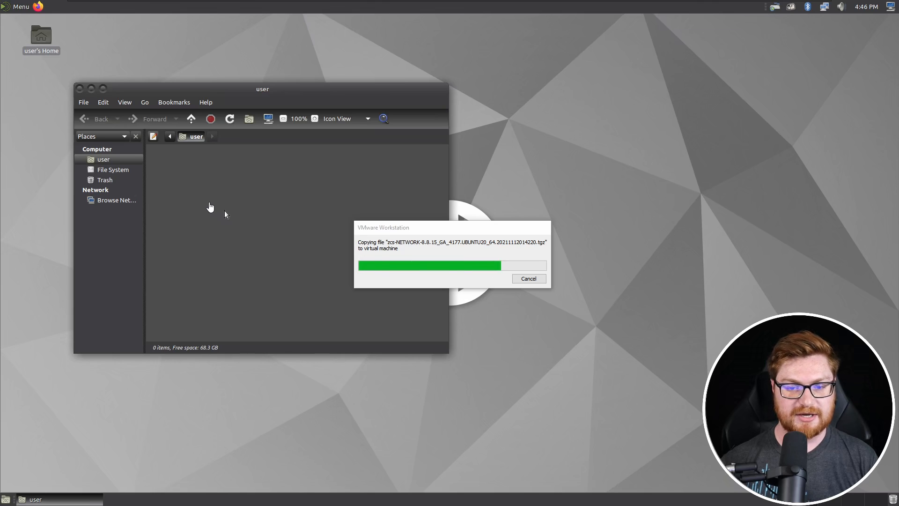
pyautogui.rightClick(186, 171)
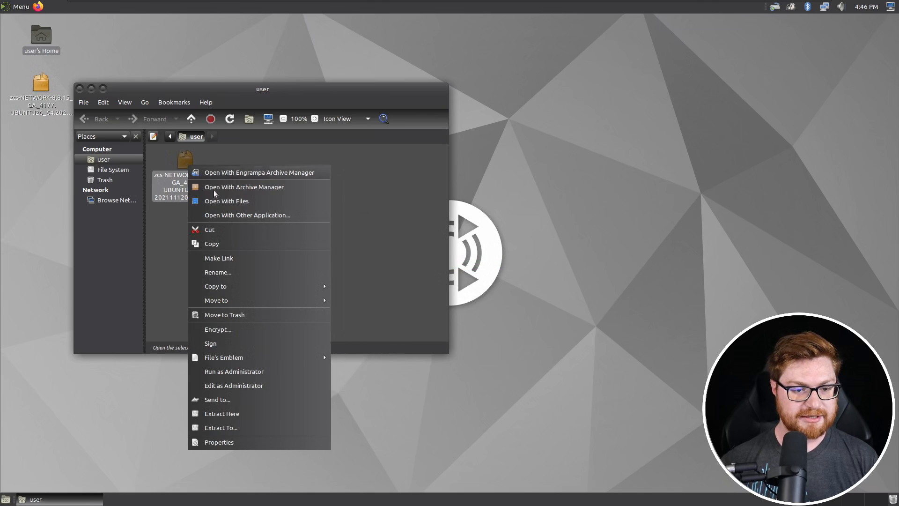
pyautogui.click(243, 186)
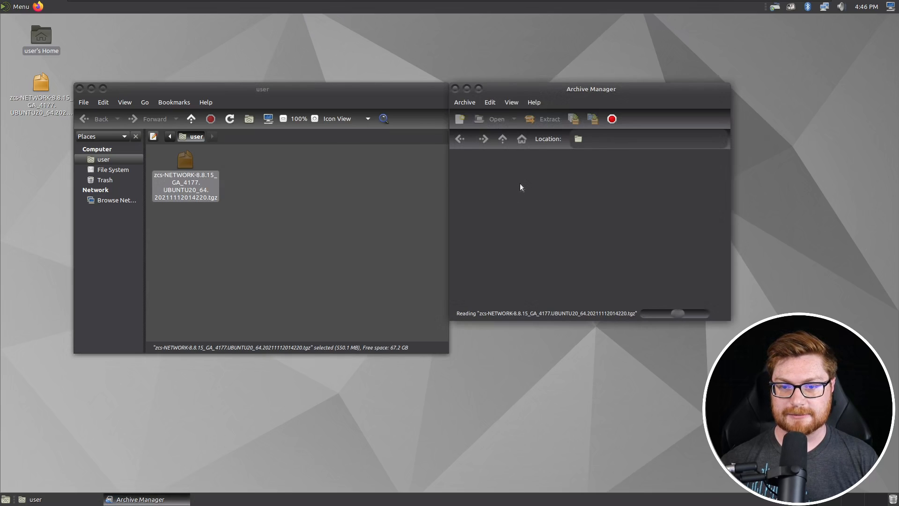
pyautogui.click(548, 119)
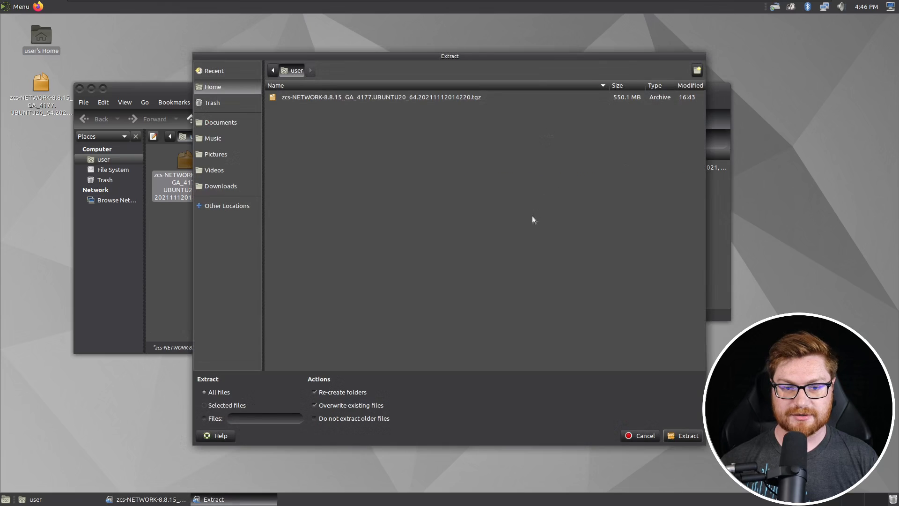
pyautogui.click(682, 435)
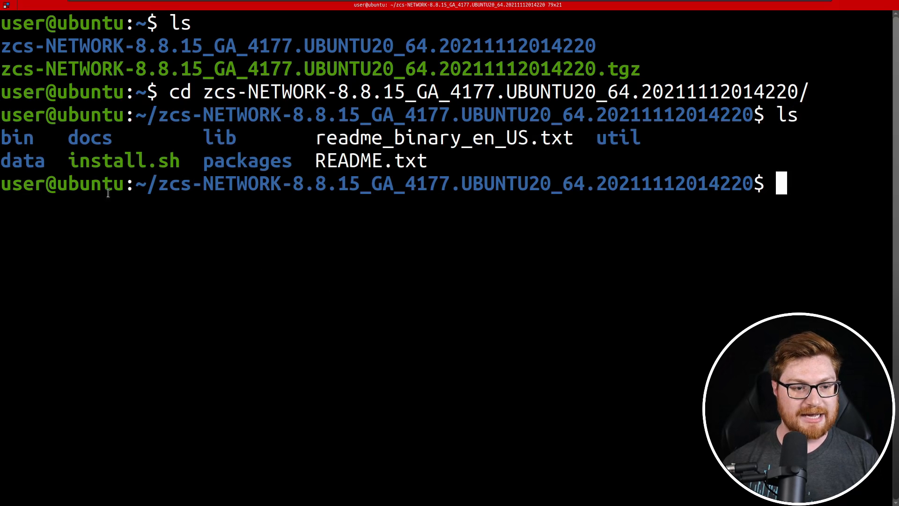
# Print README.txt, then try ./install.sh, which stops with 'Run as root!'
pyautogui.doubleClick(444, 137)
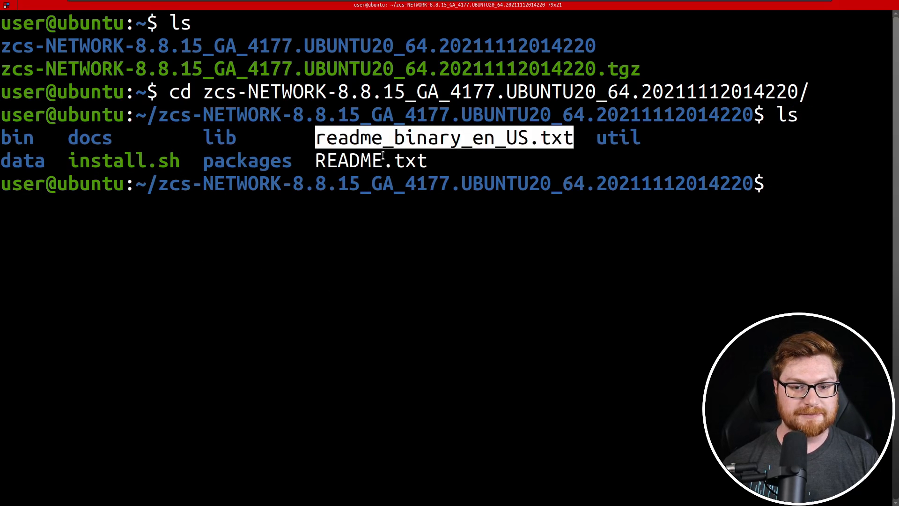
pyautogui.write('cat README.txt')
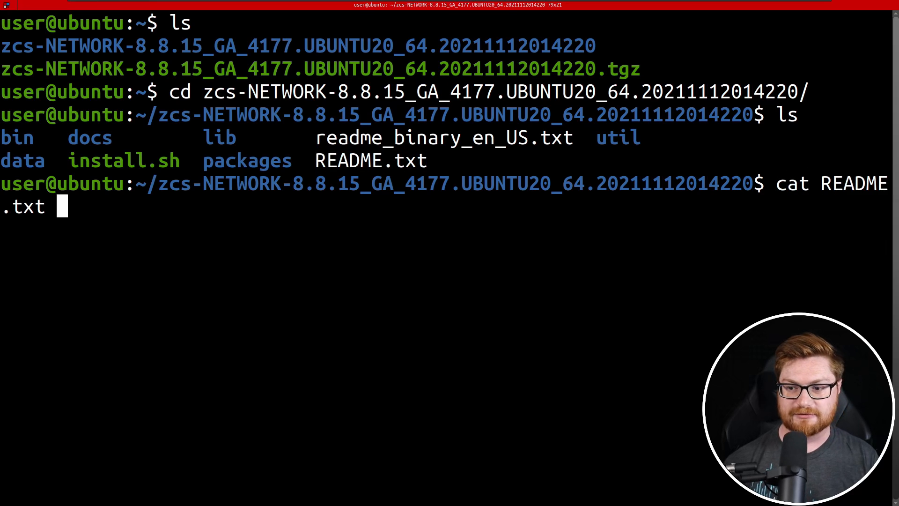
pyautogui.press('Return')
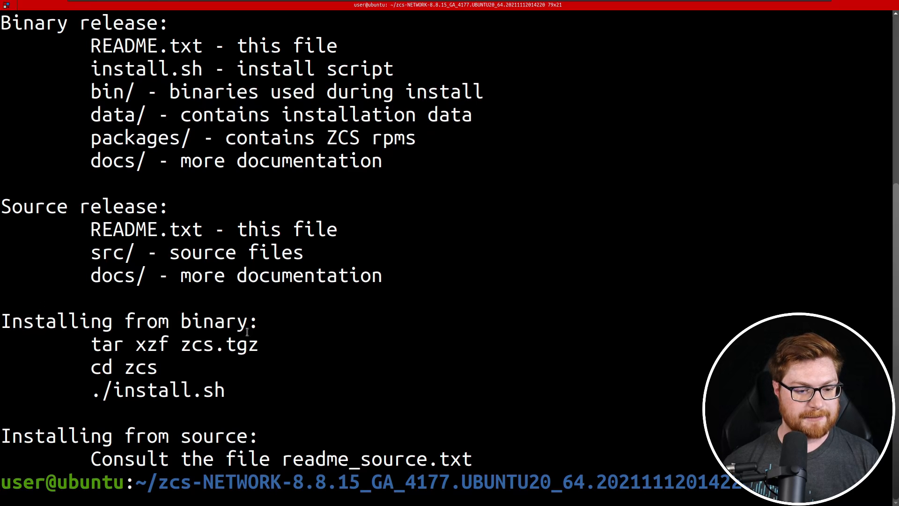
pyautogui.moveTo(206, 367)
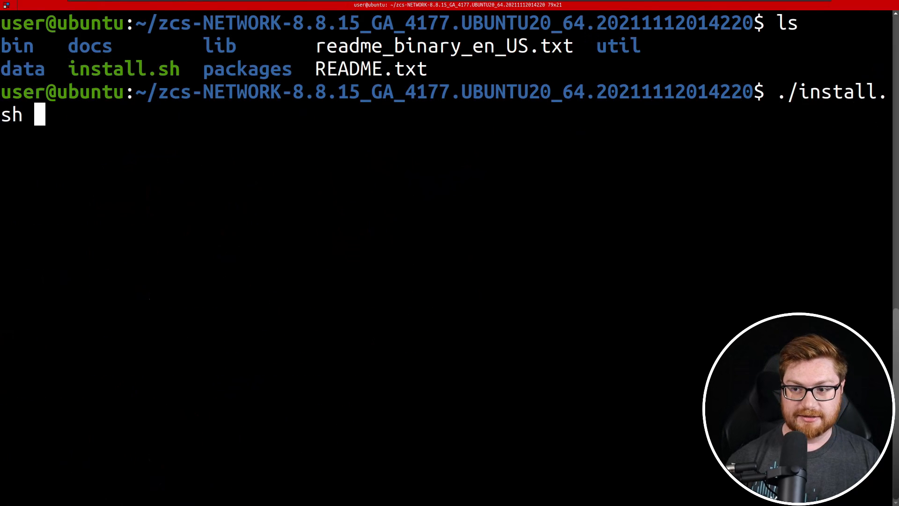
pyautogui.press('Return')
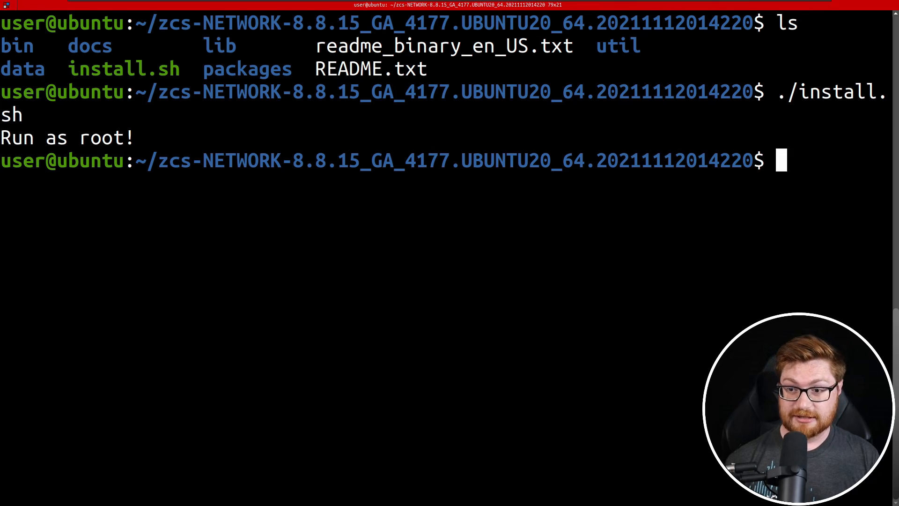
# Run sudo ./install.sh with the password and answer Y to the license agreement
pyautogui.write('sudo ./install.sh')
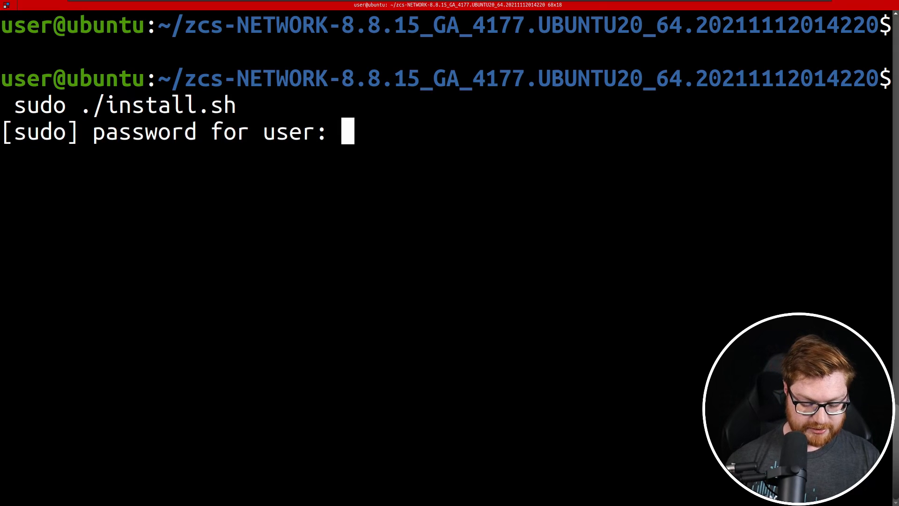
pyautogui.press('Return')
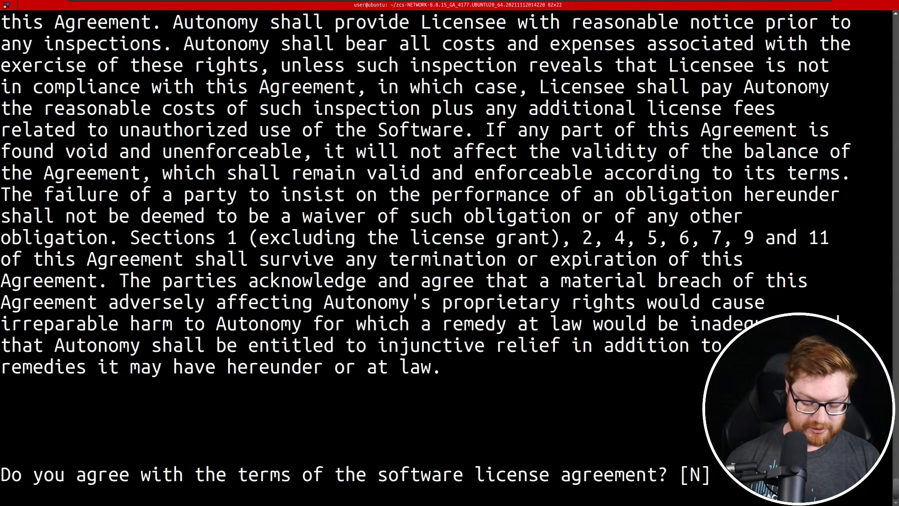
pyautogui.write('Y')
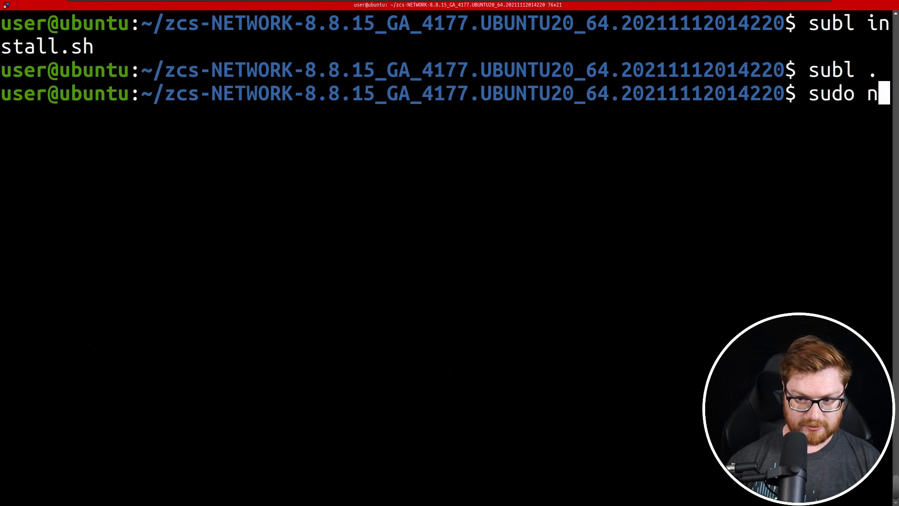
# Add '192.168.1.178 ubuntu.zimbra ubuntu' to /etc/hosts with sudo nano and save
pyautogui.write('ano')
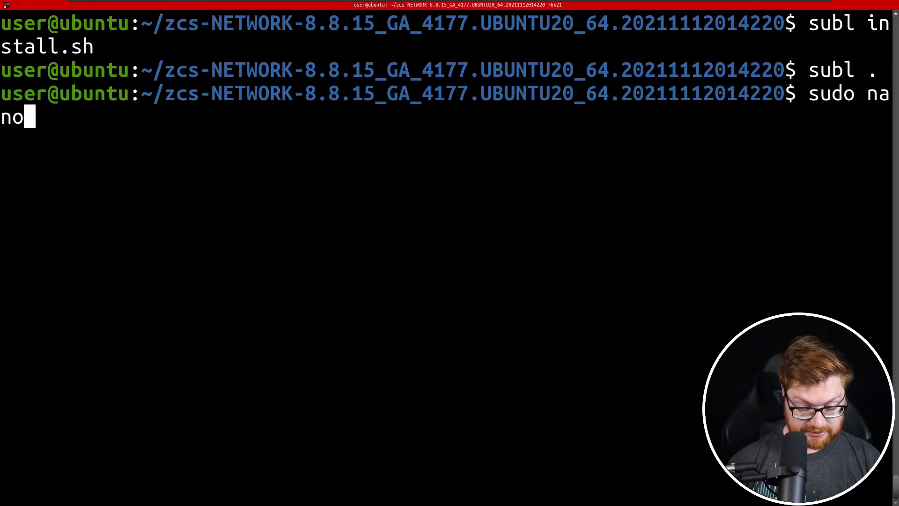
pyautogui.write('/etc/h')
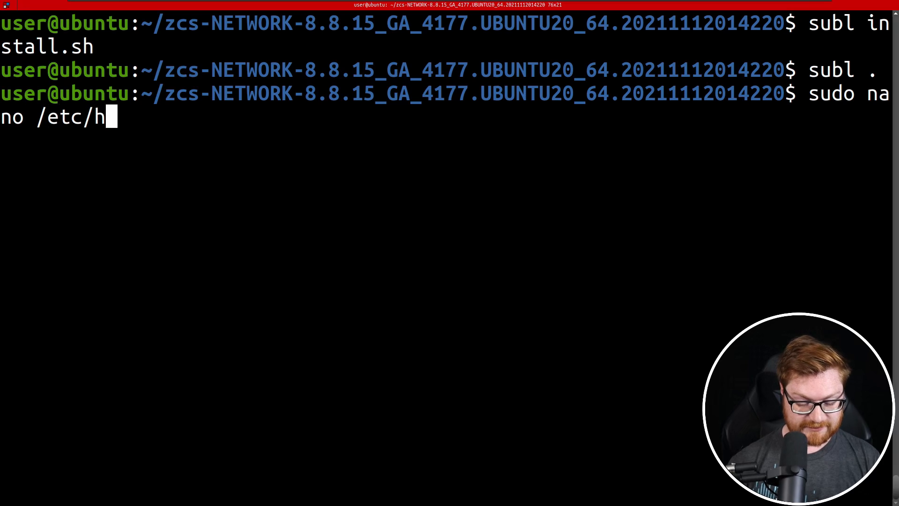
pyautogui.press('Return')
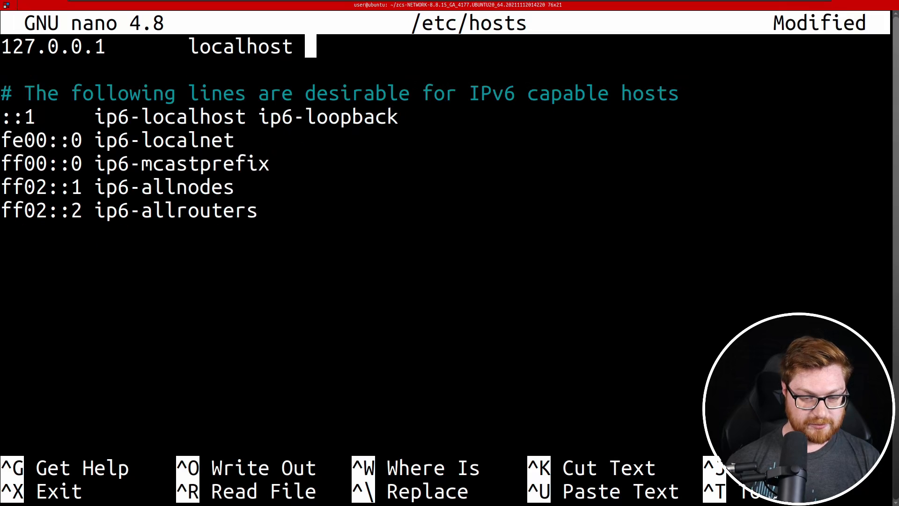
pyautogui.write('ubuntu')
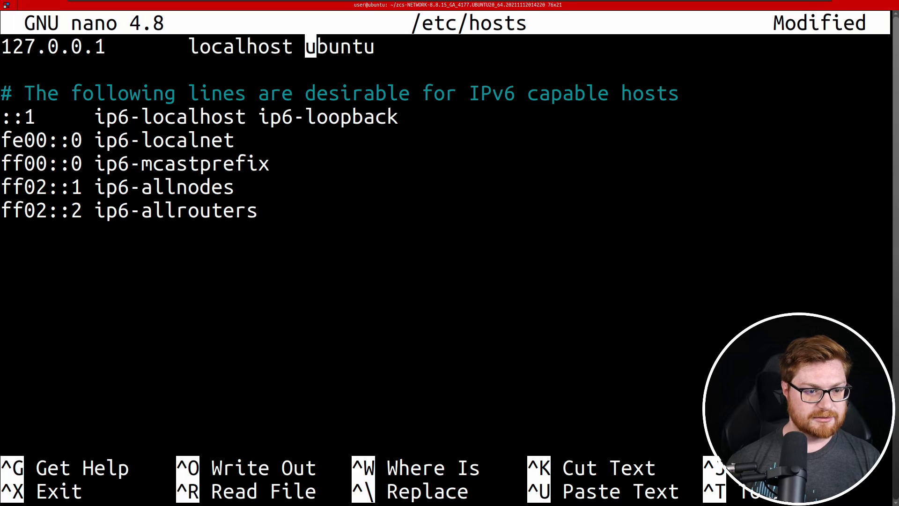
pyautogui.press('ctrl+x')
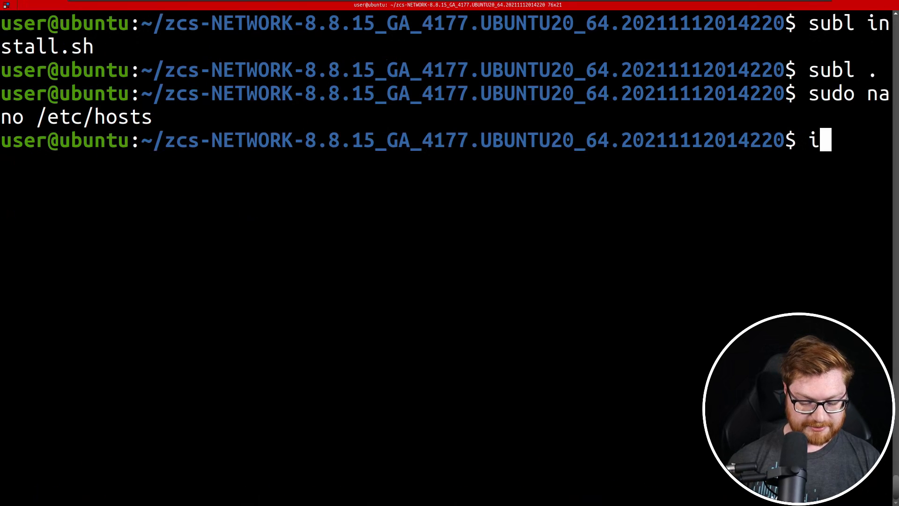
pyautogui.press('Return')
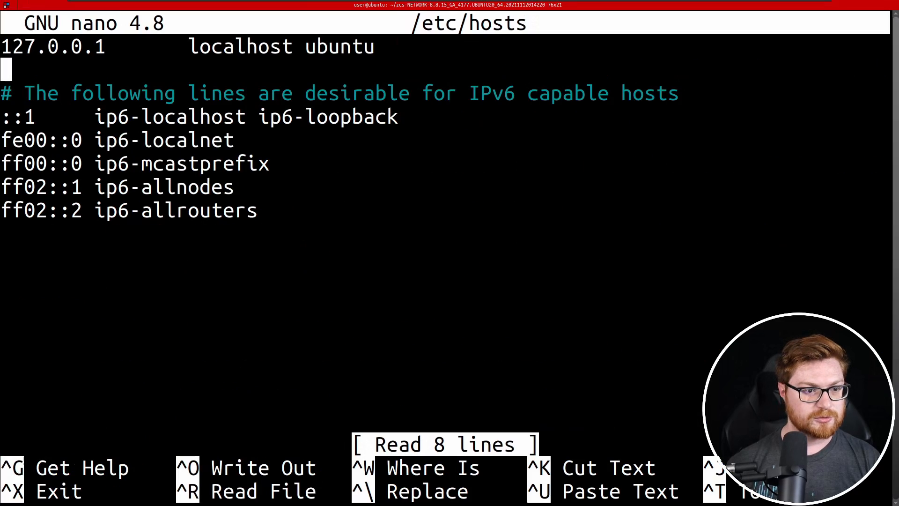
pyautogui.write('192.168.1.178   ubuntu.zimbra ubuntu')
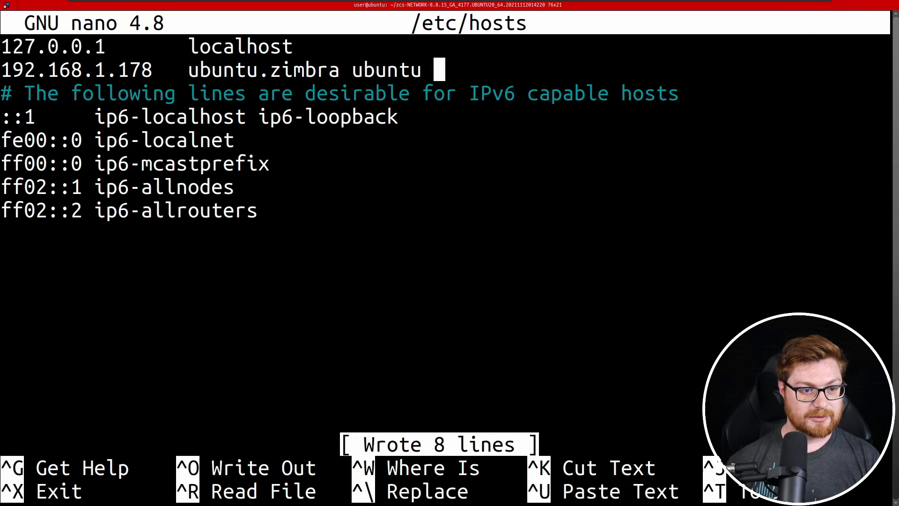
pyautogui.press('ctrl+x')
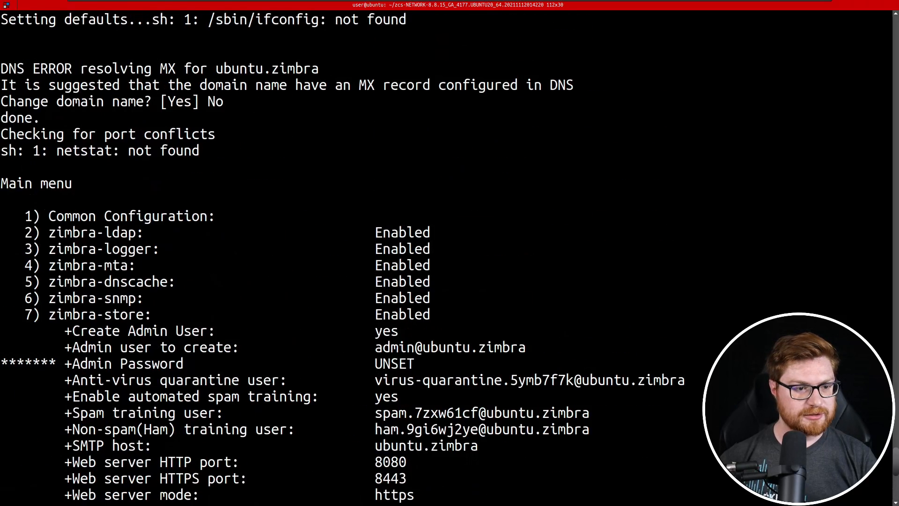
pyautogui.scroll(-3)
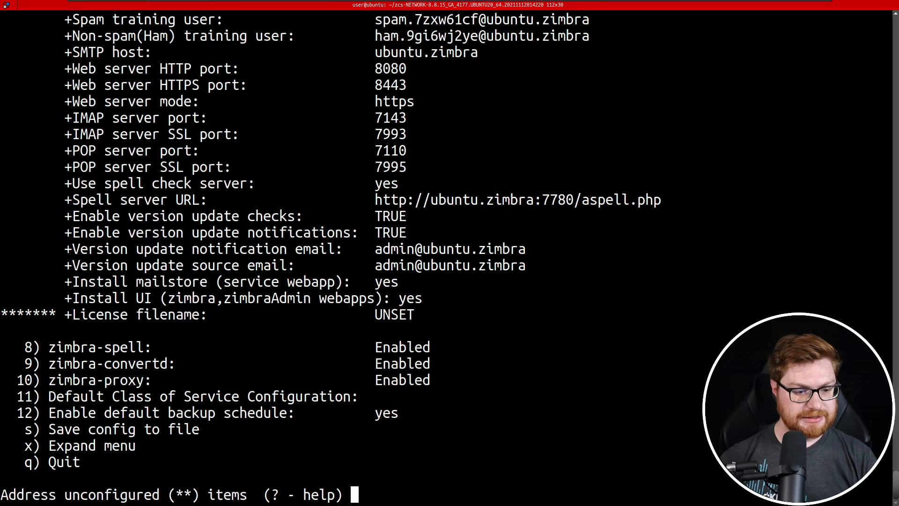
pyautogui.scroll(3)
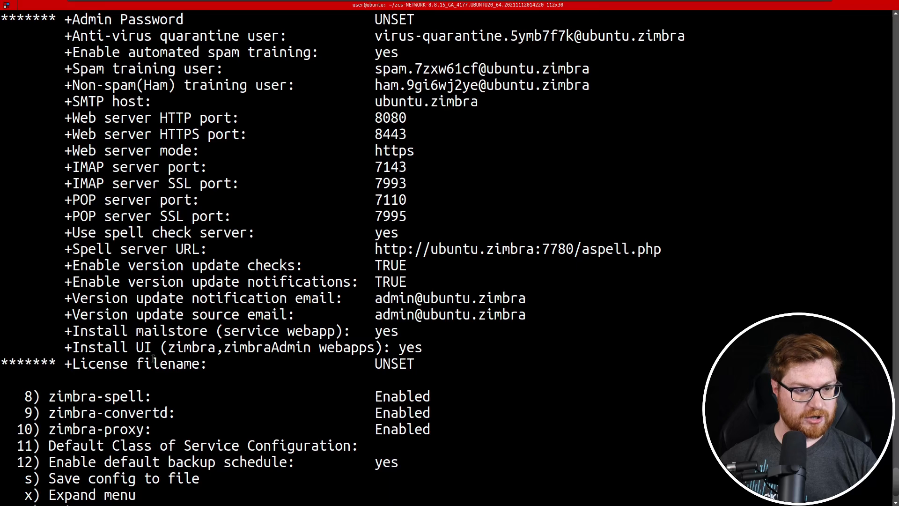
pyautogui.scroll(3)
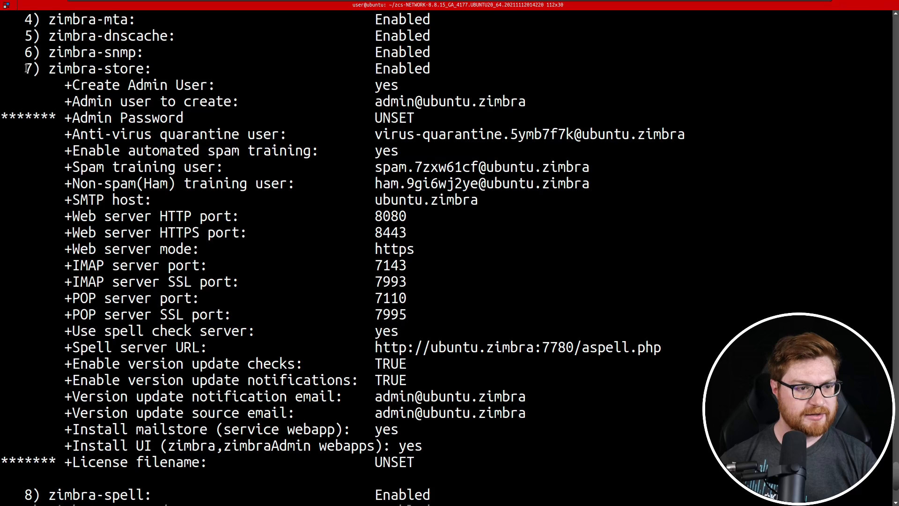
pyautogui.moveTo(460, 79)
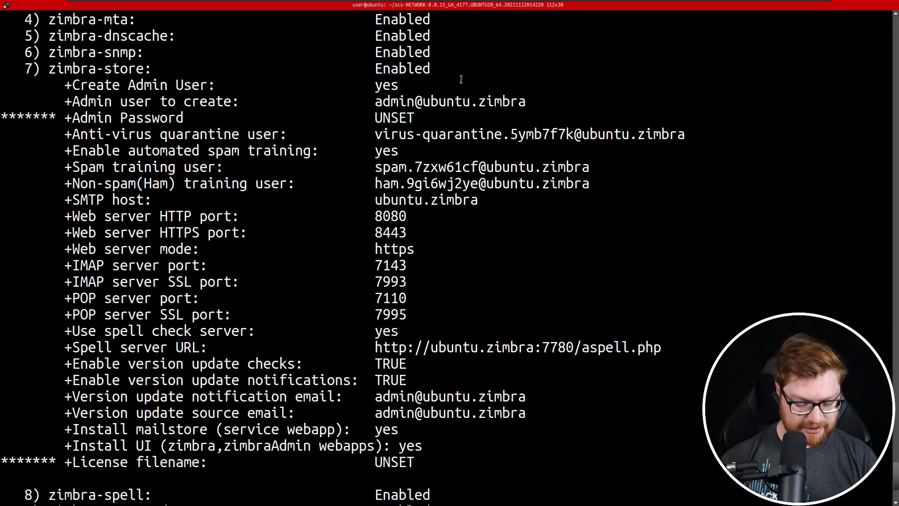
pyautogui.scroll(-3)
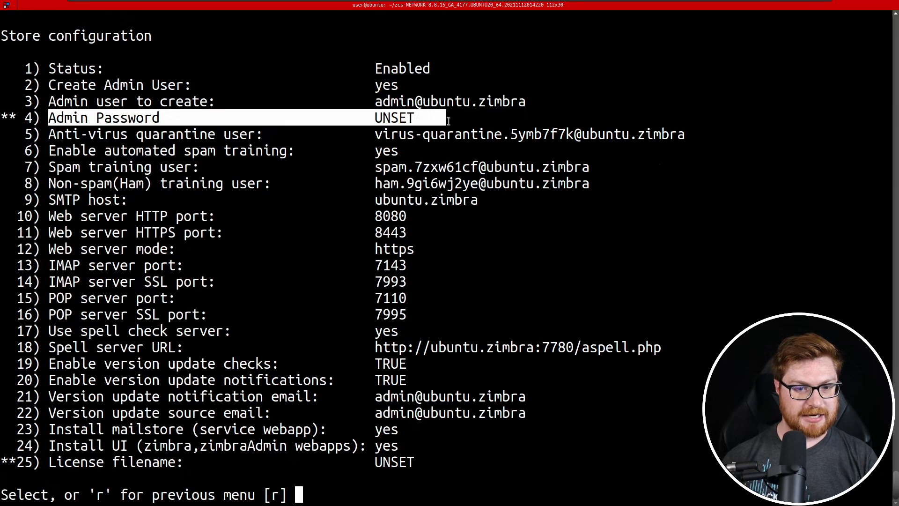
pyautogui.write('4')
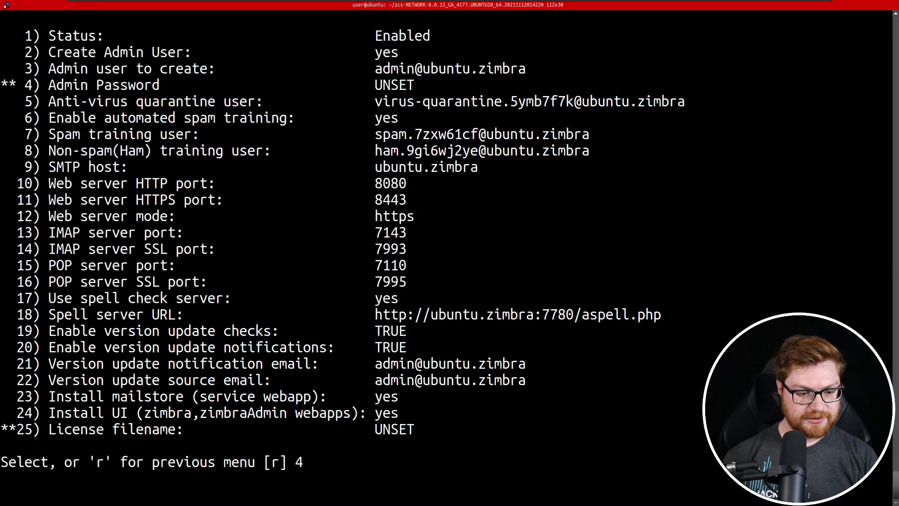
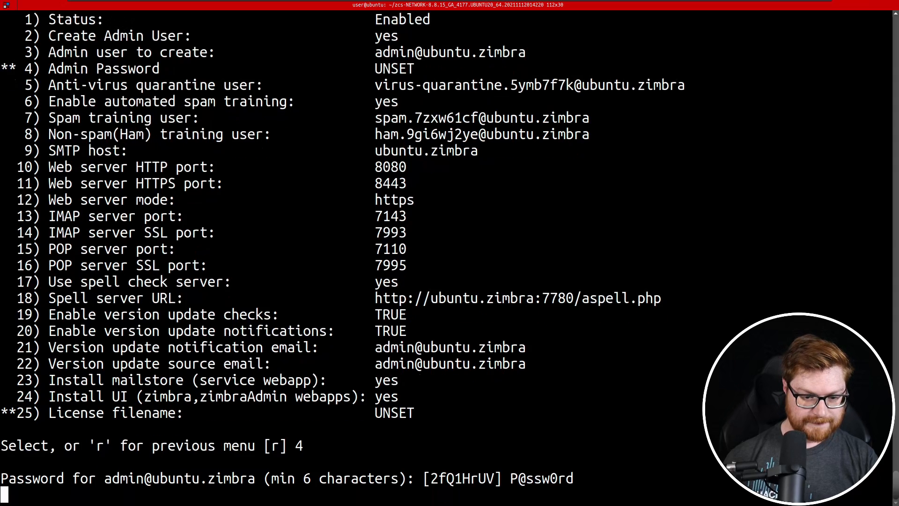
pyautogui.press('Return')
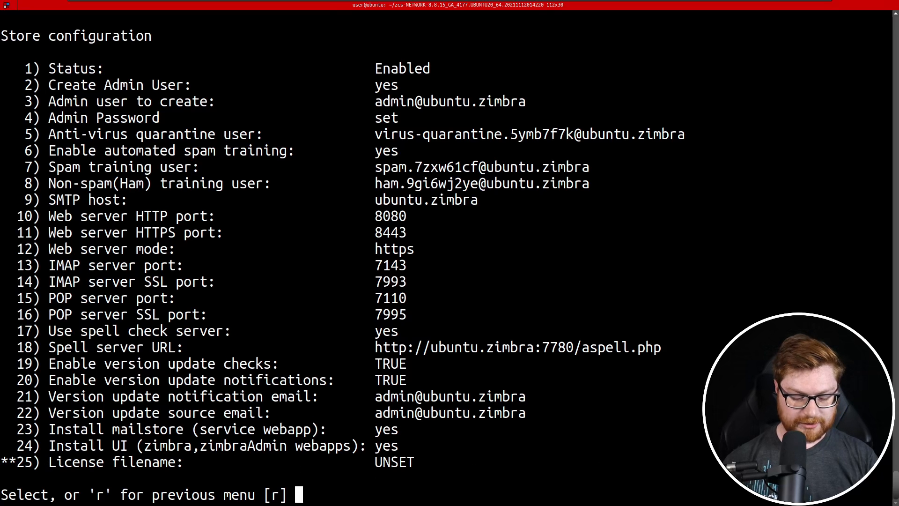
# Set the license file to /home/user/ZCSLicense.xml through option 25 and return to the main menu
pyautogui.write('25')
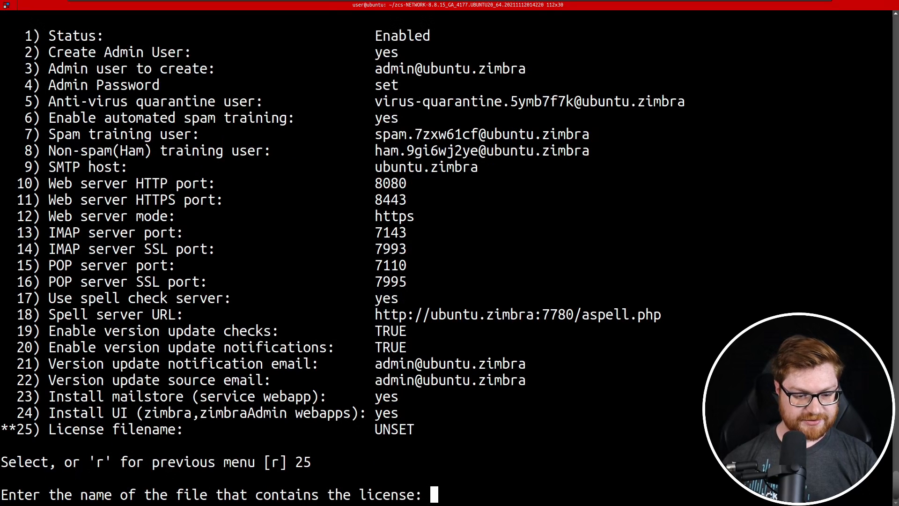
pyautogui.write('/home/')
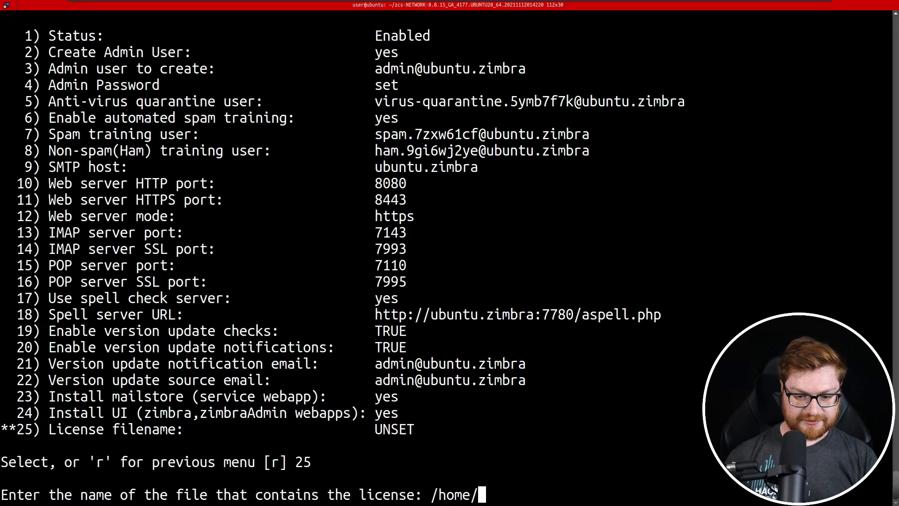
pyautogui.write('user/ZC')
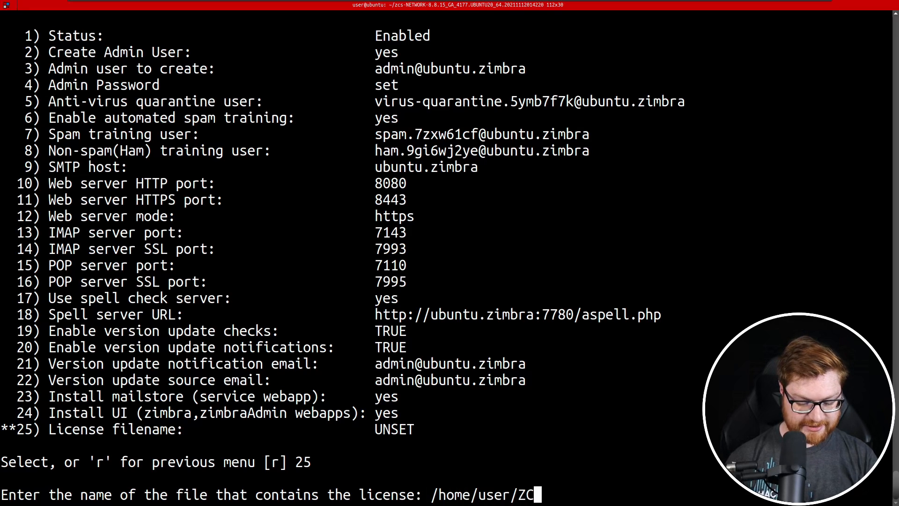
pyautogui.write('SLicense.xml')
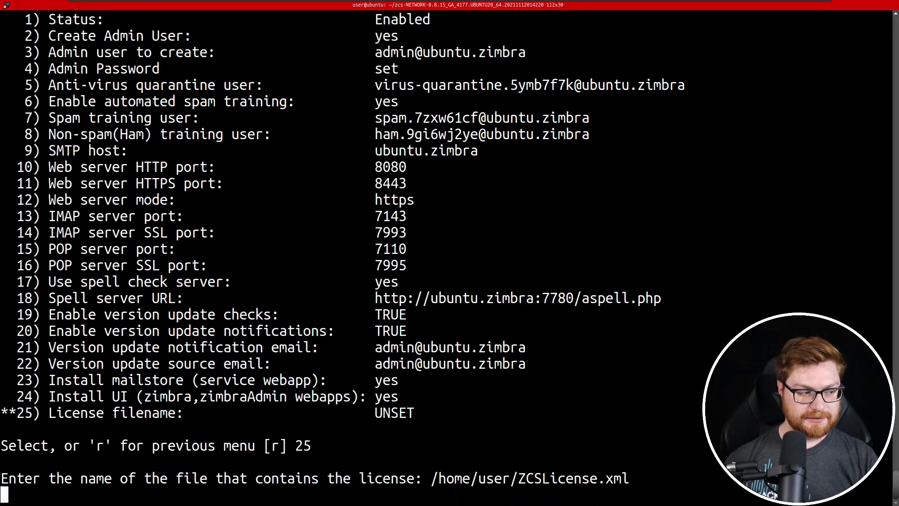
pyautogui.press('Return')
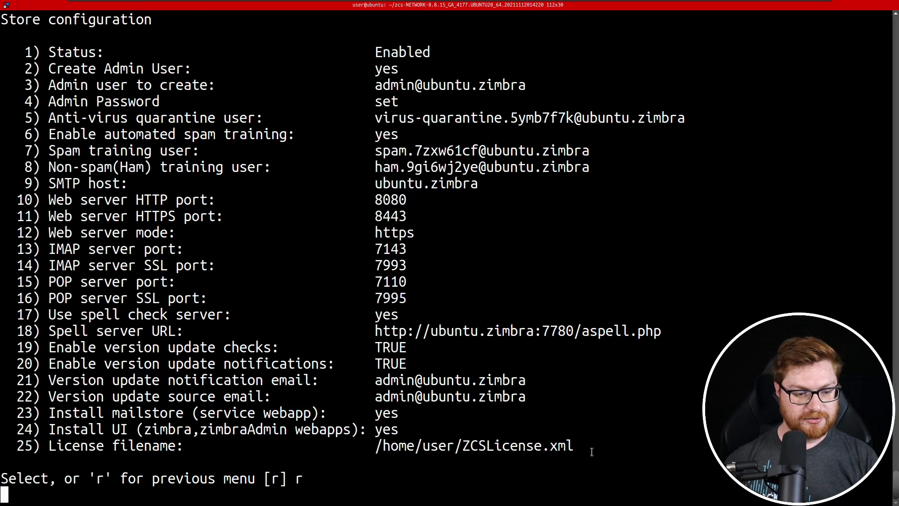
pyautogui.press('Return')
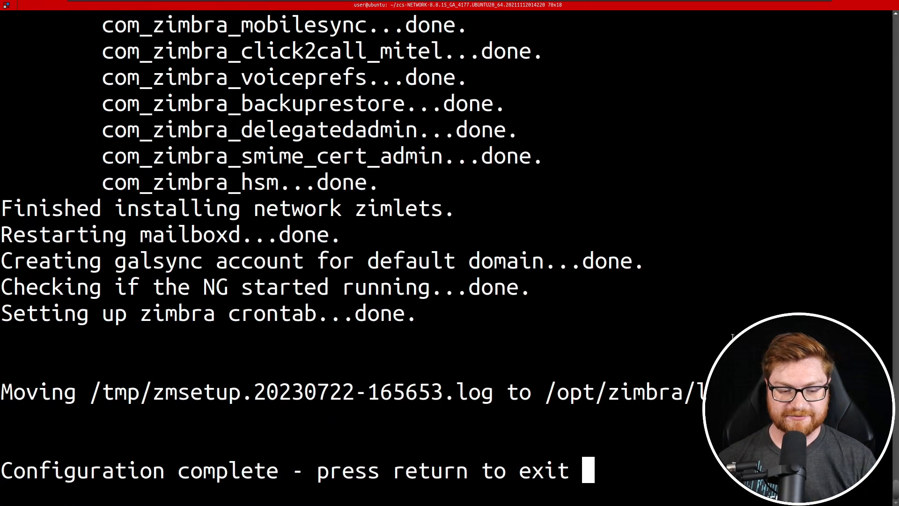
# Exit the completed Zimbra installer, clear the screen and list files with ls
pyautogui.press('Return')
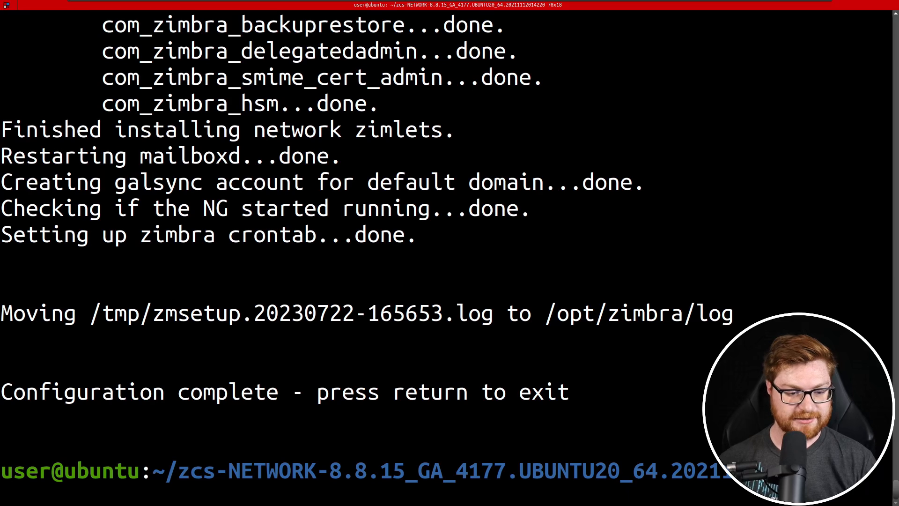
pyautogui.press('Return')
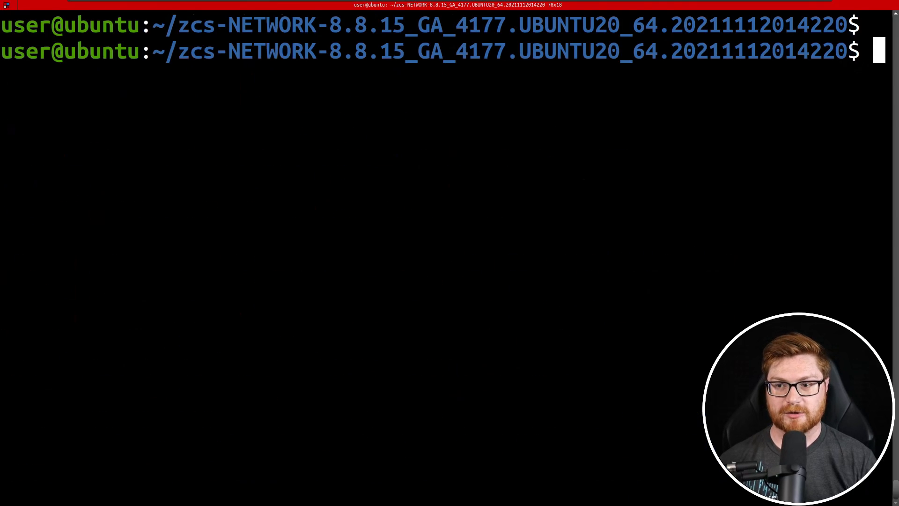
pyautogui.write('ls')
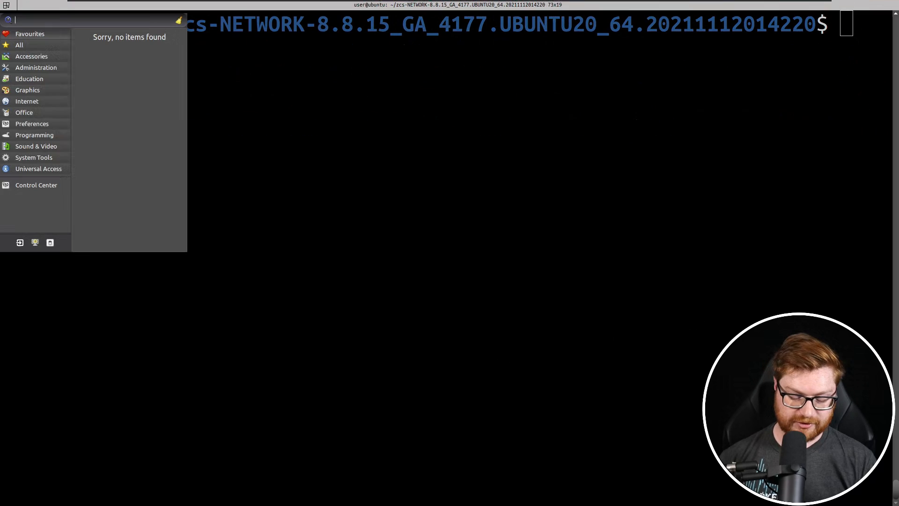
# Launch Firefox and load localhost, accepting the certificate risk
pyautogui.write('fire')
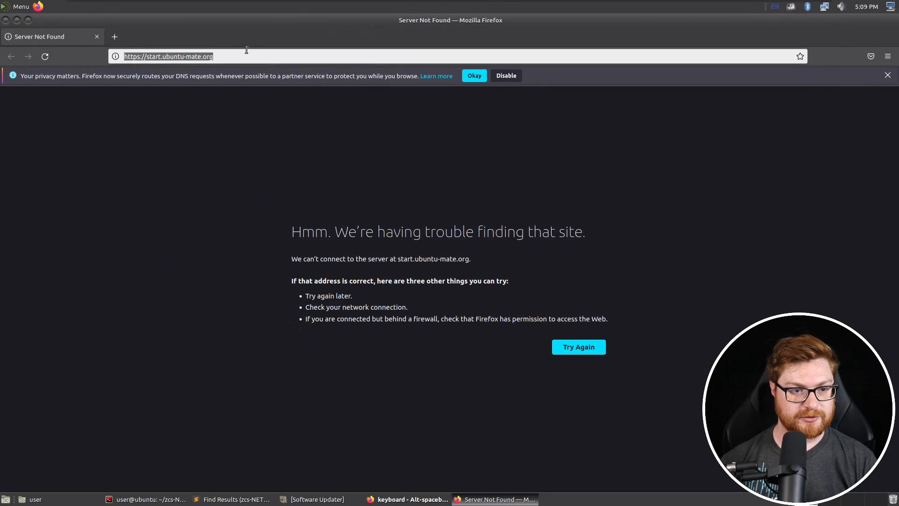
pyautogui.write('localhost')
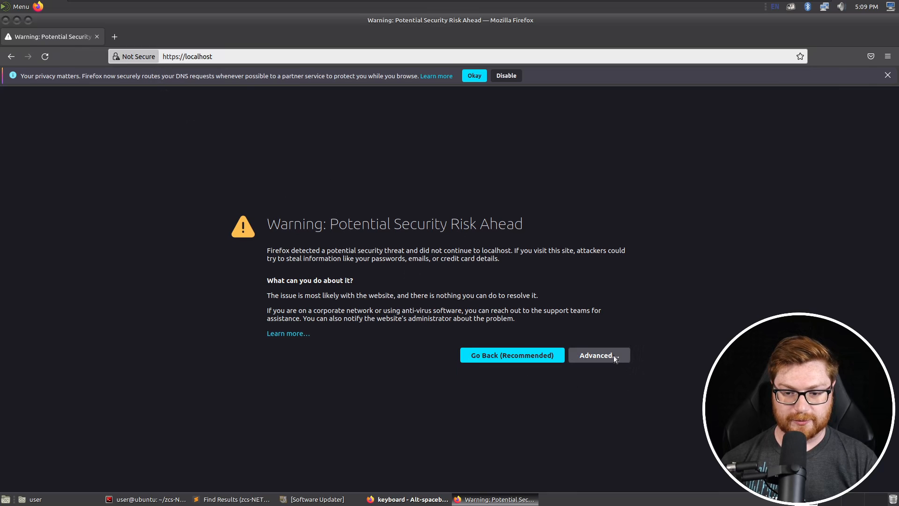
pyautogui.click(595, 355)
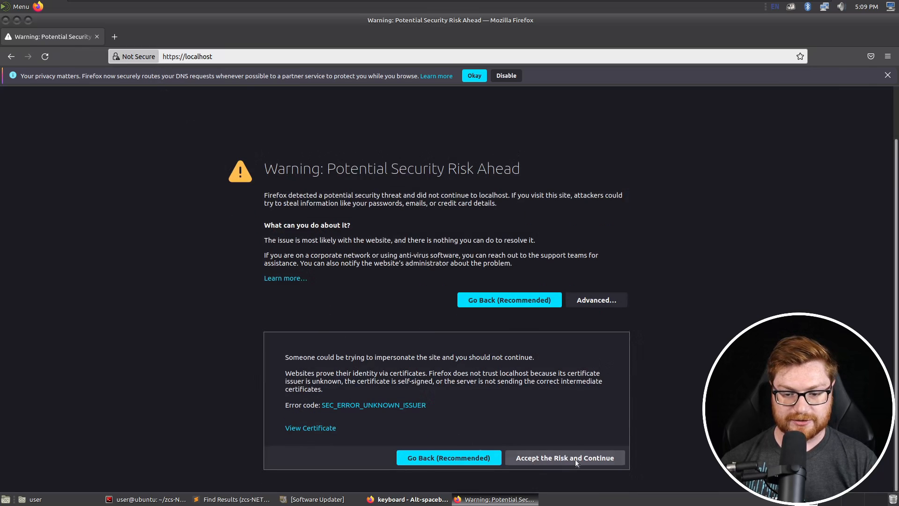
pyautogui.click(564, 457)
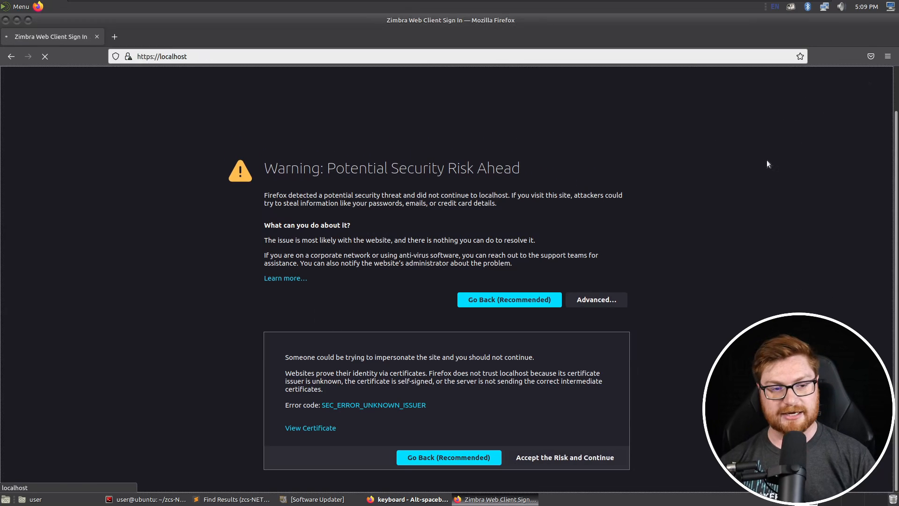
# Enter the admin username and password on the Zimbra sign-in page and open the Version list
pyautogui.click(564, 457)
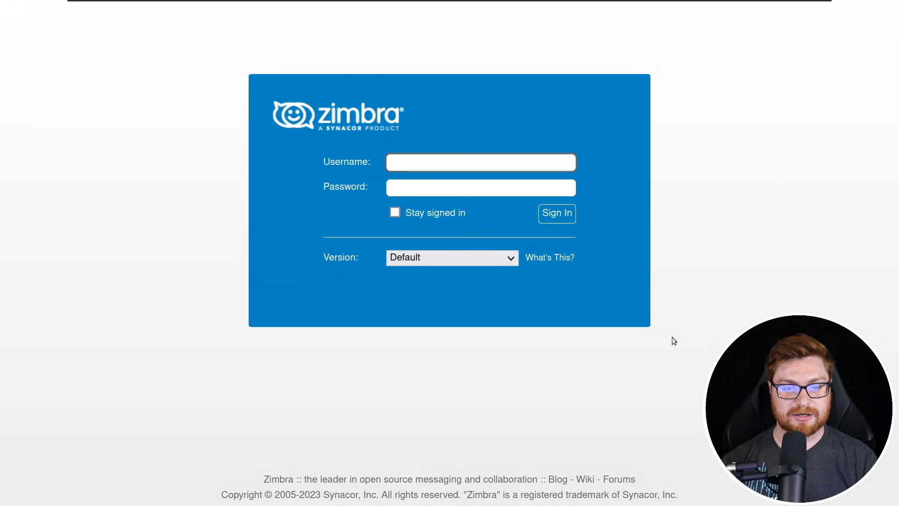
pyautogui.write('admin')
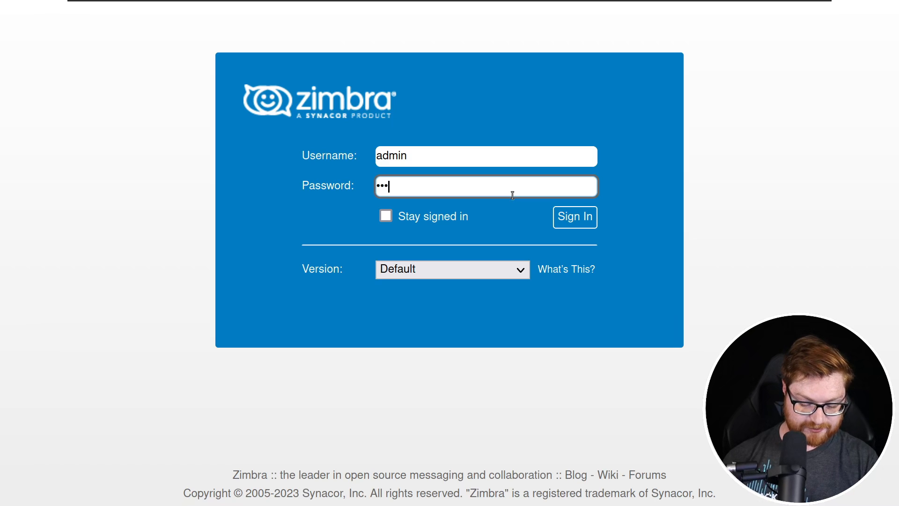
pyautogui.write('password')
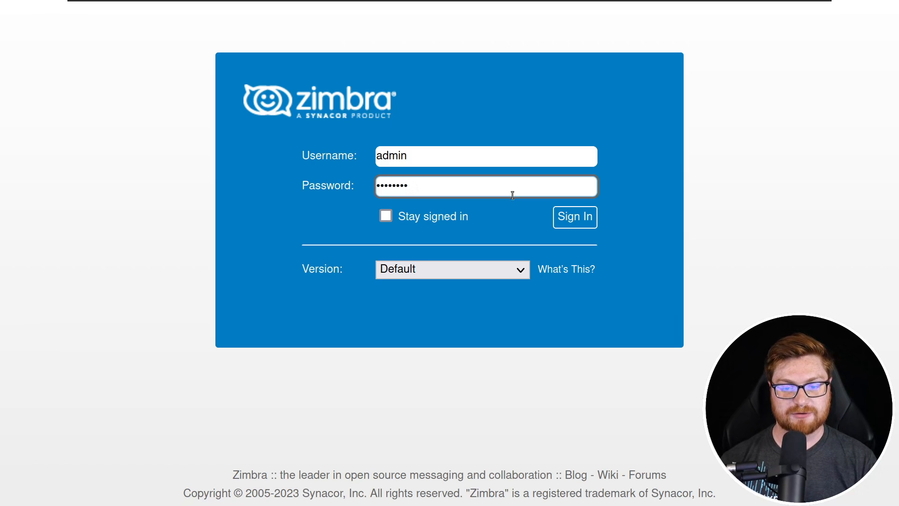
pyautogui.moveTo(403, 273)
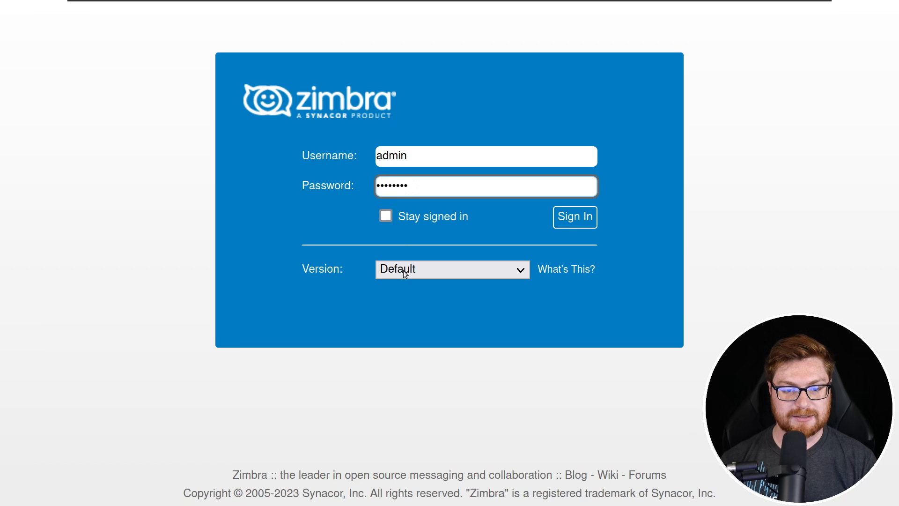
pyautogui.click(451, 269)
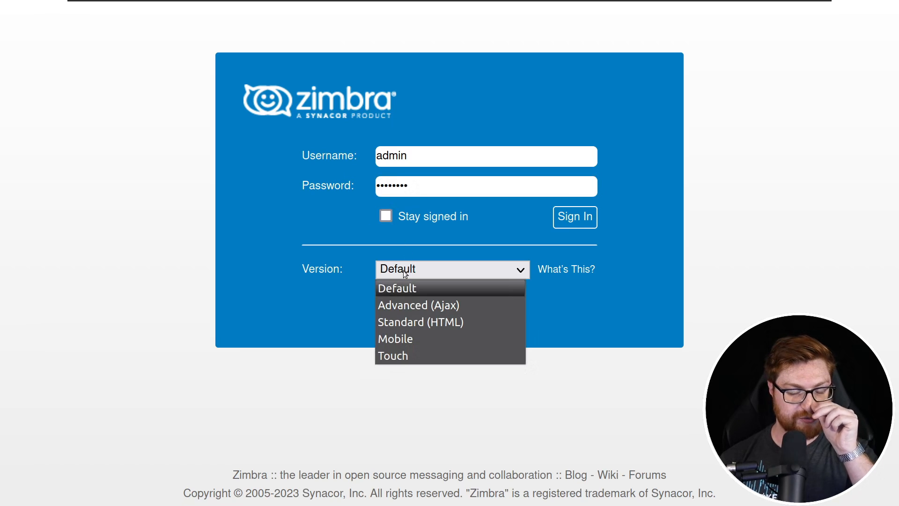
pyautogui.moveTo(408, 322)
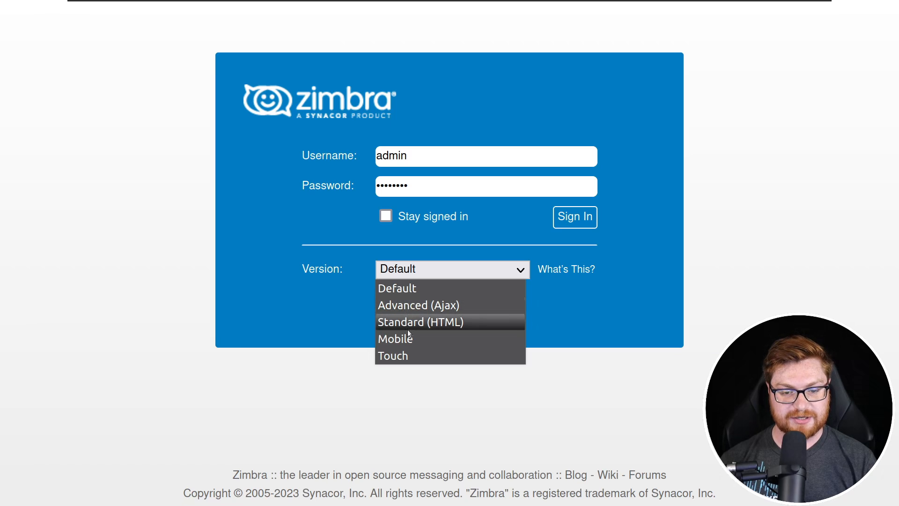
pyautogui.moveTo(538, 227)
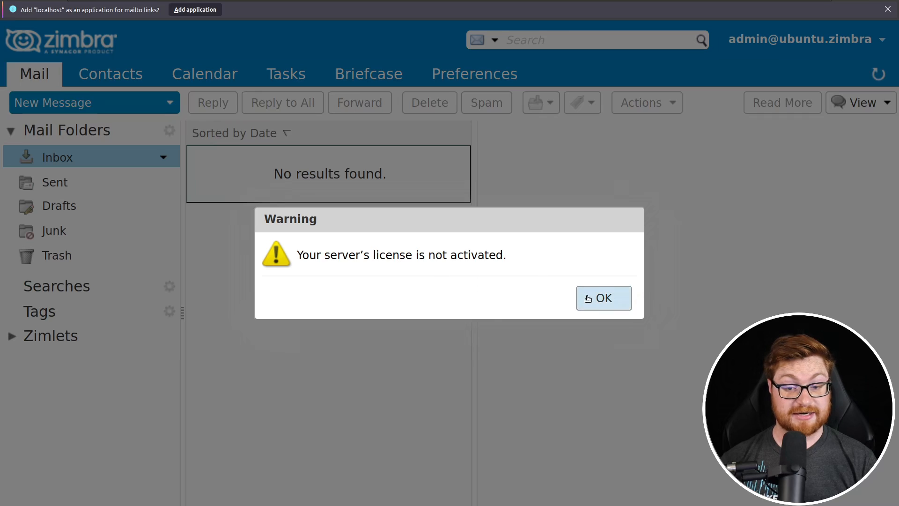
# Dismiss the license-not-activated warning and close the server error message
pyautogui.click(603, 298)
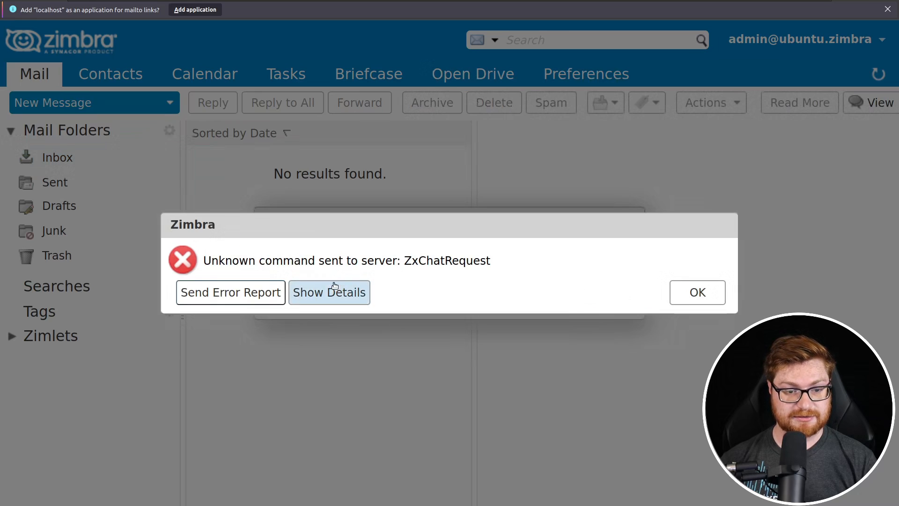
pyautogui.click(329, 291)
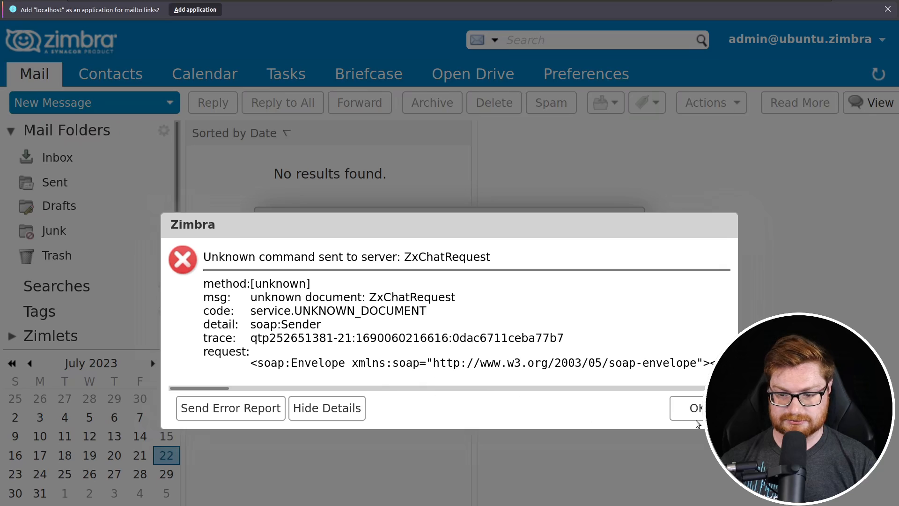
pyautogui.click(695, 408)
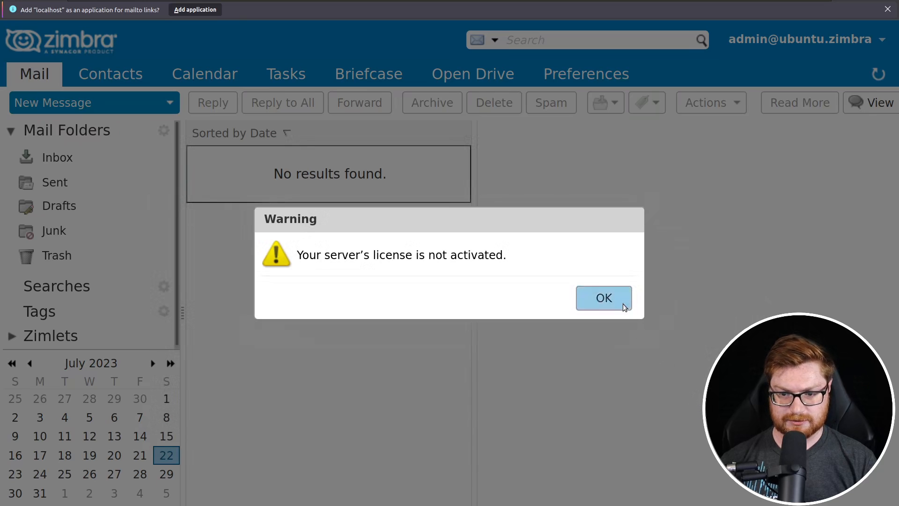
pyautogui.click(603, 298)
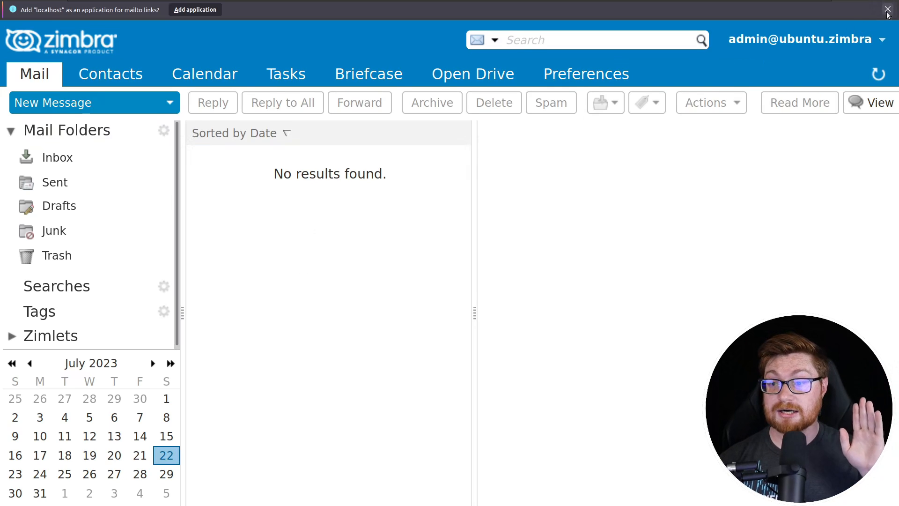
# Close the mailto handler notice and browse the Calendar and Tasks sections
pyautogui.click(886, 10)
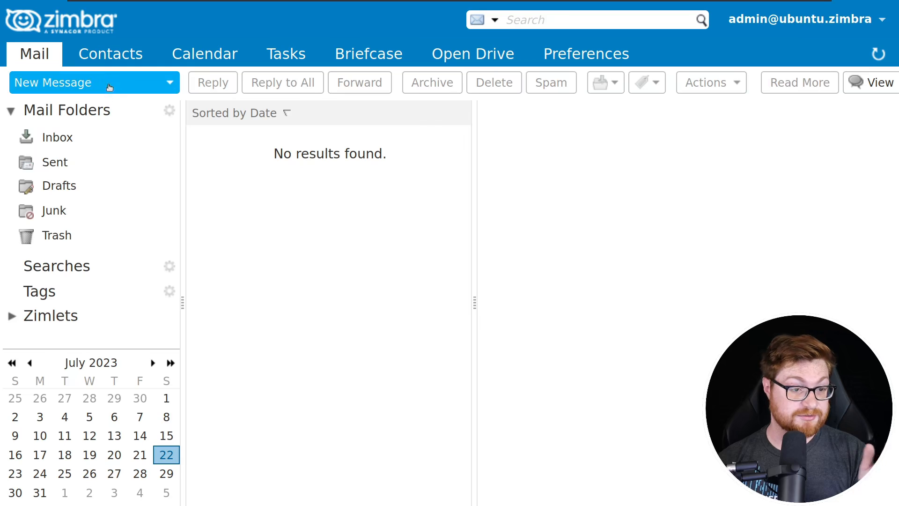
pyautogui.moveTo(110, 53)
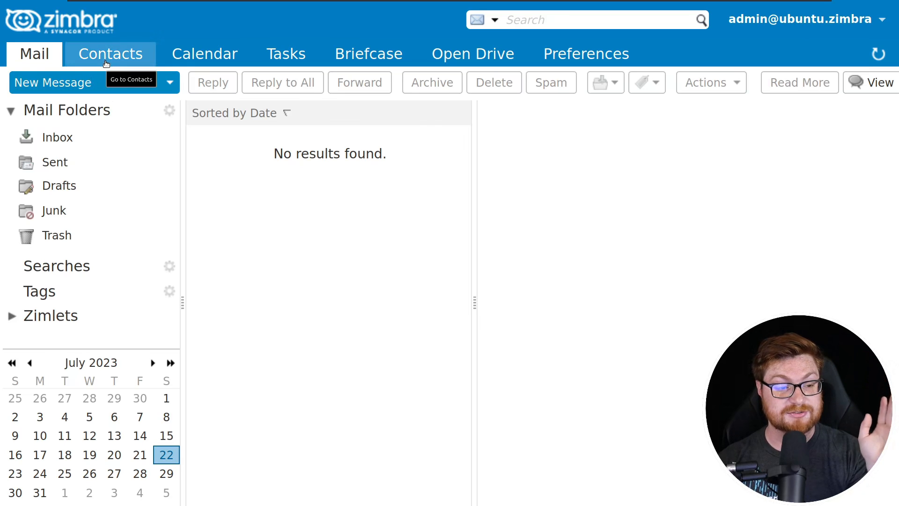
pyautogui.click(205, 54)
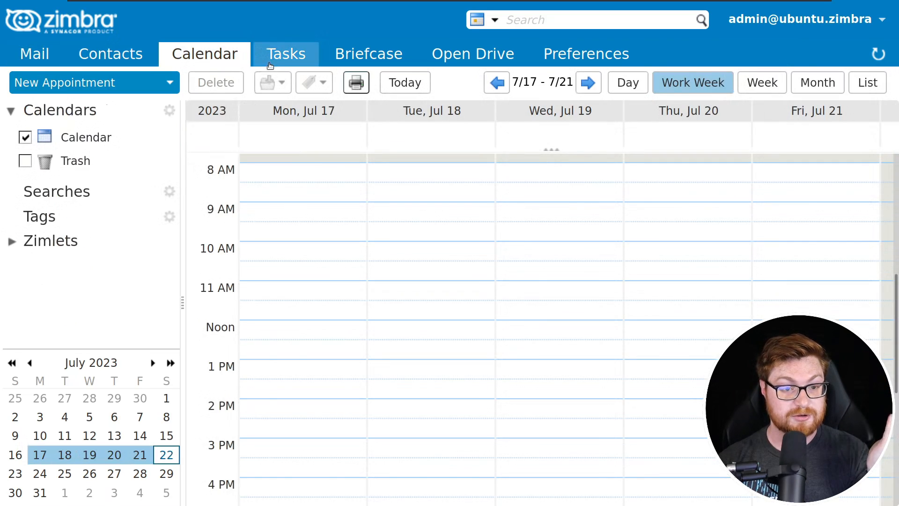
pyautogui.click(368, 53)
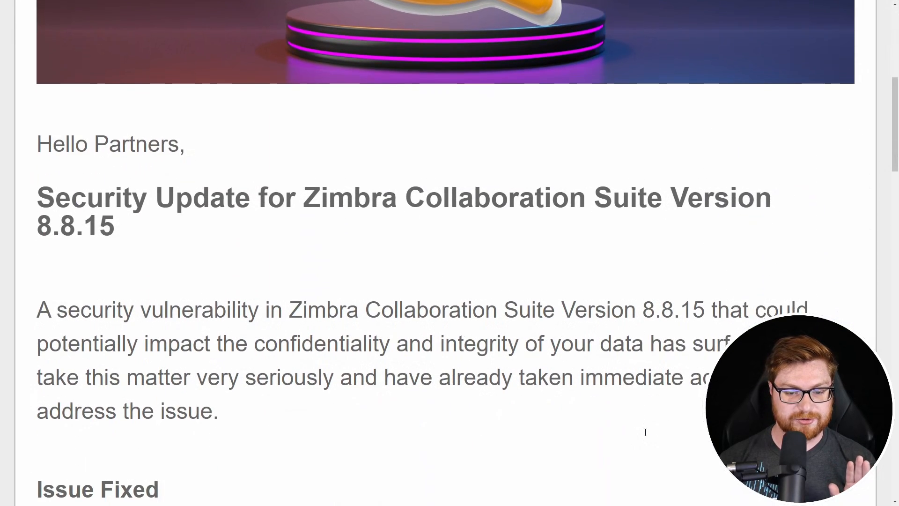
pyautogui.scroll(-3)
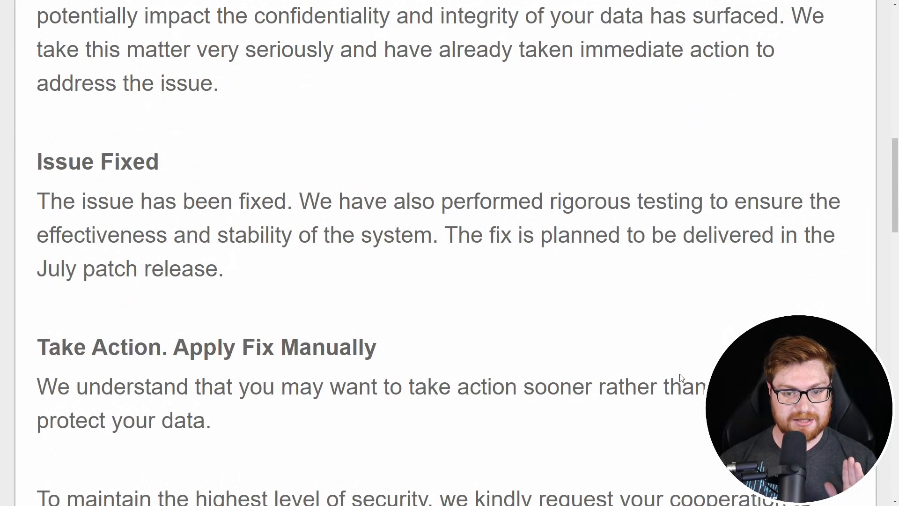
pyautogui.scroll(-3)
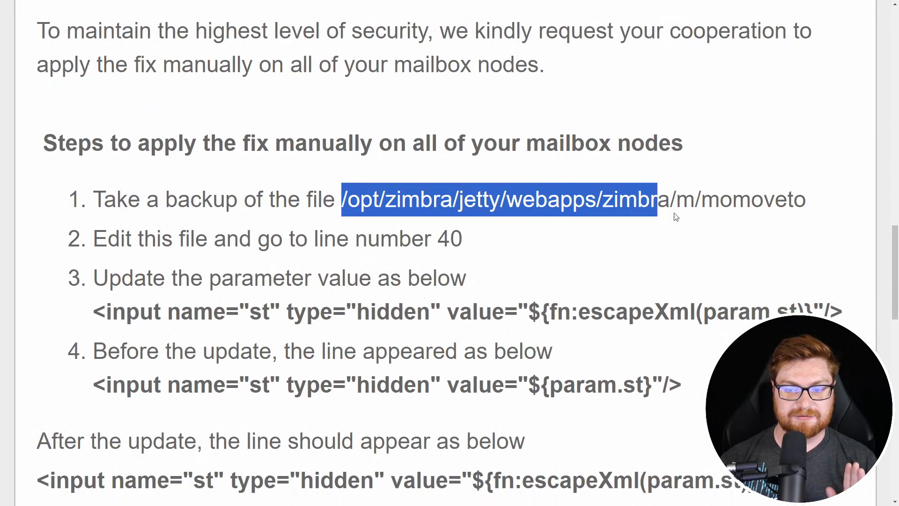
pyautogui.doubleClick(481, 199)
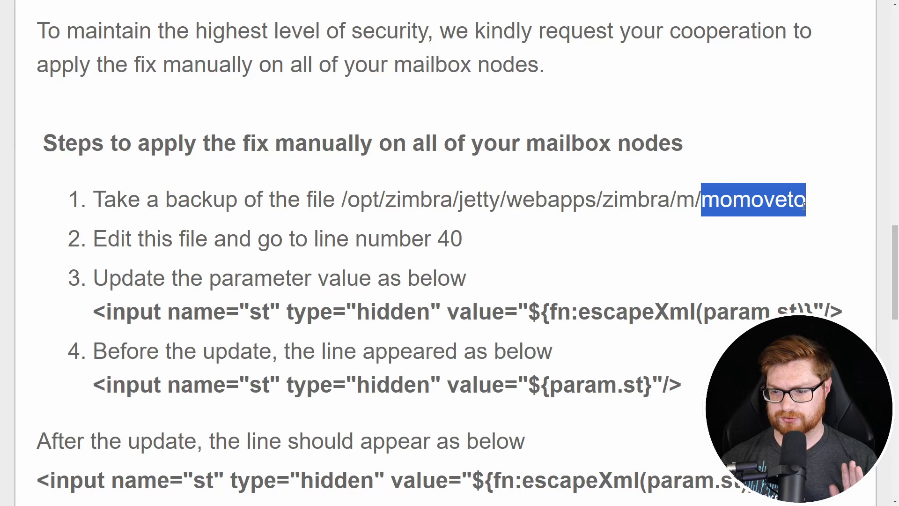
pyautogui.moveTo(538, 242)
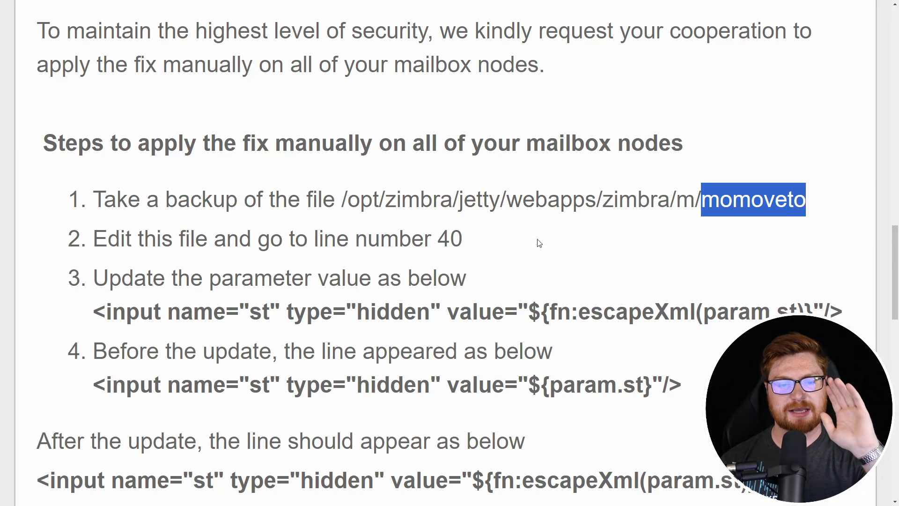
pyautogui.click(538, 242)
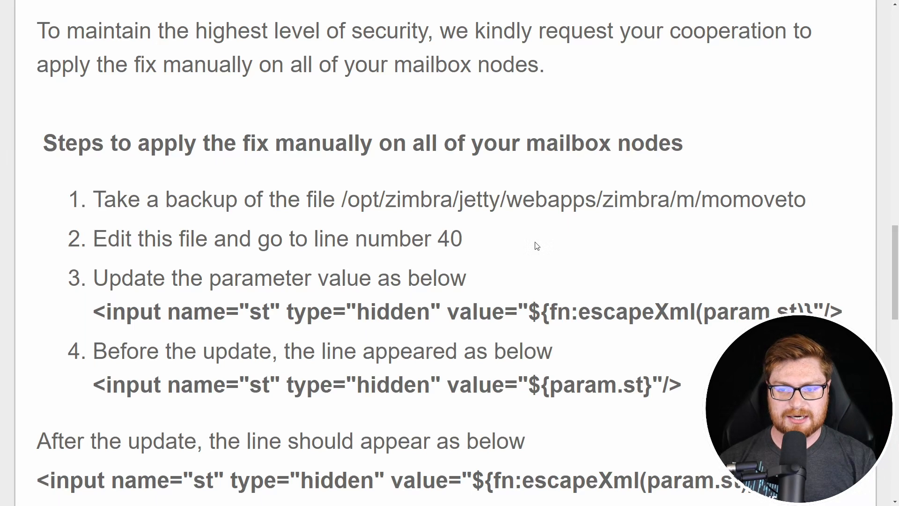
pyautogui.scroll(-3)
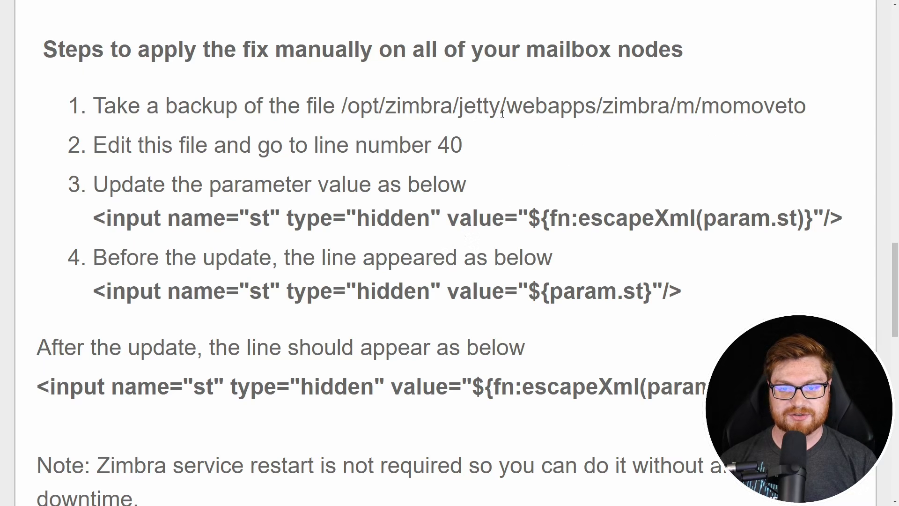
pyautogui.doubleClick(619, 106)
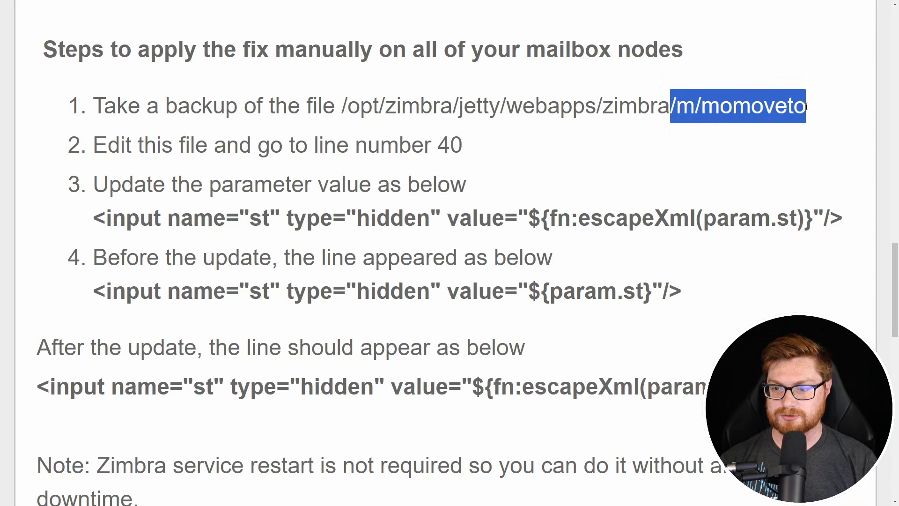
pyautogui.click(675, 148)
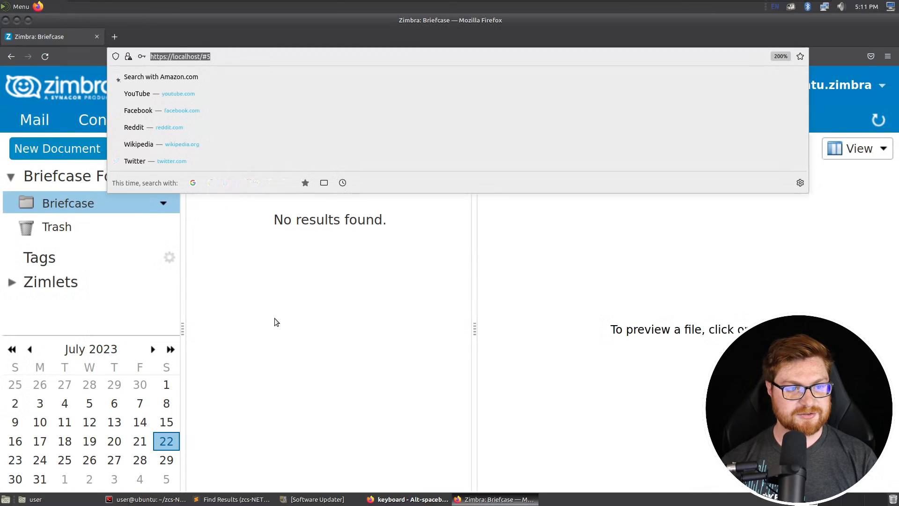
pyautogui.write('https://localhost/x-special/nautilus-clipboardcopyfile:///tmp/VMwareDnD/Po5t2r/ZCSLicense.xml')
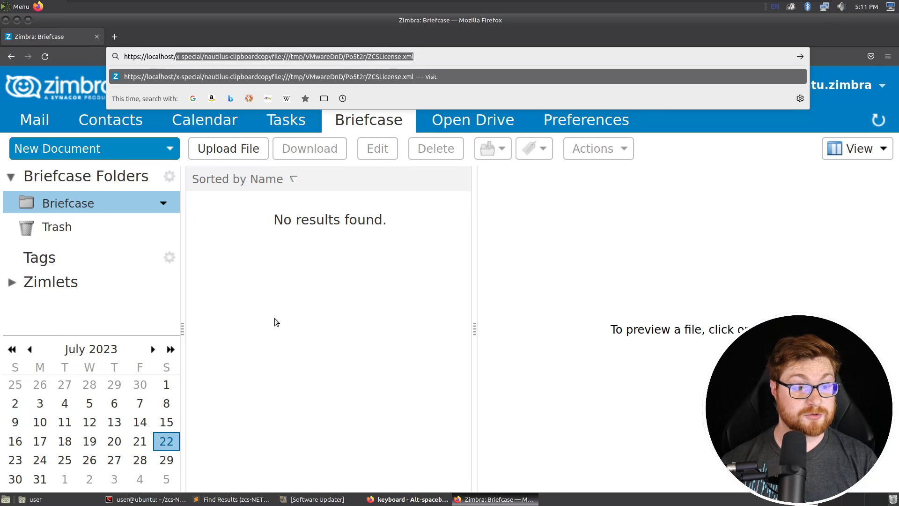
pyautogui.write('https://localhost/m/momoveto')
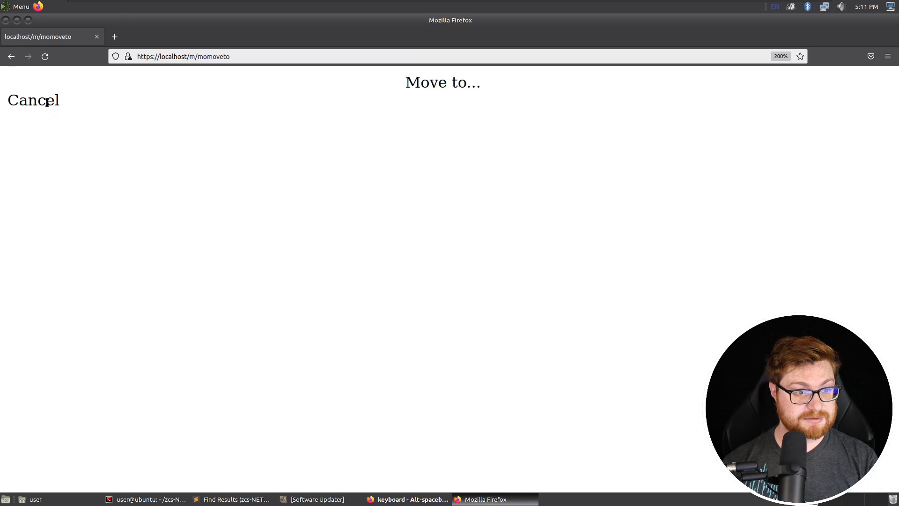
pyautogui.press('ctrl+u')
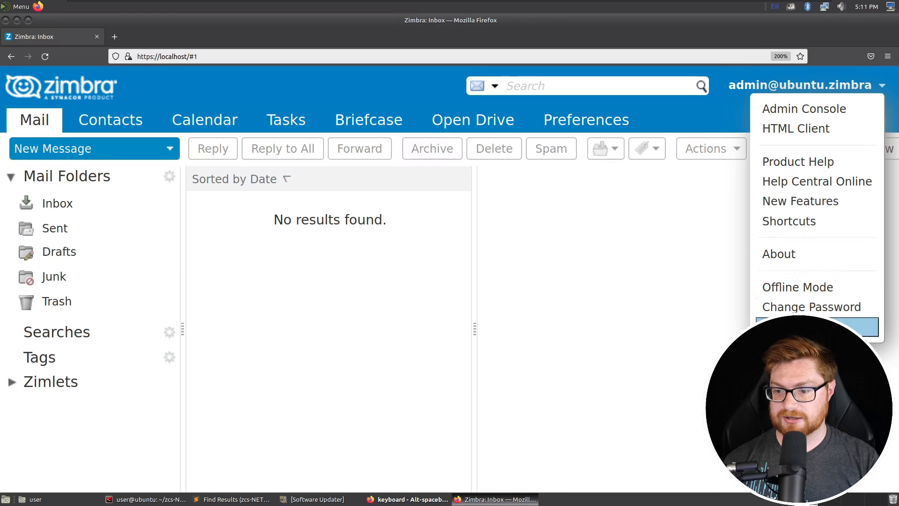
# Sign out, then sign back in as admin with the Mobile version
pyautogui.click(815, 326)
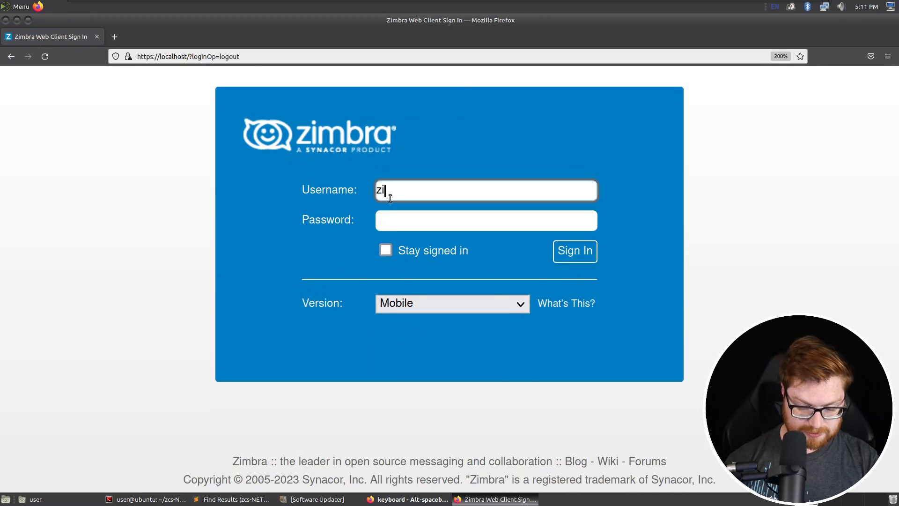
pyautogui.write('mbra')
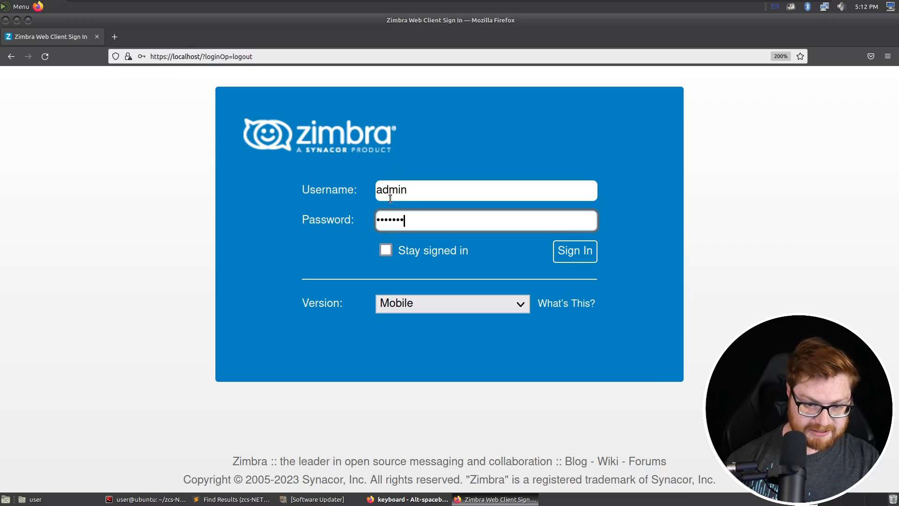
pyautogui.click(574, 251)
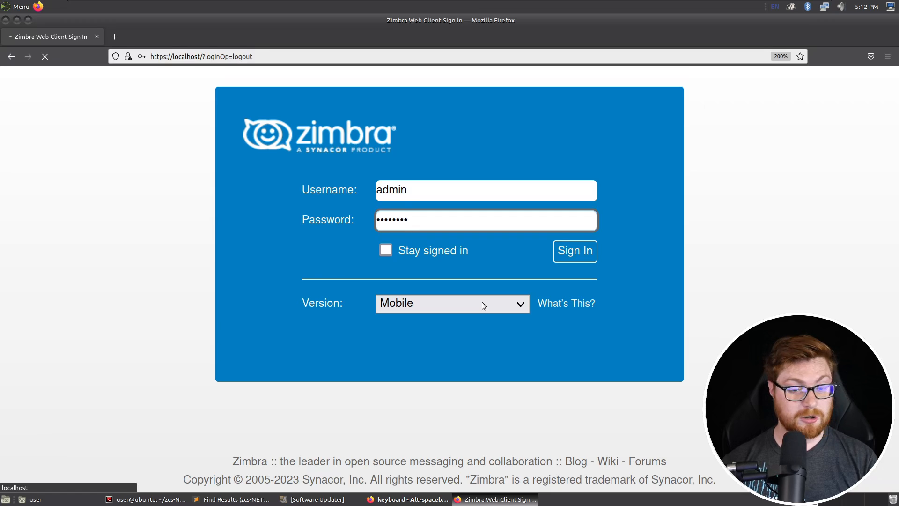
pyautogui.click(574, 251)
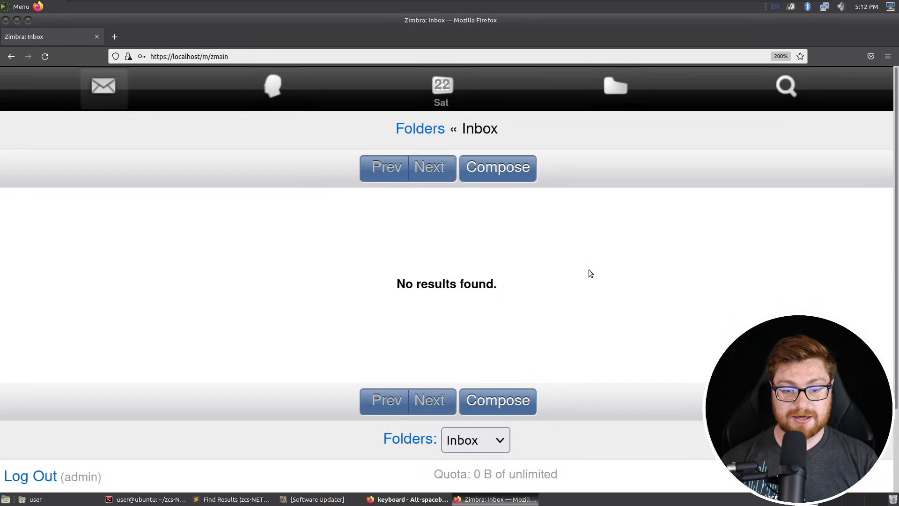
# Send a 'test' message to admin from the mobile Zimbra client
pyautogui.scroll(-3)
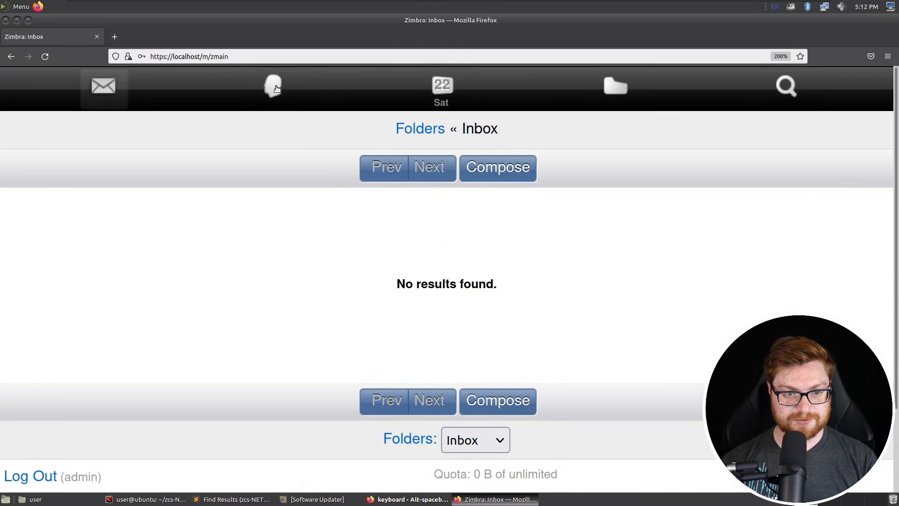
pyautogui.click(497, 167)
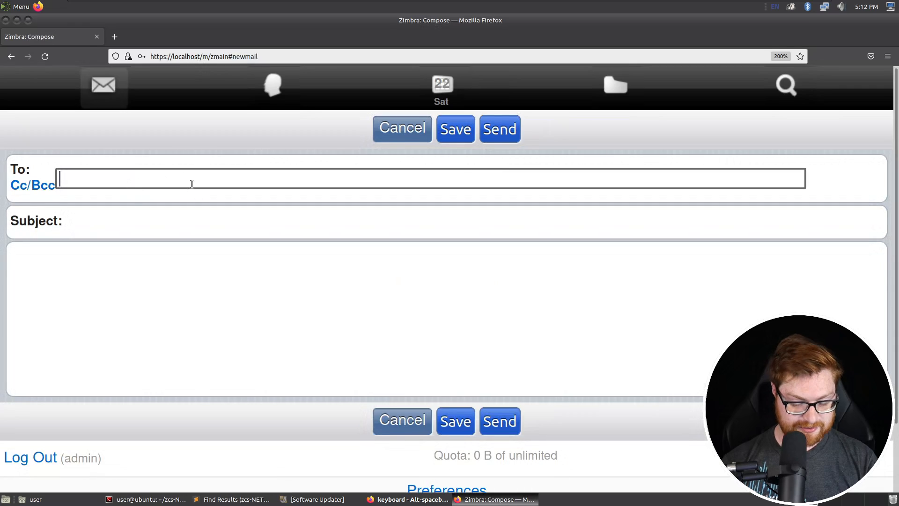
pyautogui.write('admin@')
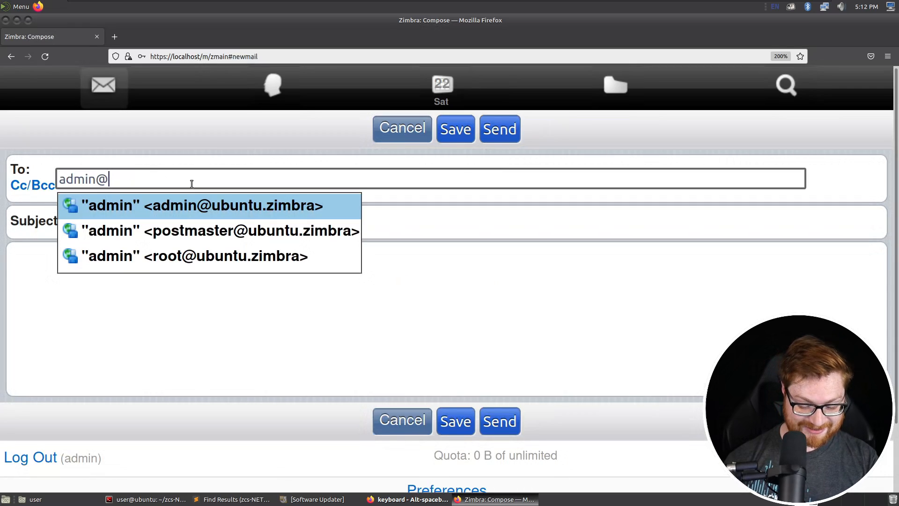
pyautogui.click(204, 205)
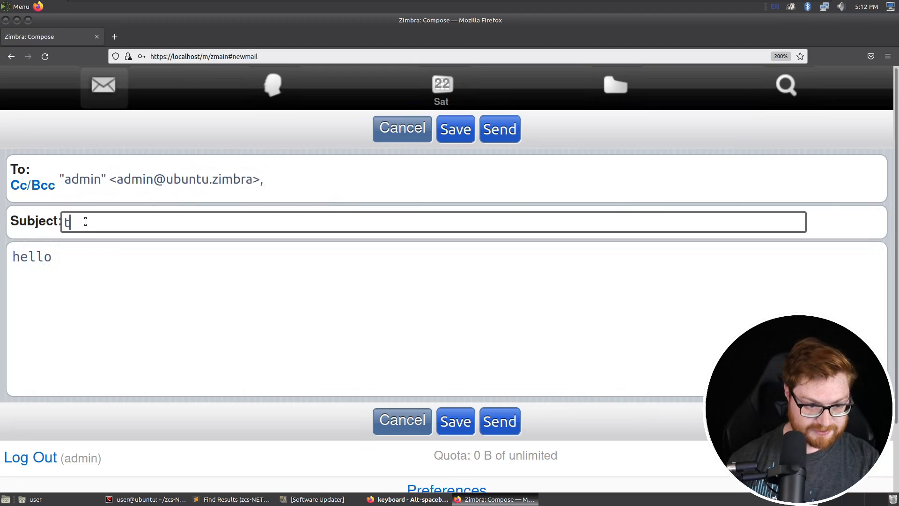
pyautogui.write('est')
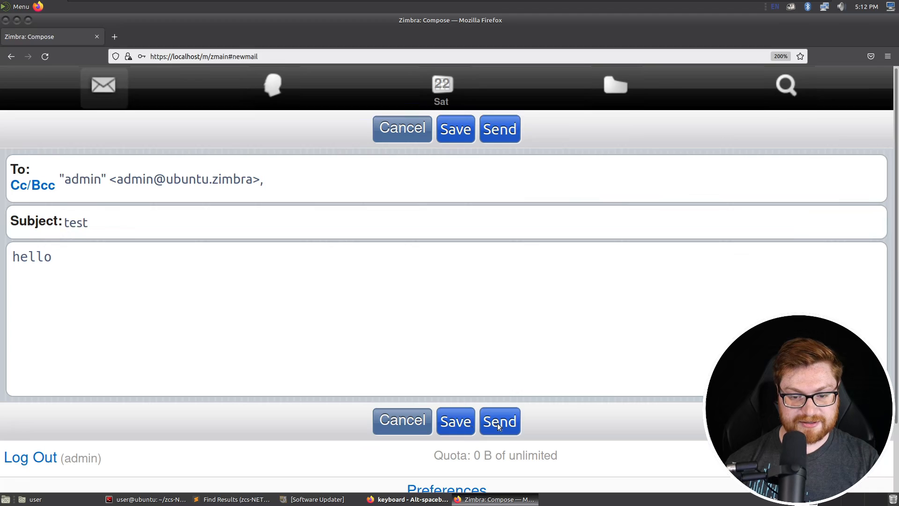
pyautogui.click(498, 420)
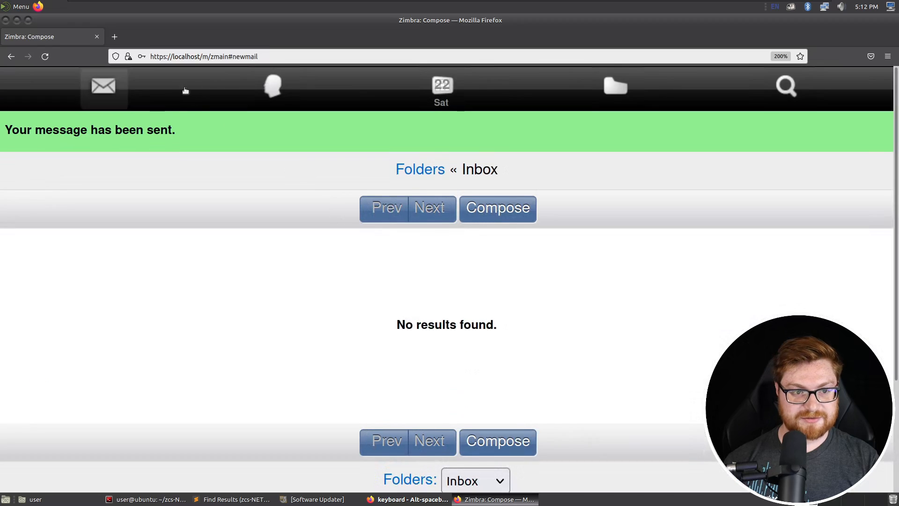
# Browse Contacts, Calendar and the empty Briefcase folder, then return to the Inbox
pyautogui.click(275, 87)
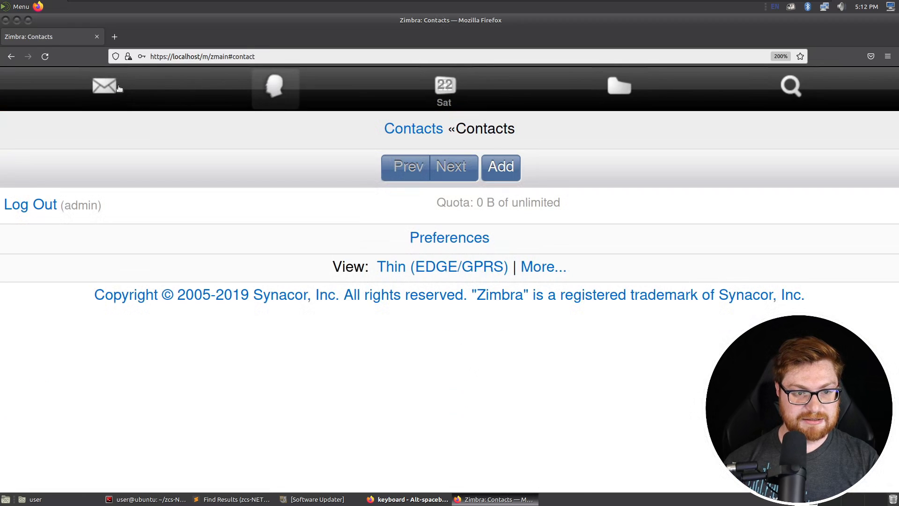
pyautogui.click(103, 86)
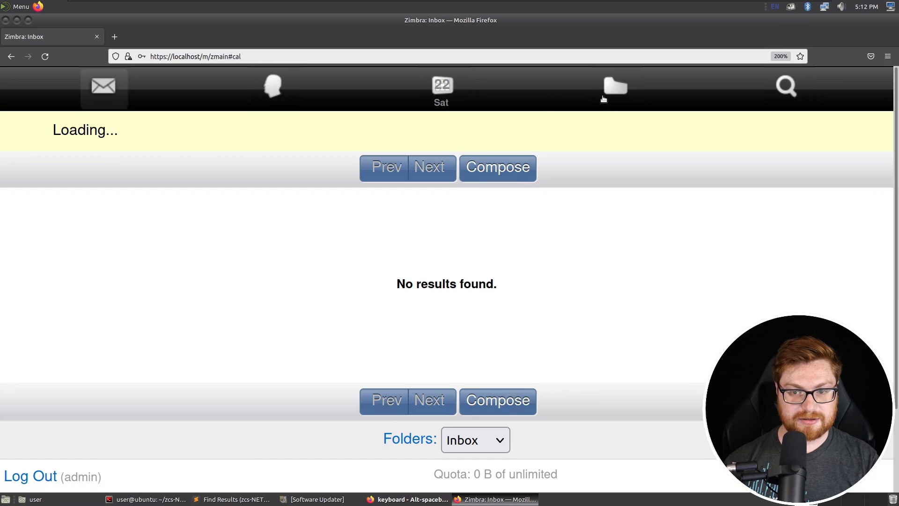
pyautogui.click(618, 86)
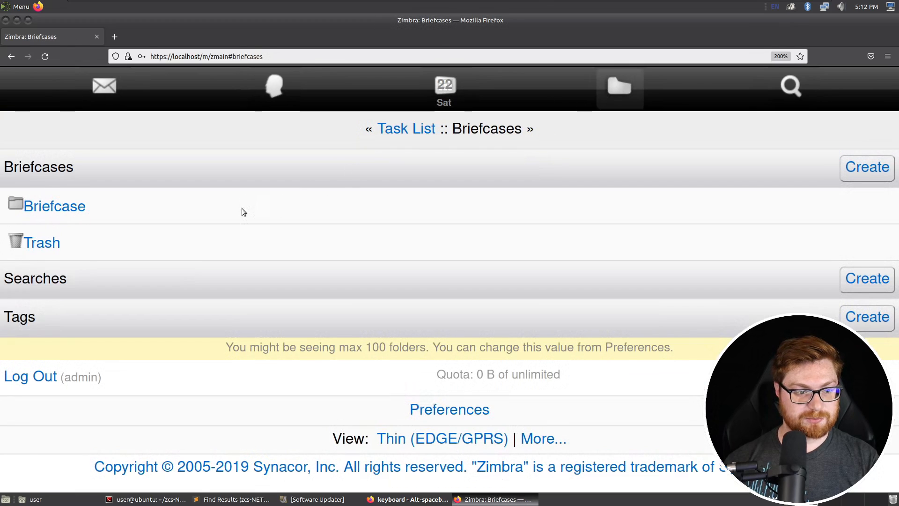
pyautogui.click(56, 206)
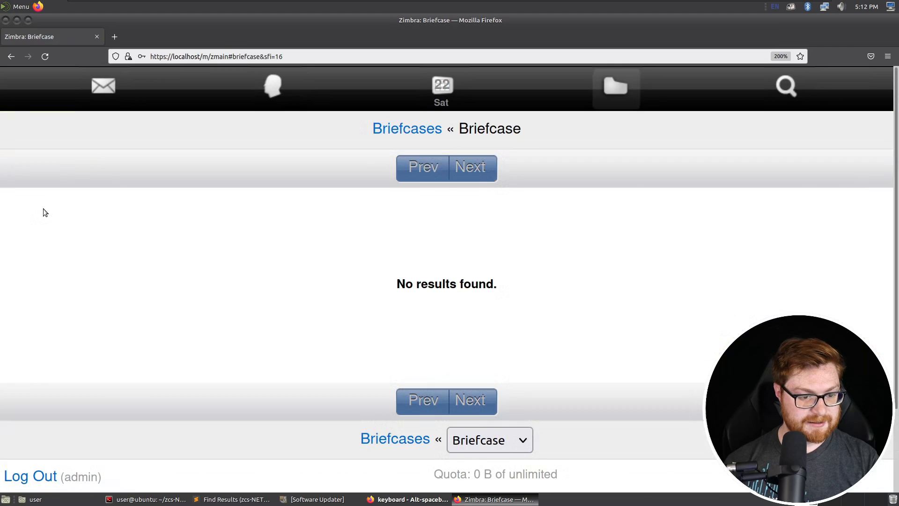
pyautogui.moveTo(320, 410)
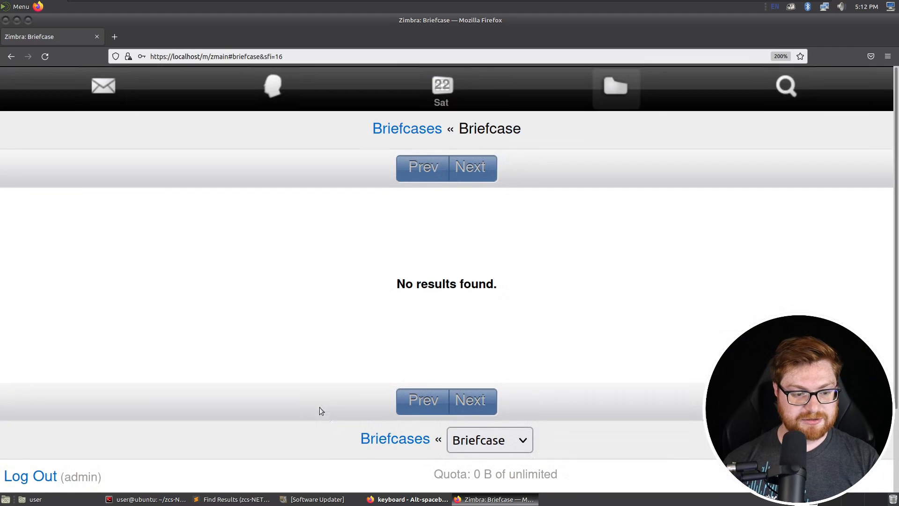
pyautogui.click(103, 86)
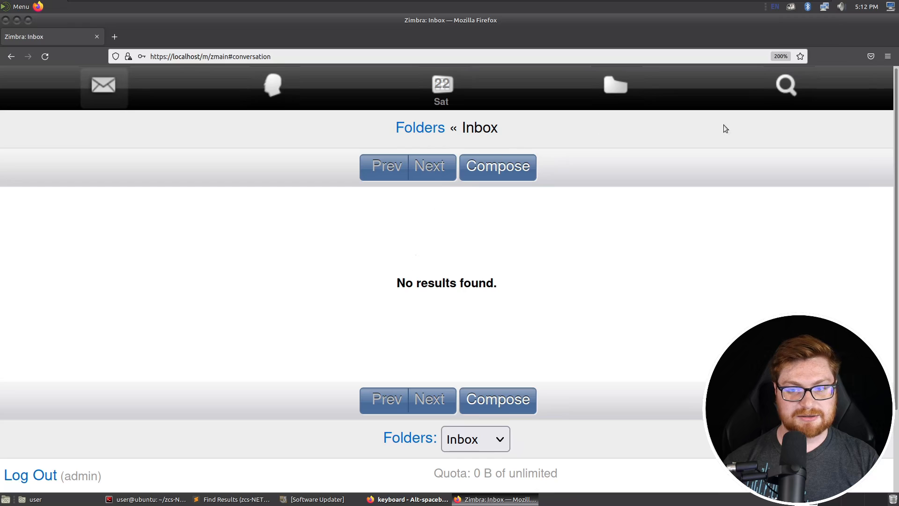
# Load /m/momoveto and view its page source, showing the empty hidden st field
pyautogui.click(786, 85)
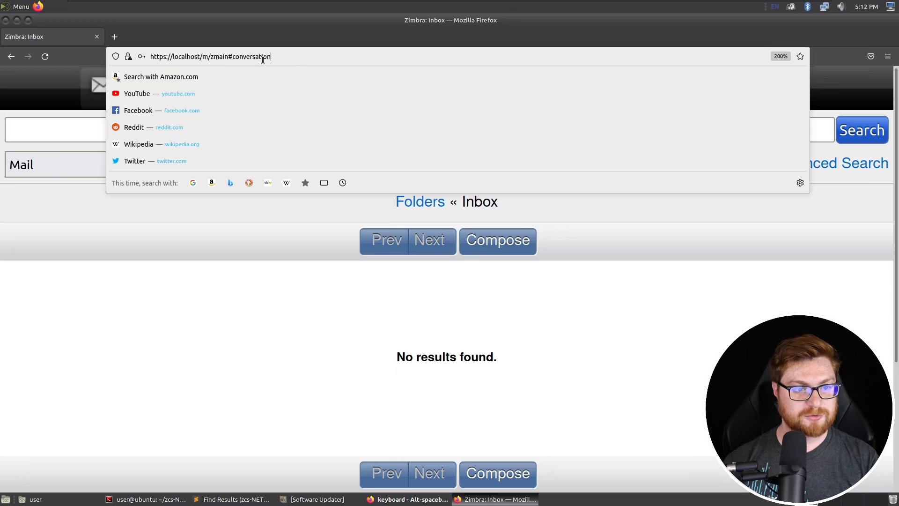
pyautogui.moveTo(354, 56)
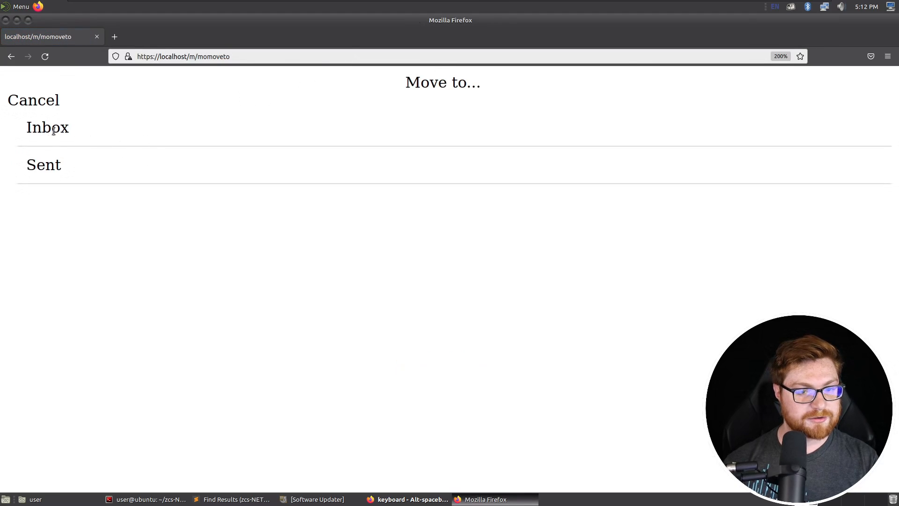
pyautogui.doubleClick(47, 127)
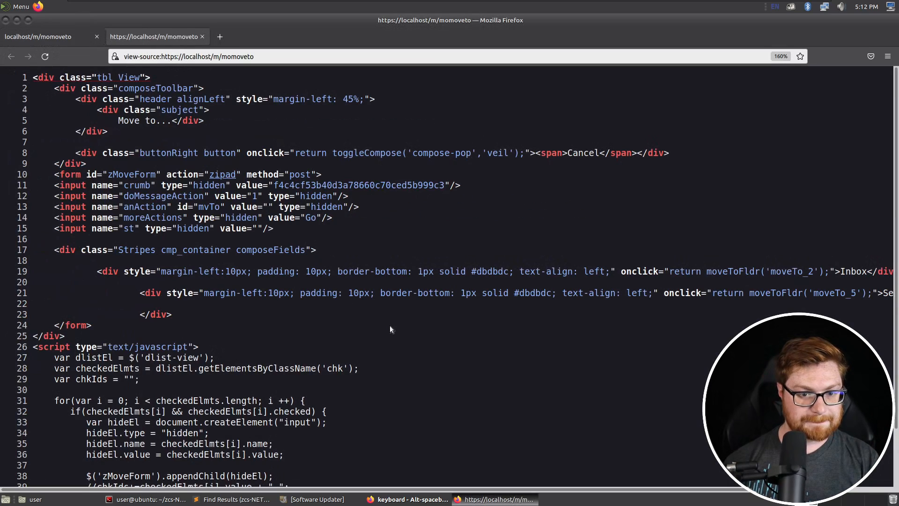
pyautogui.scroll(-3)
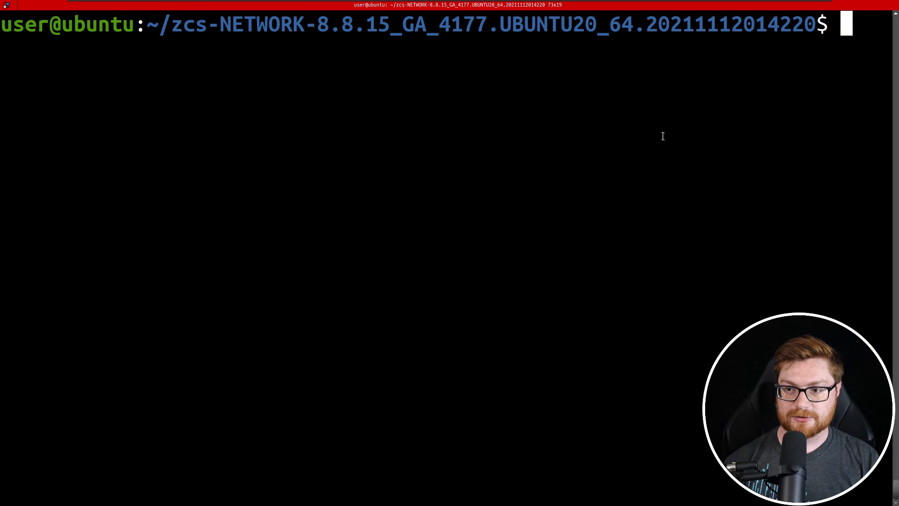
# Change directory into /opt/zimbra/jetty/webapps/zimbra/m, where the momoveto file lives
pyautogui.press('Return')
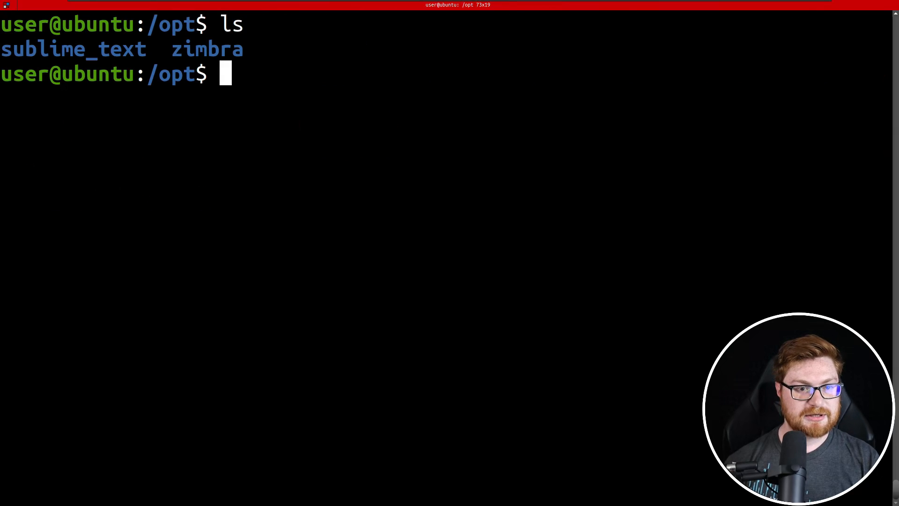
pyautogui.write('cd zimbra/')
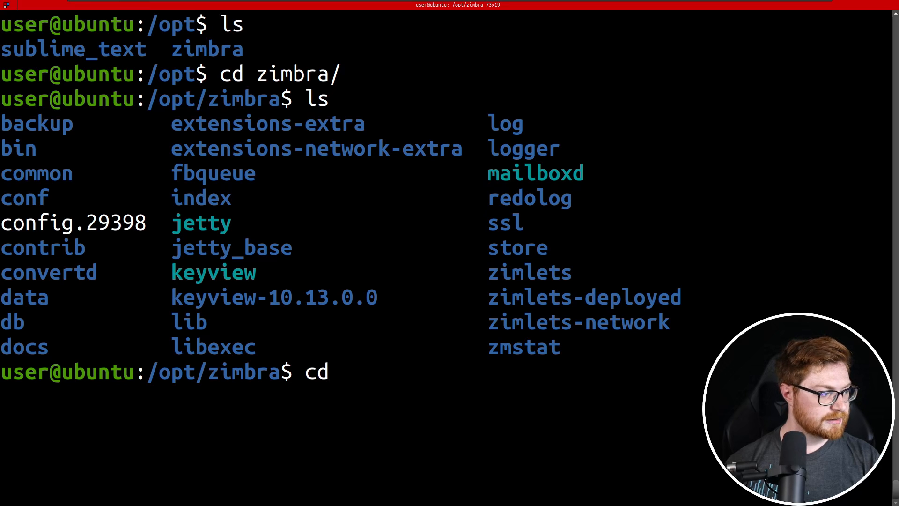
pyautogui.write('jetty/')
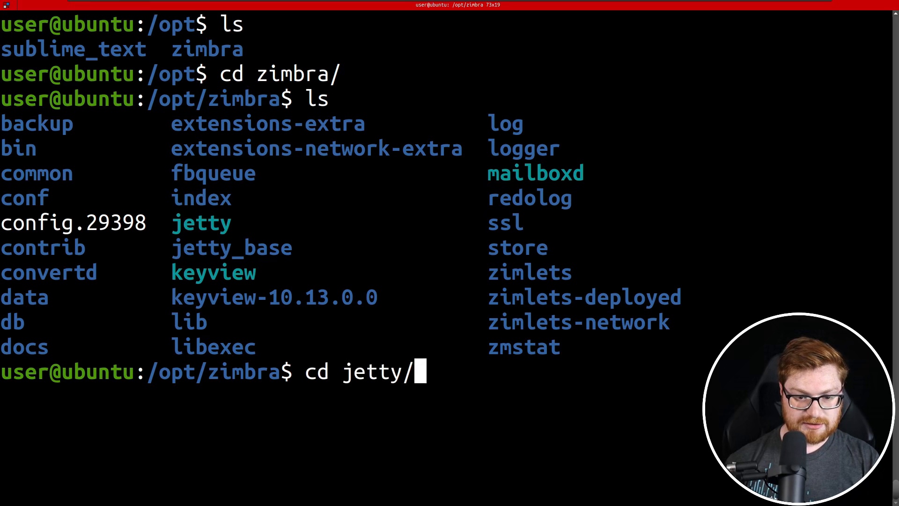
pyautogui.write('webapps/')
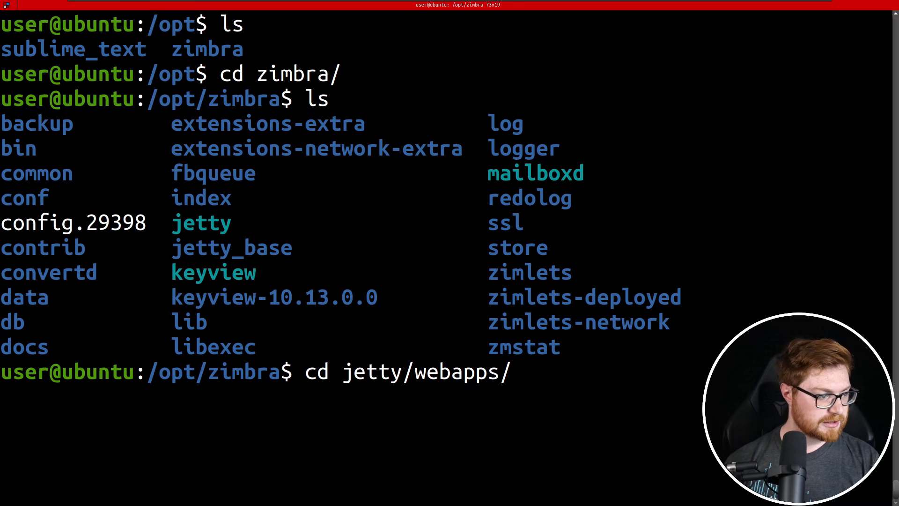
pyautogui.press('Return')
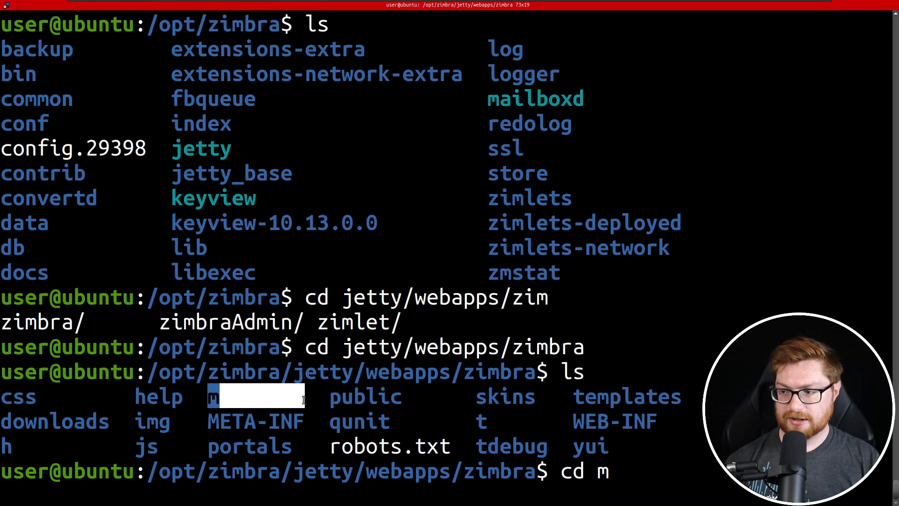
pyautogui.press('Return')
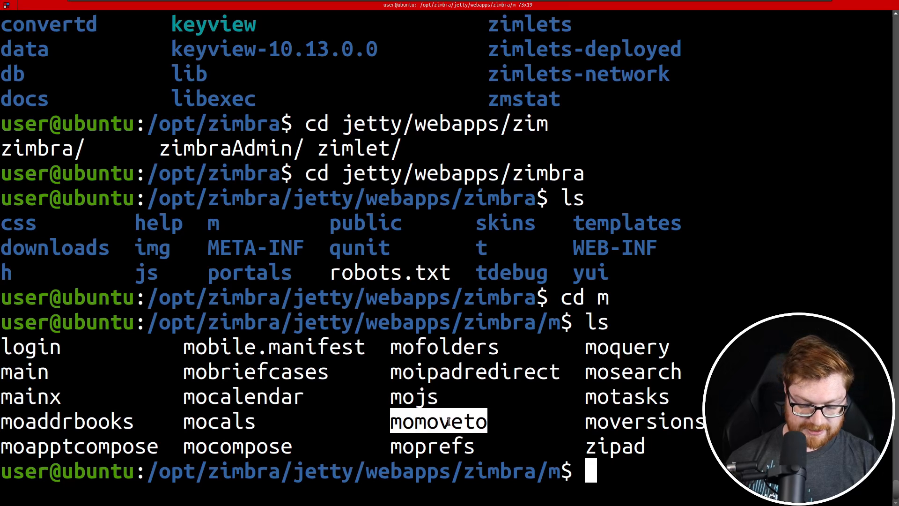
pyautogui.write('subl mo')
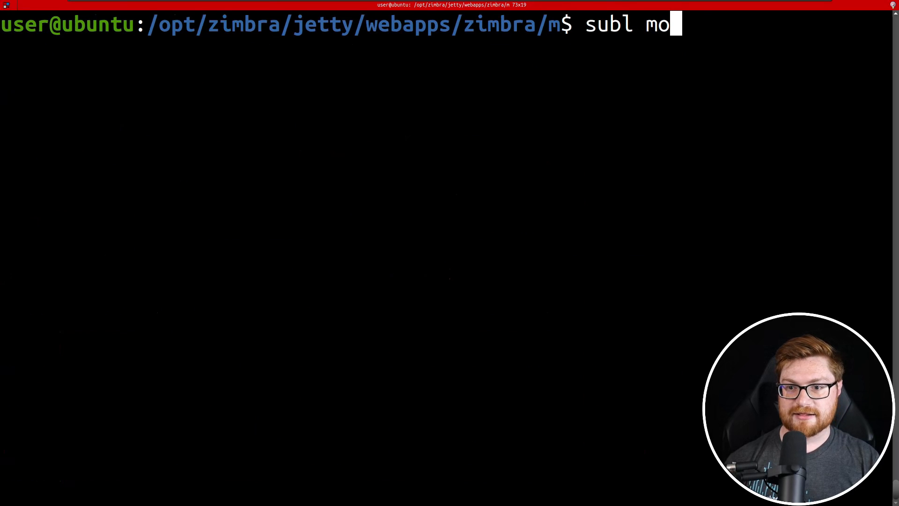
# Open momoveto in Sublime Text and set its syntax to HTML
pyautogui.press('Return')
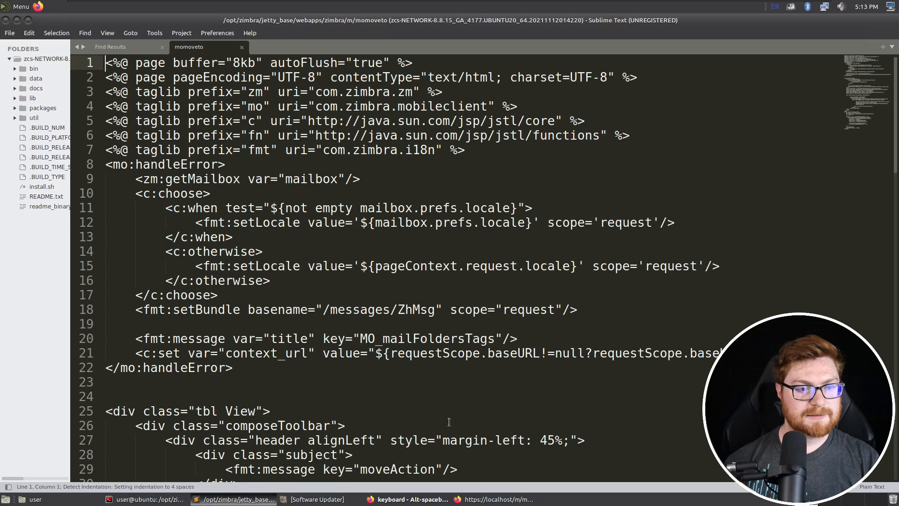
pyautogui.press('ctrl+shift+p')
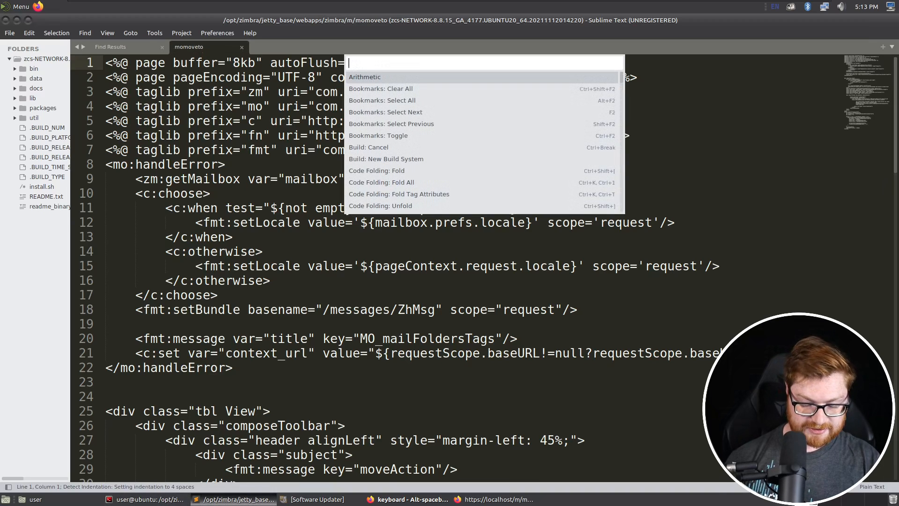
pyautogui.write('htl')
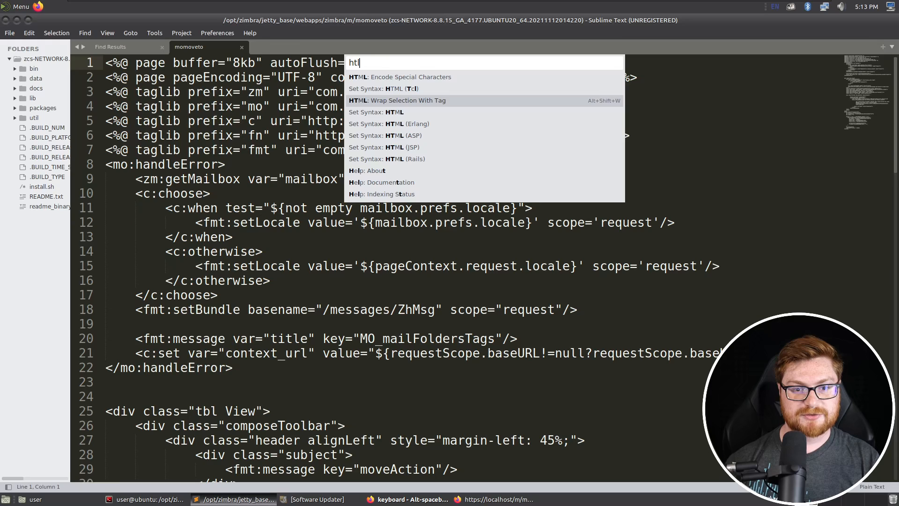
pyautogui.click(376, 112)
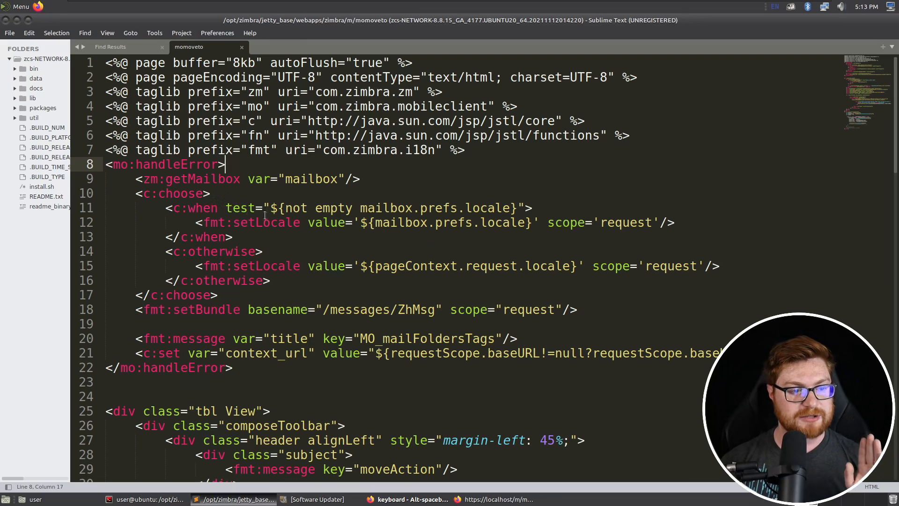
# Scroll to line 40 and select the escapeXml name by the unescaped st value
pyautogui.scroll(-3)
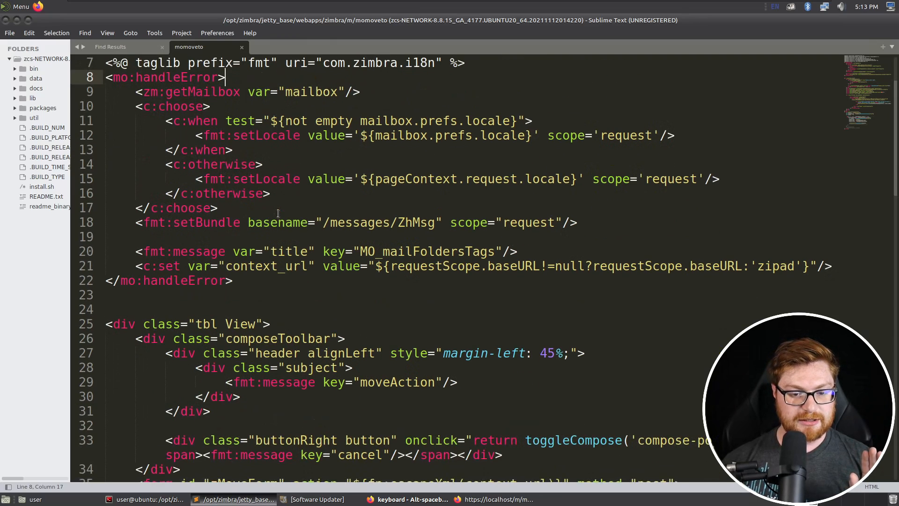
pyautogui.scroll(-3)
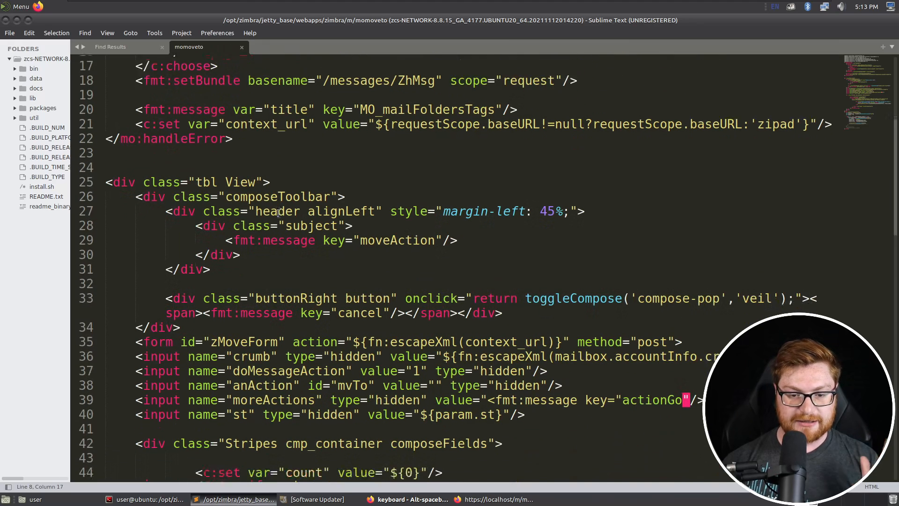
pyautogui.scroll(-3)
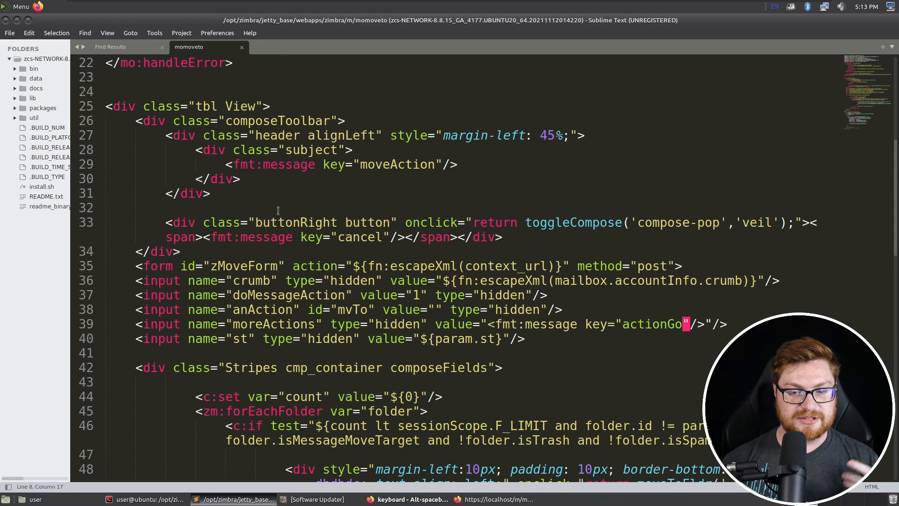
pyautogui.scroll(-3)
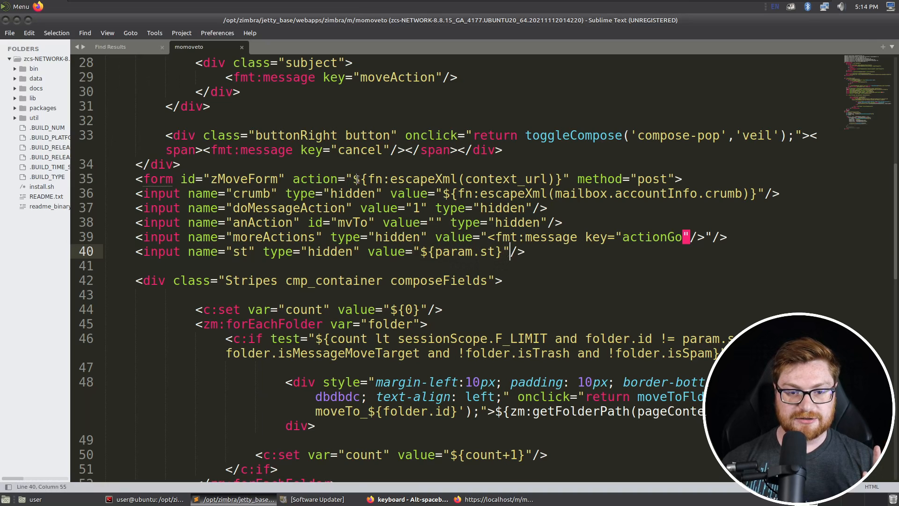
pyautogui.doubleClick(424, 179)
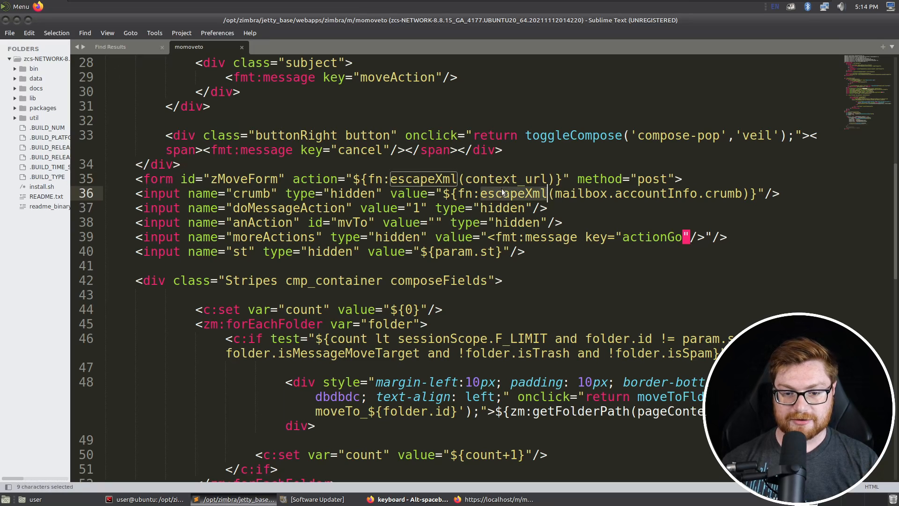
pyautogui.click(531, 252)
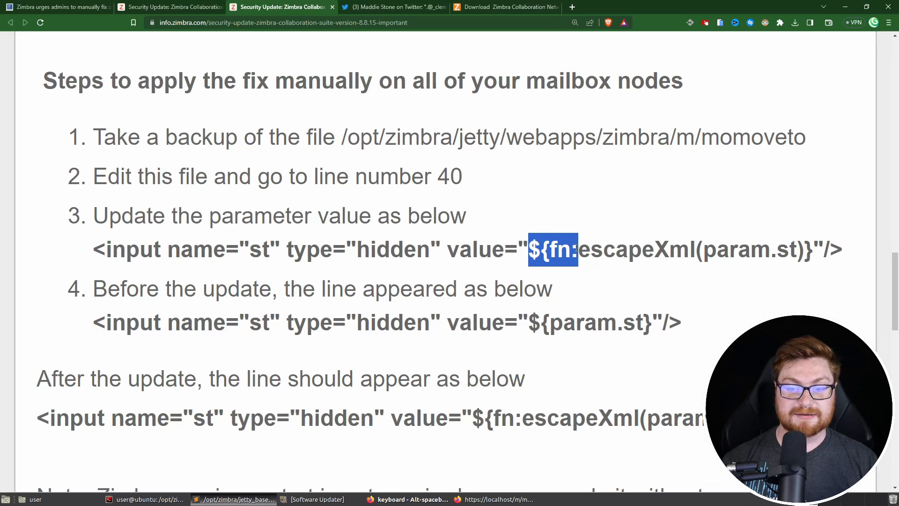
# Highlight the advisory's old unescaped ${param.st} line and read to the Zimbra Team sign-off
pyautogui.click(719, 258)
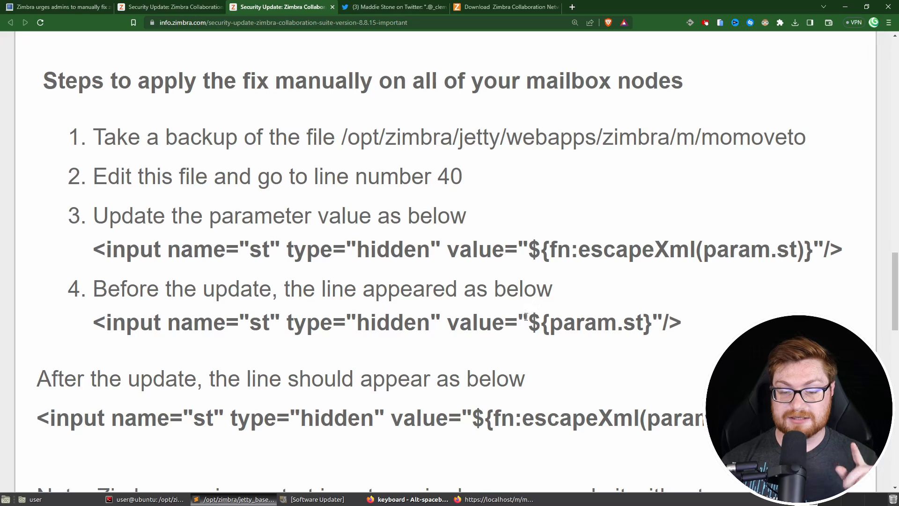
pyautogui.doubleClick(593, 321)
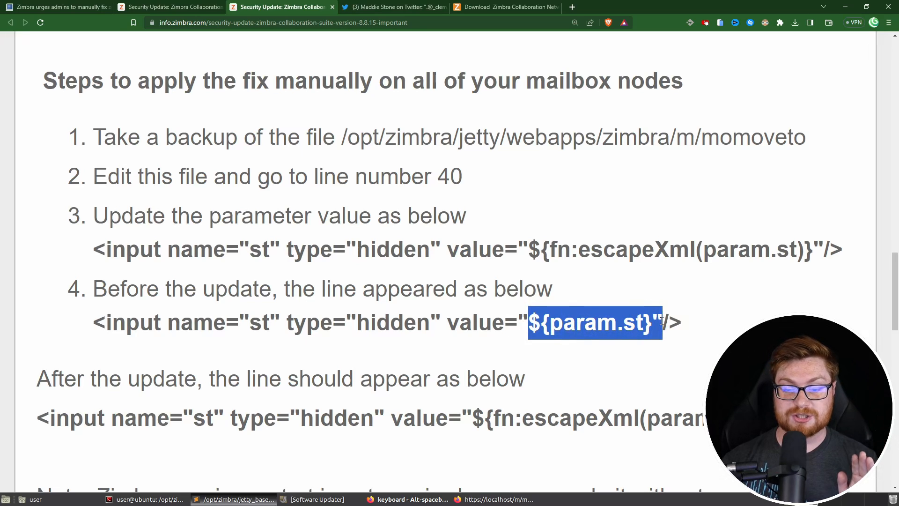
pyautogui.scroll(-3)
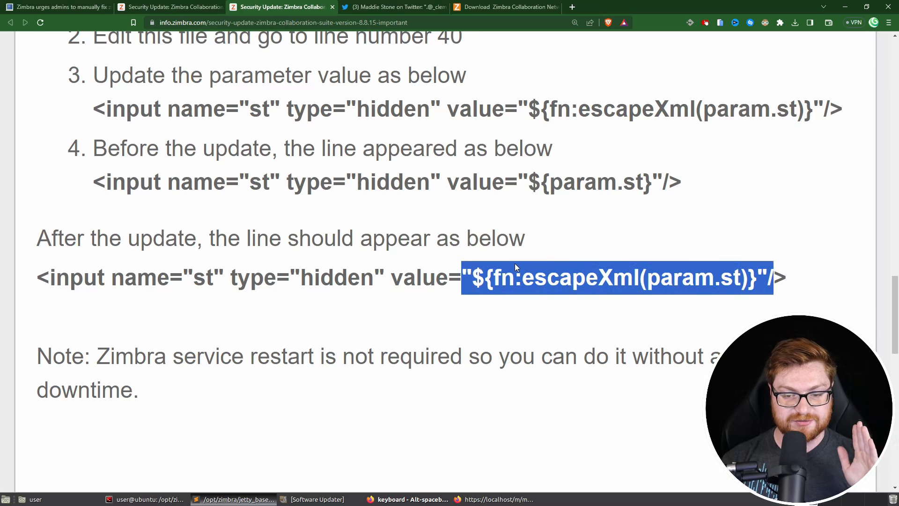
pyautogui.scroll(-3)
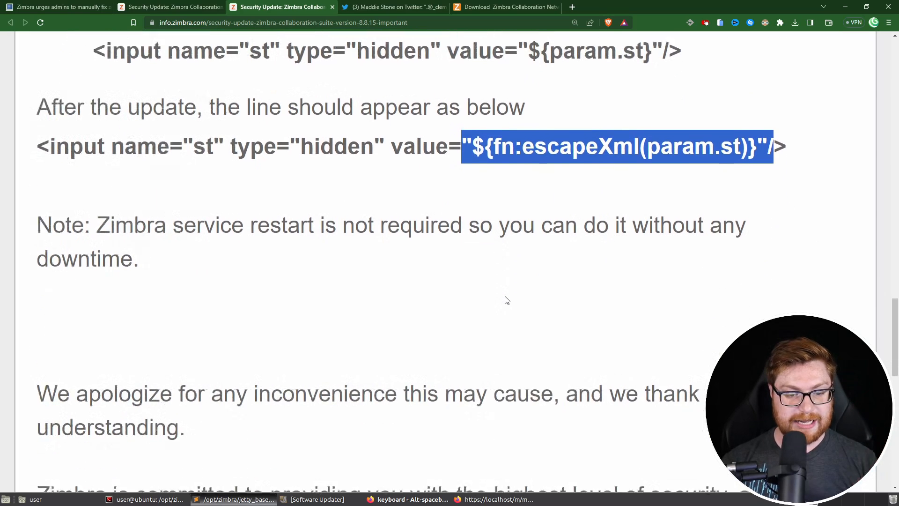
pyautogui.scroll(-3)
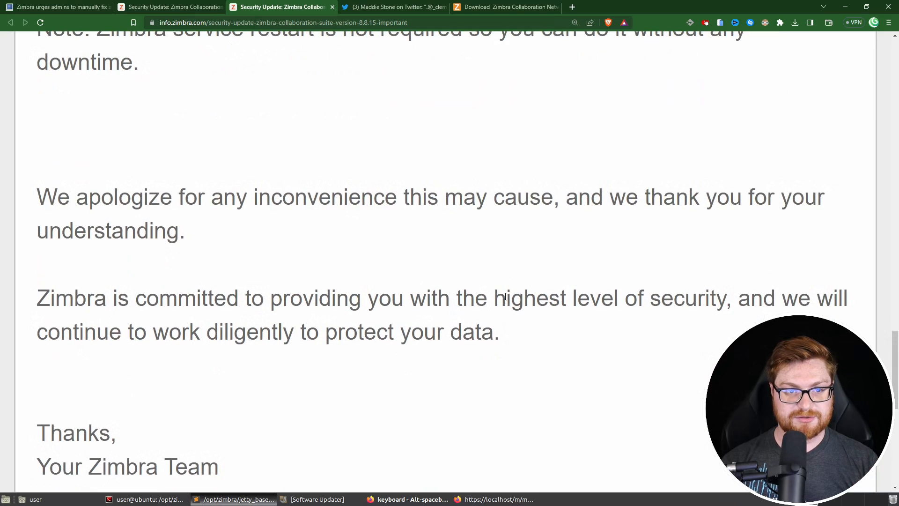
pyautogui.scroll(3)
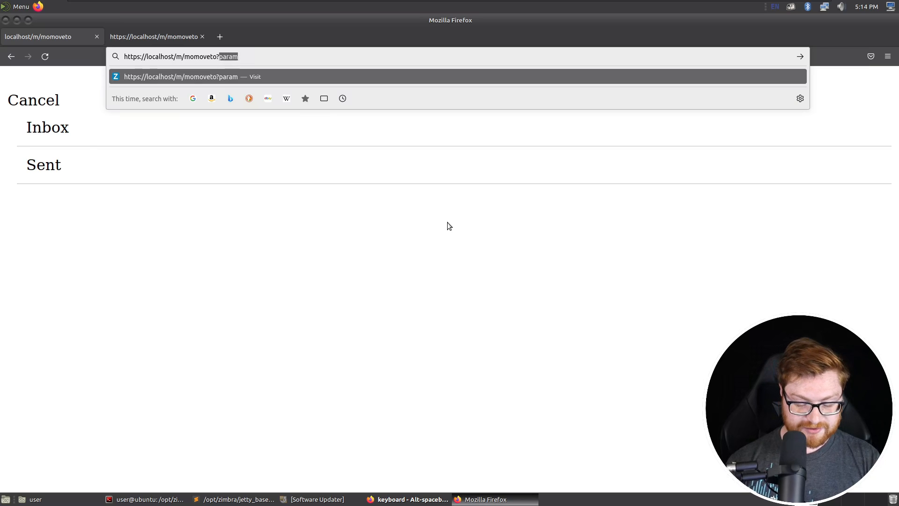
# Load momoveto with st="><h1>hello</h1> so a large hello heading renders
pyautogui.write('st=he')
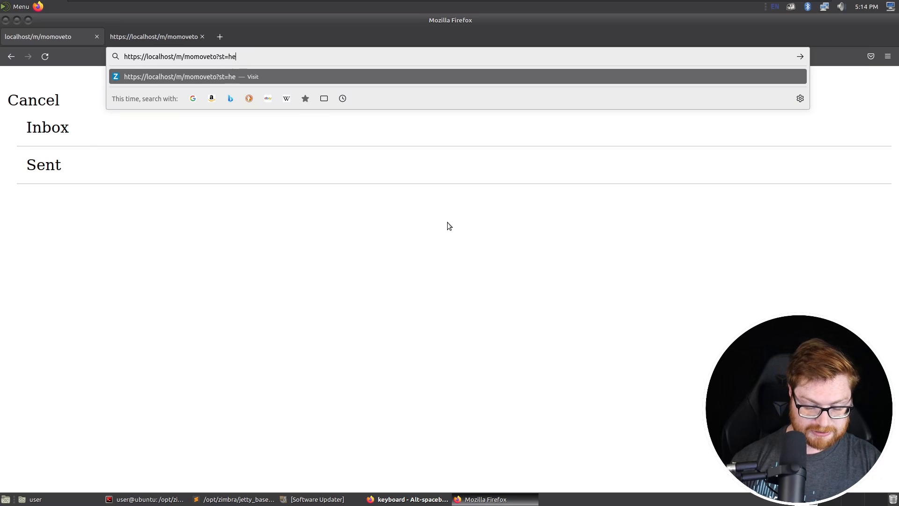
pyautogui.press('Return')
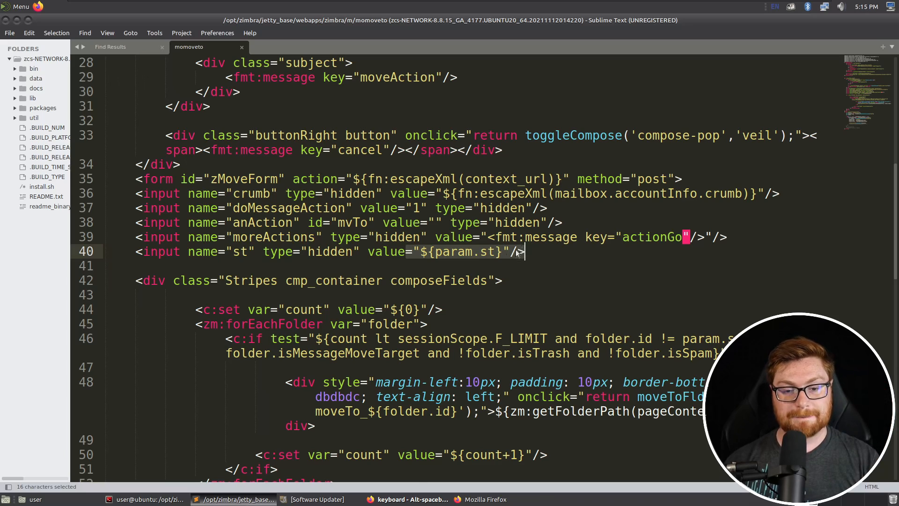
pyautogui.press('Alt+Tab')
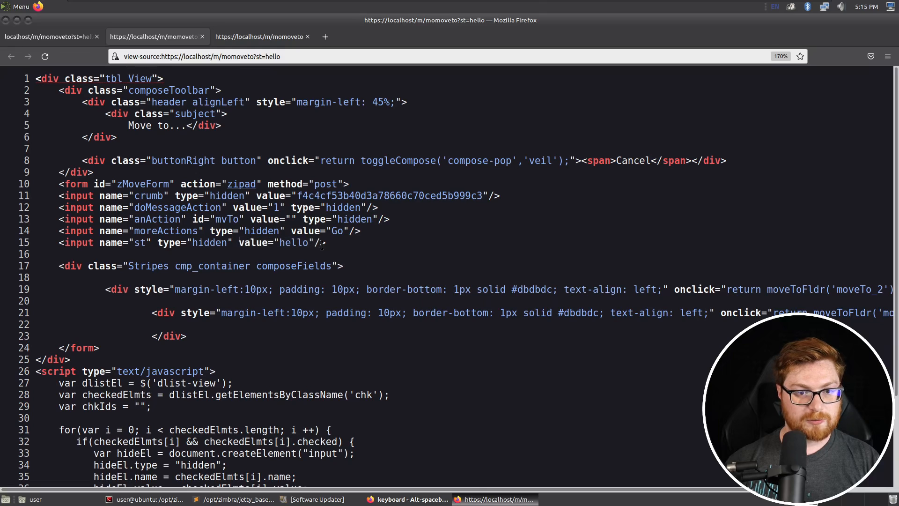
pyautogui.click(195, 56)
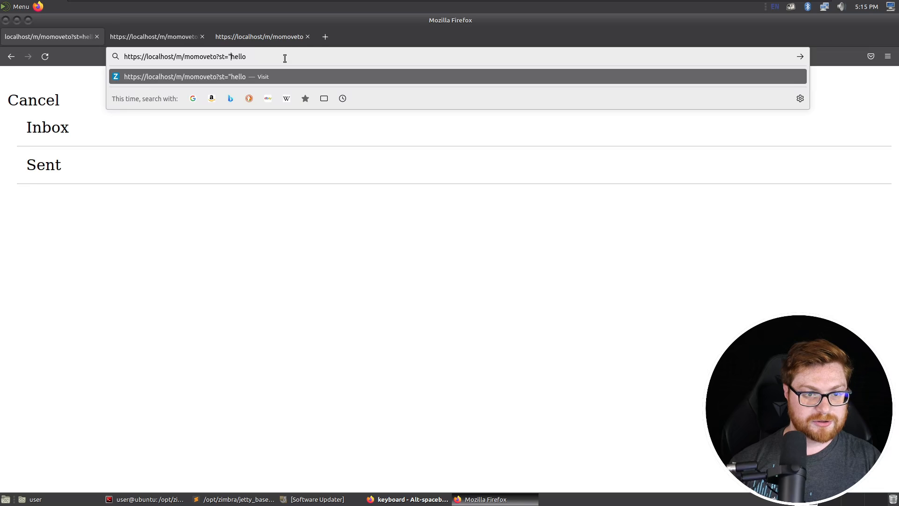
pyautogui.write('>')
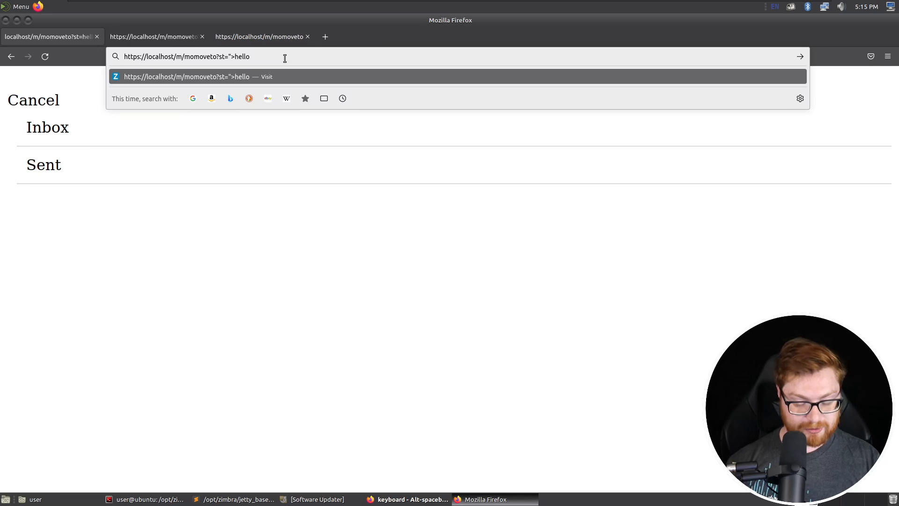
pyautogui.write('<h1>')
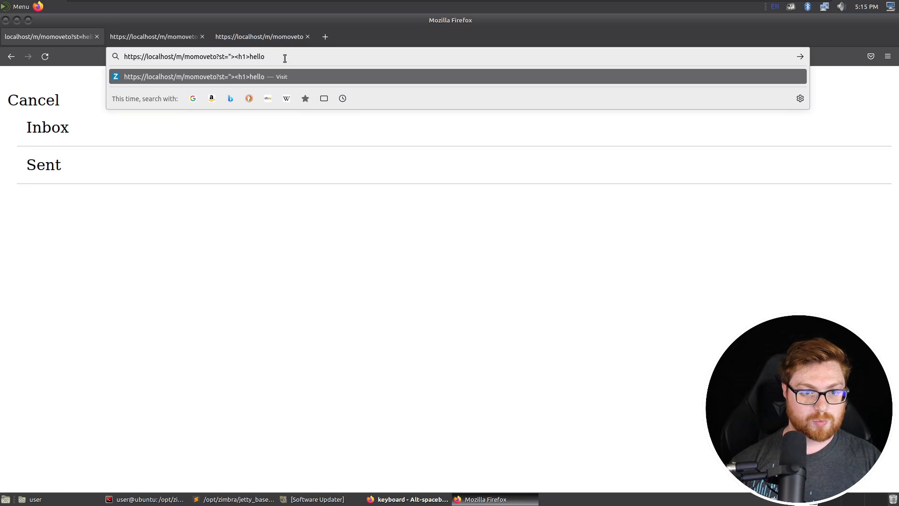
pyautogui.write('</h1>')
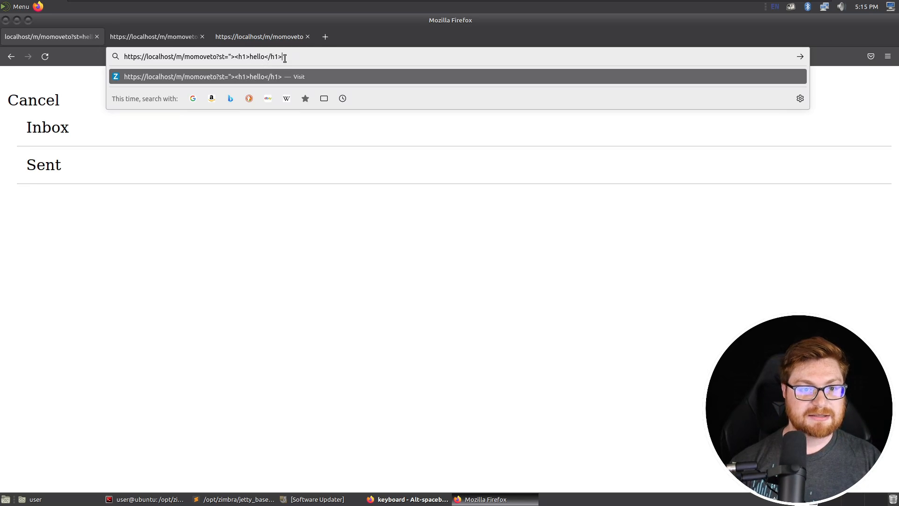
pyautogui.press('Return')
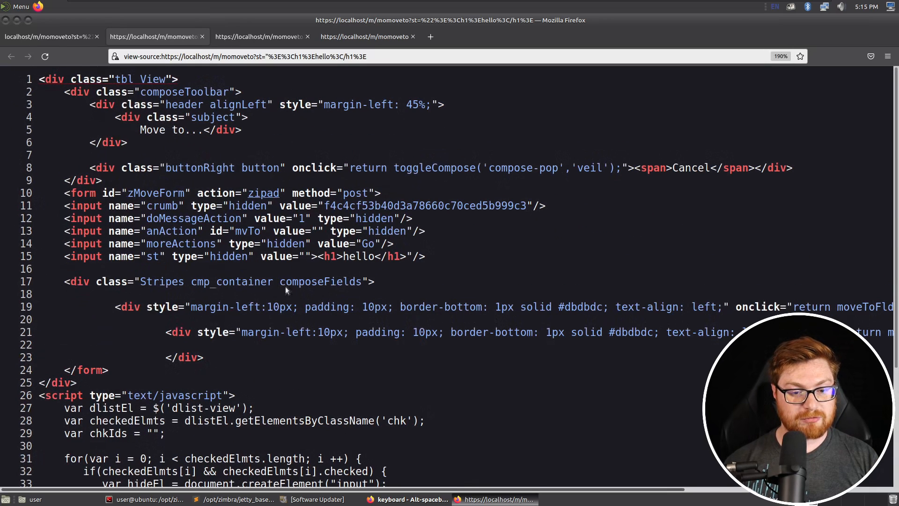
pyautogui.doubleClick(278, 256)
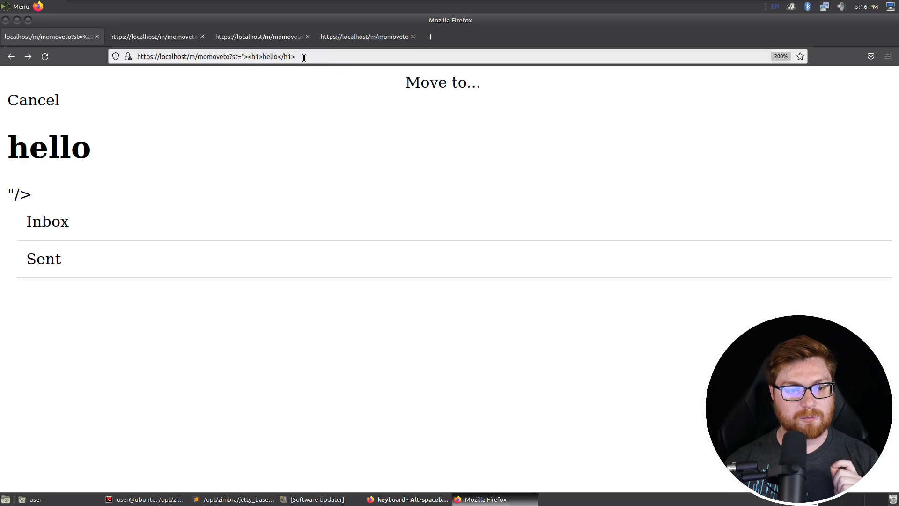
# Load momoveto with st="><img src="" onerror="alert('xss')"> and dismiss the xss alert
pyautogui.click(215, 56)
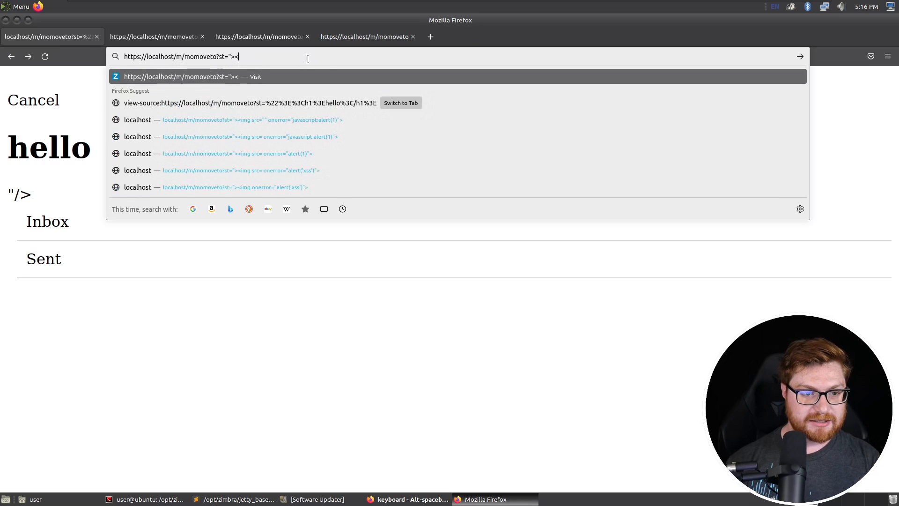
pyautogui.write('img sr')
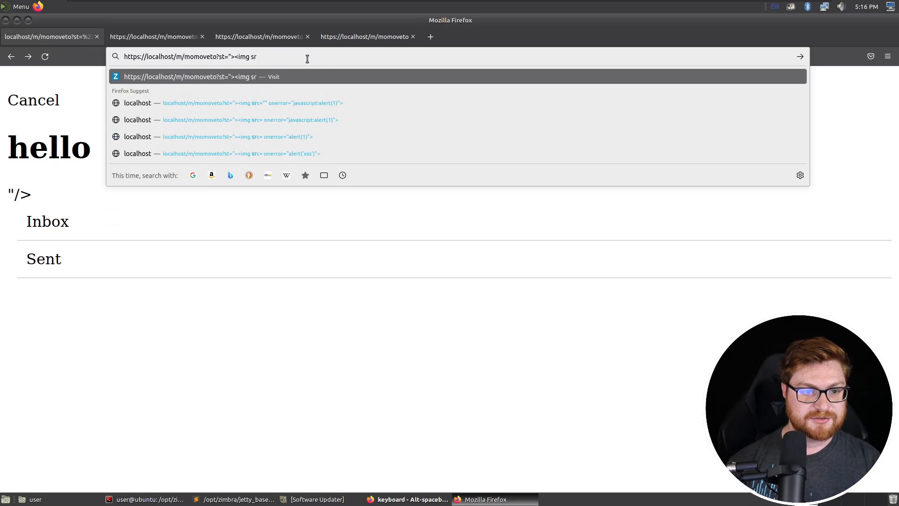
pyautogui.write('c')
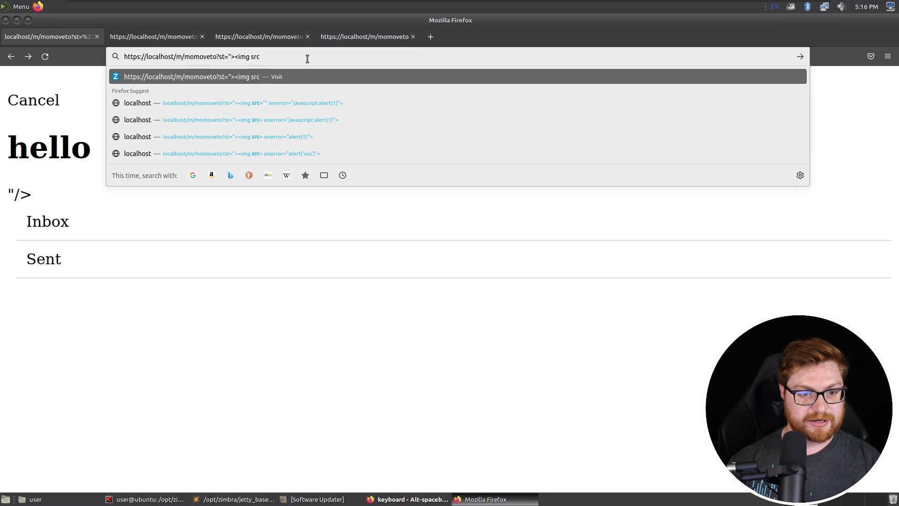
pyautogui.write('="" one')
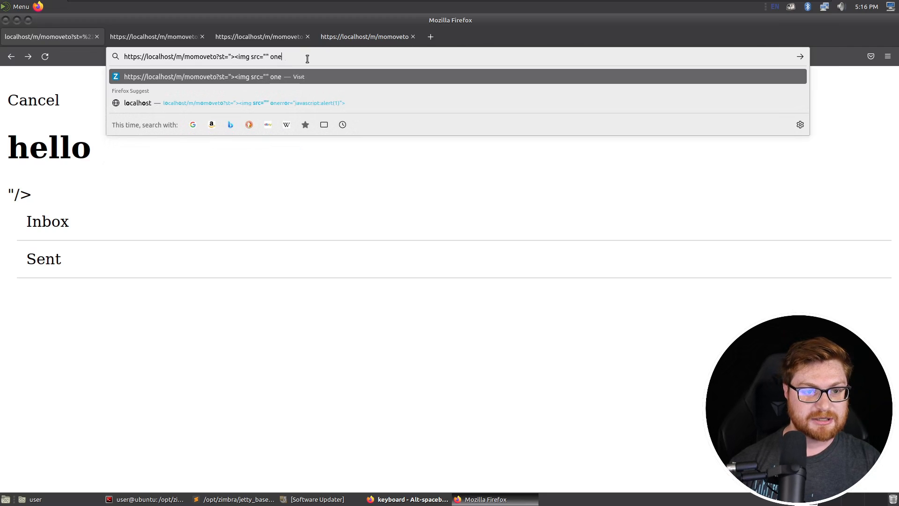
pyautogui.write('onerror="alert(\'xss\')">')
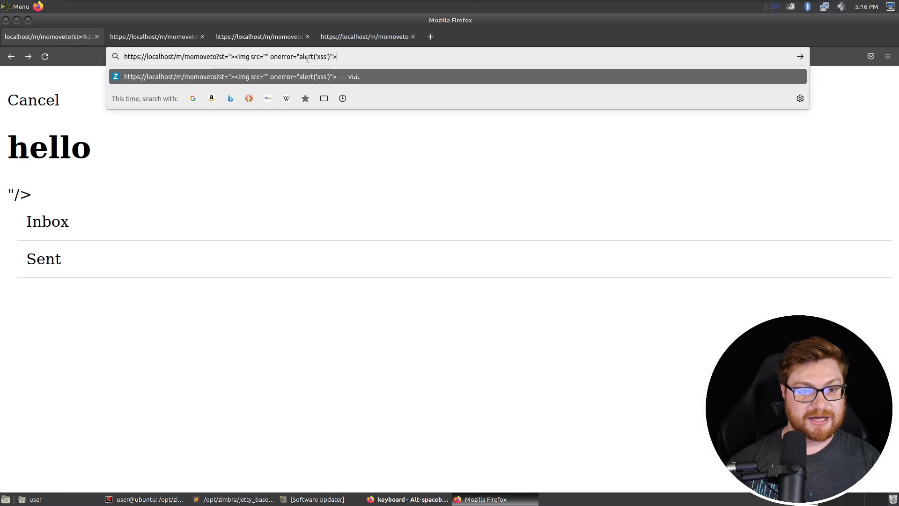
pyautogui.press('Return')
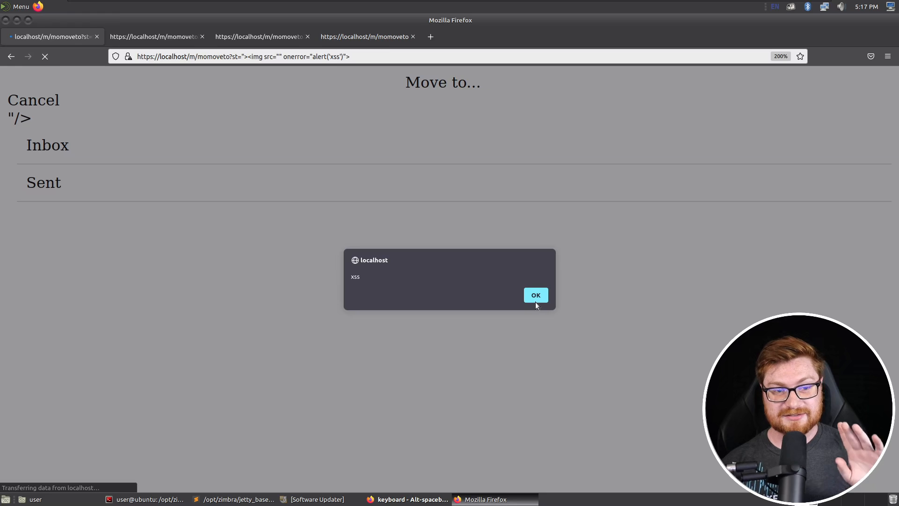
pyautogui.moveTo(575, 285)
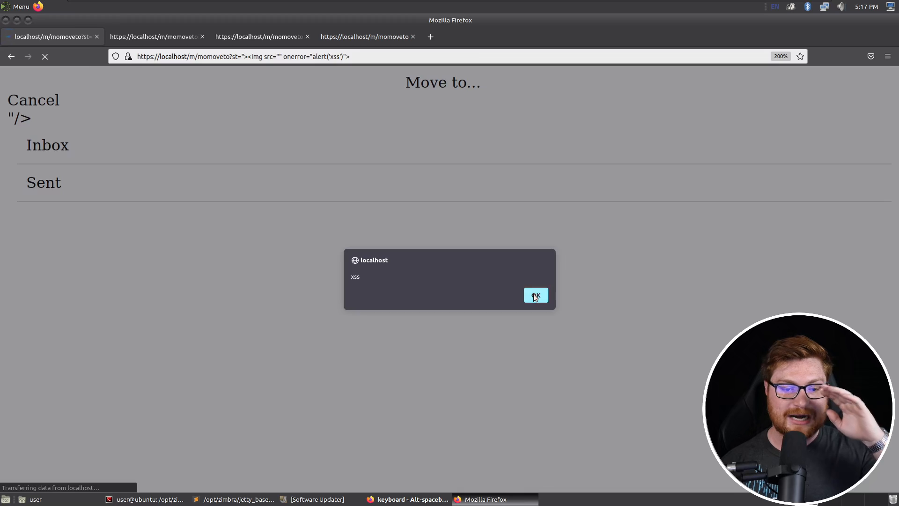
pyautogui.click(534, 294)
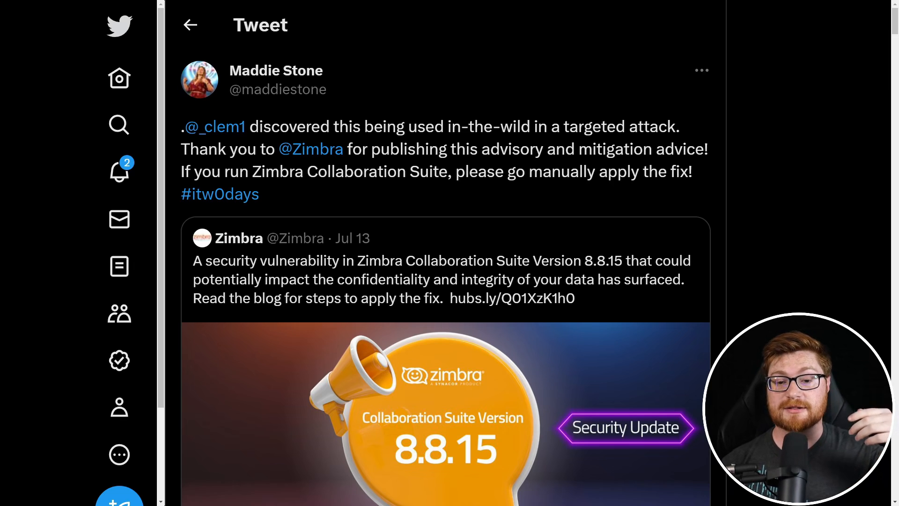
# Open John Hammond's reply showing the 500 error versus xss alert screenshots
pyautogui.scroll(-3)
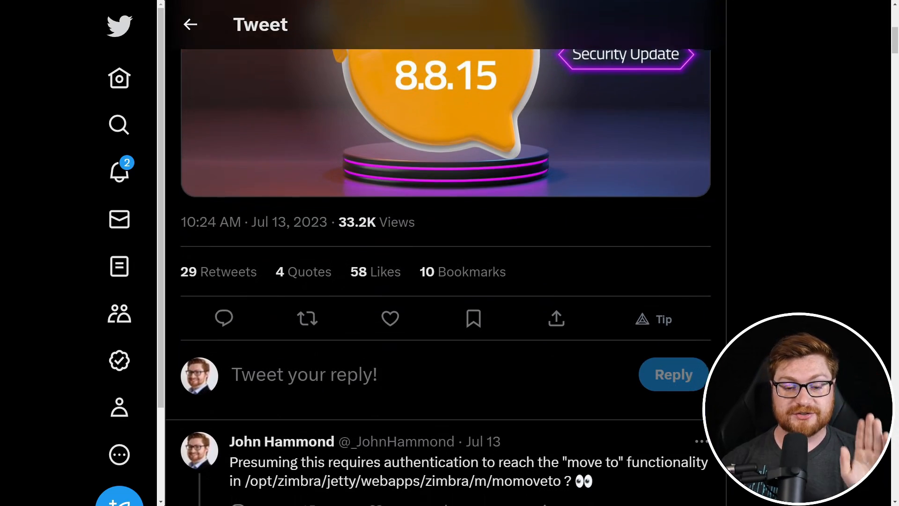
pyautogui.scroll(-3)
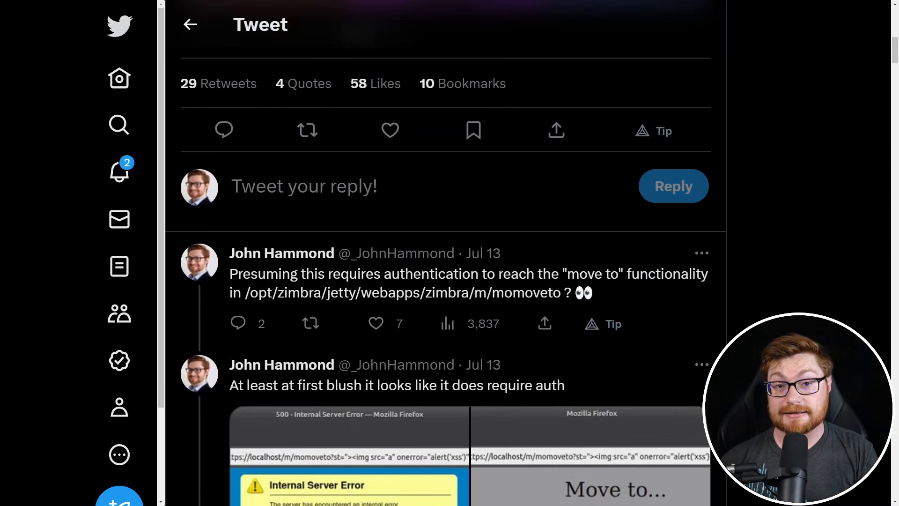
pyautogui.scroll(-3)
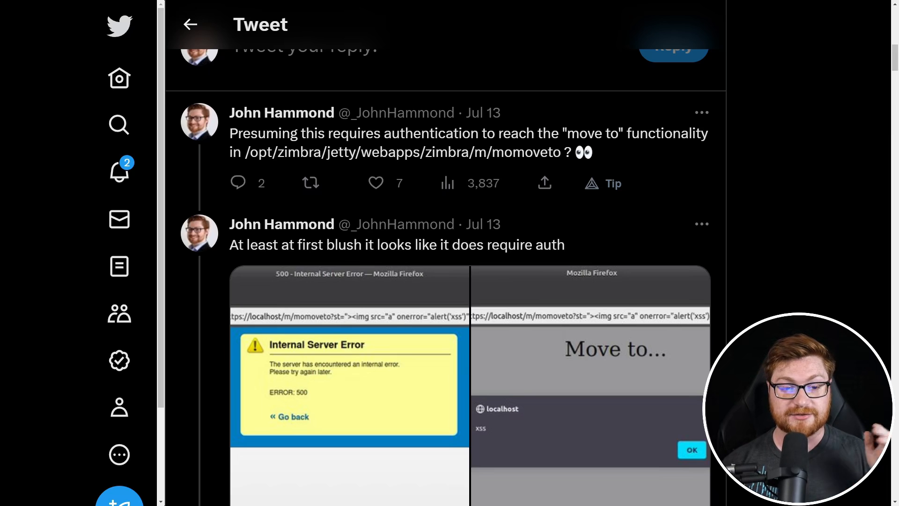
pyautogui.scroll(3)
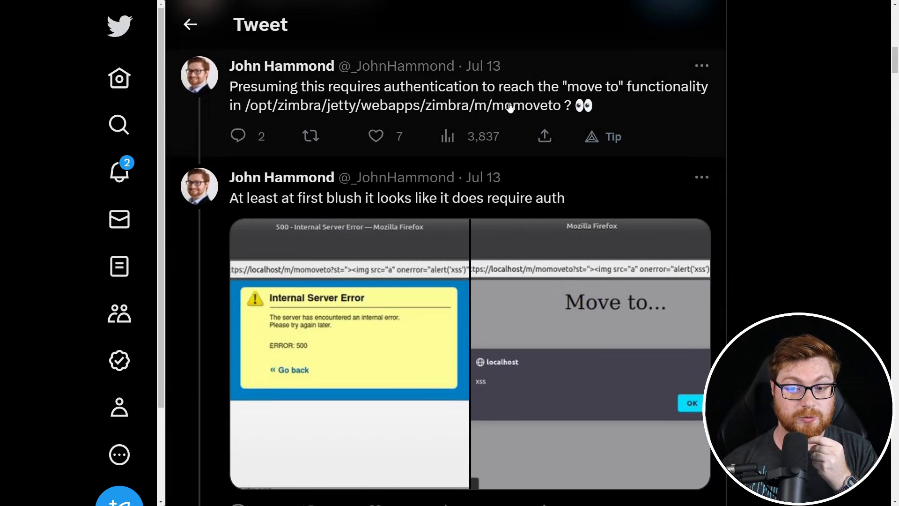
pyautogui.moveTo(406, 277)
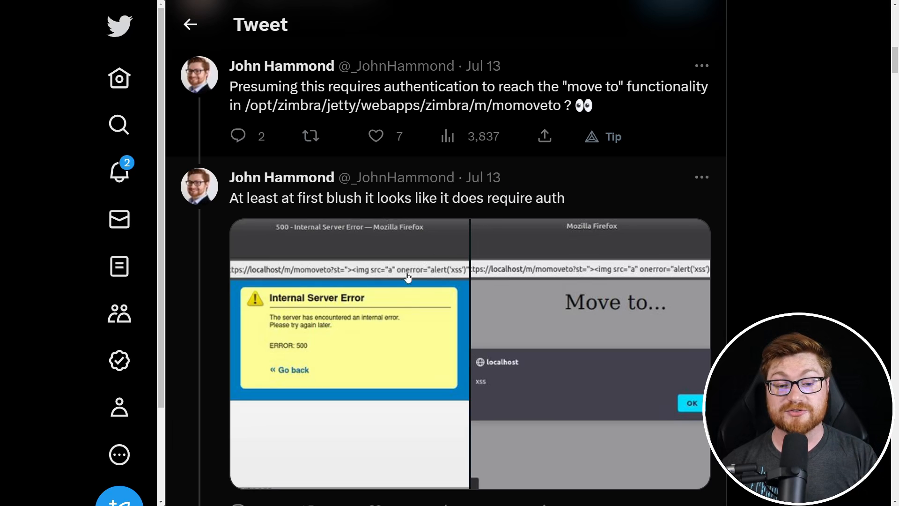
pyautogui.scroll(-3)
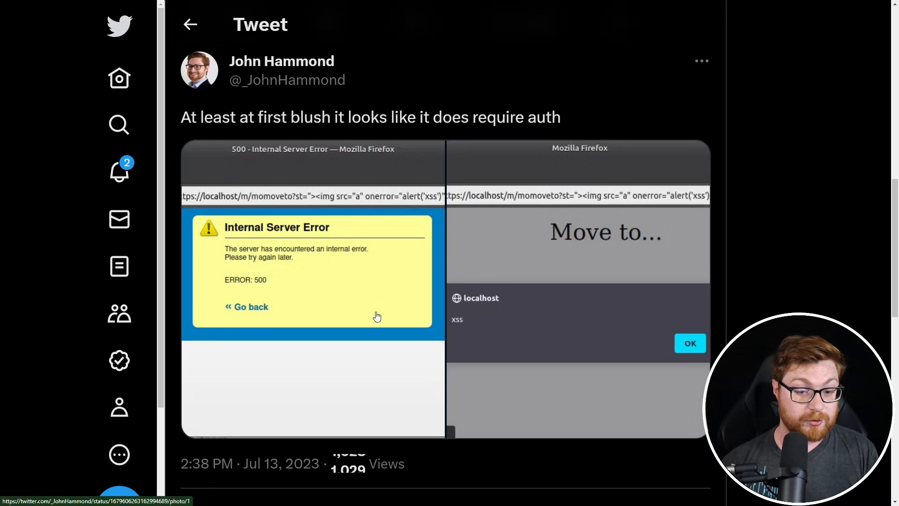
pyautogui.click(312, 273)
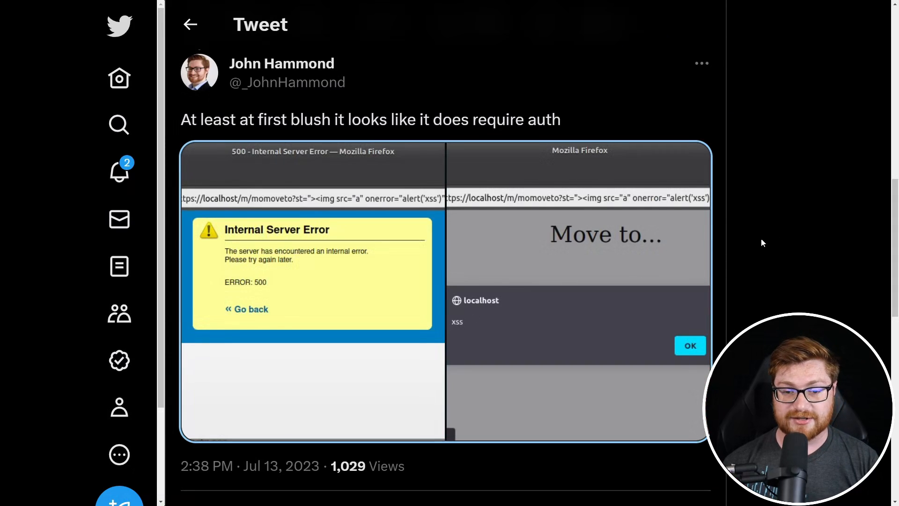
pyautogui.moveTo(785, 239)
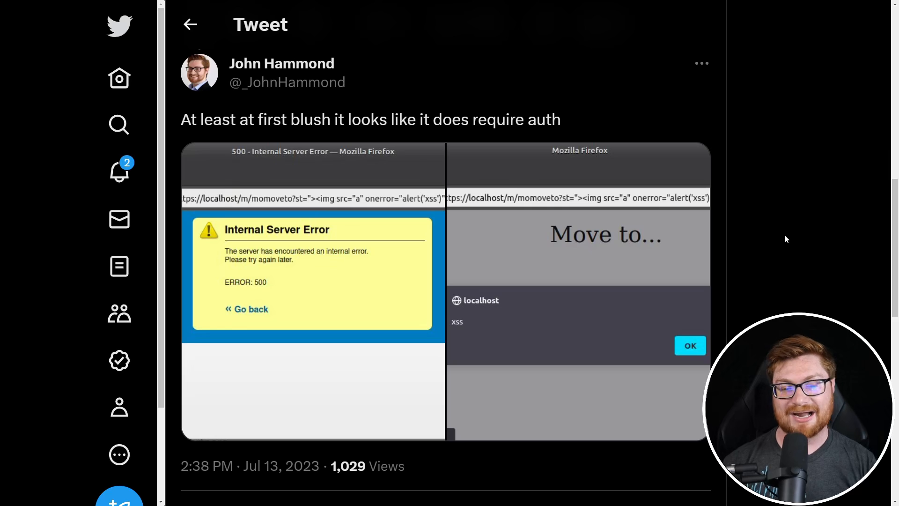